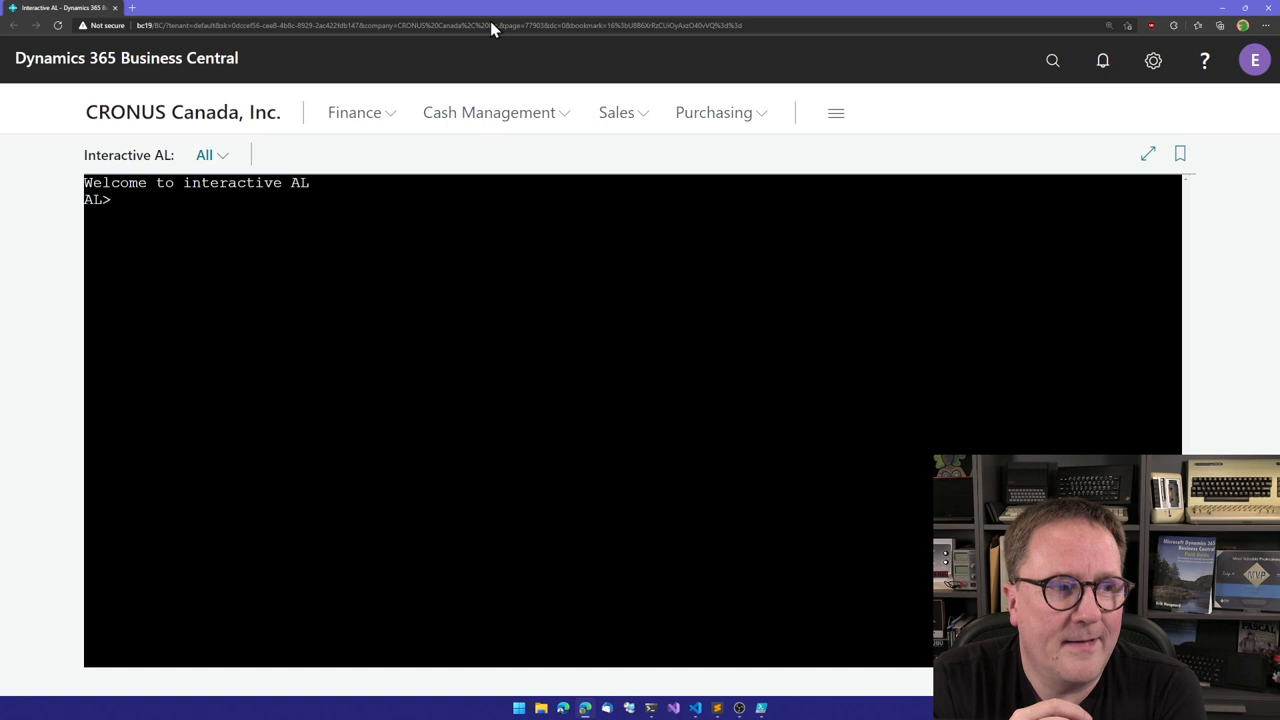
mouse_move(507, 263)
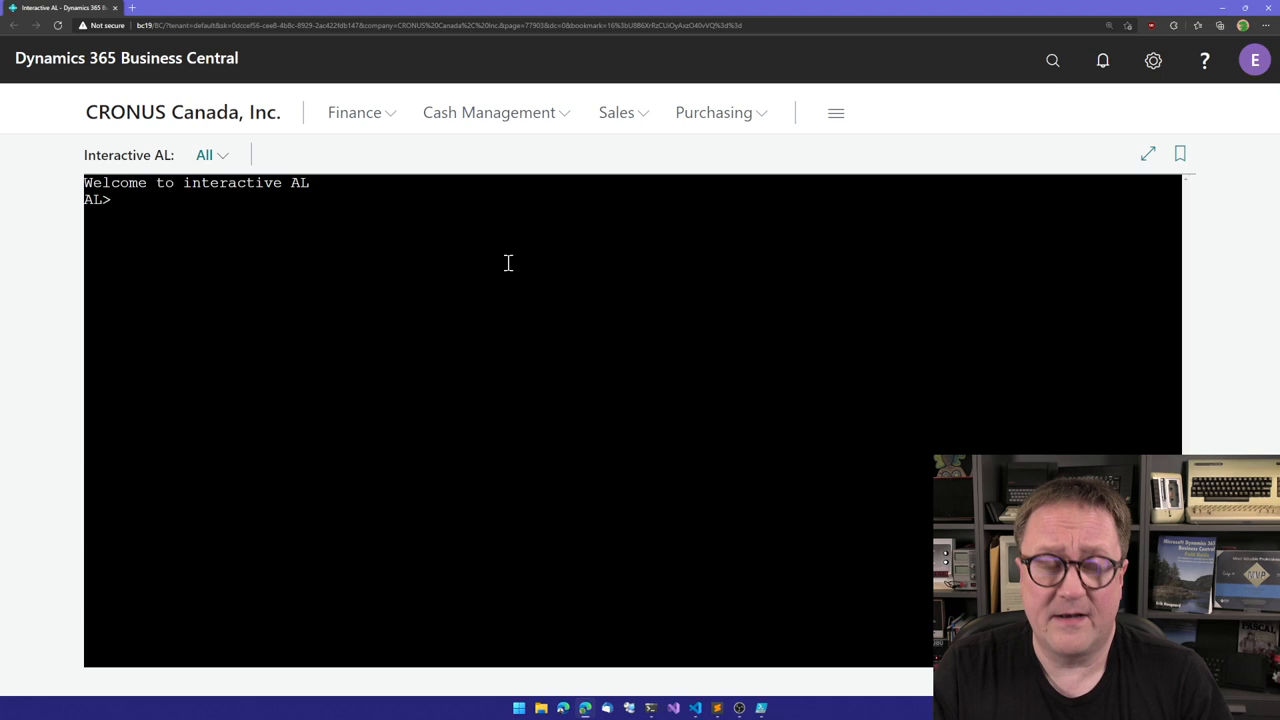
Declare integer i in the AL console, set it to 4, multiply it to 16, and list it
type("var i : integer")
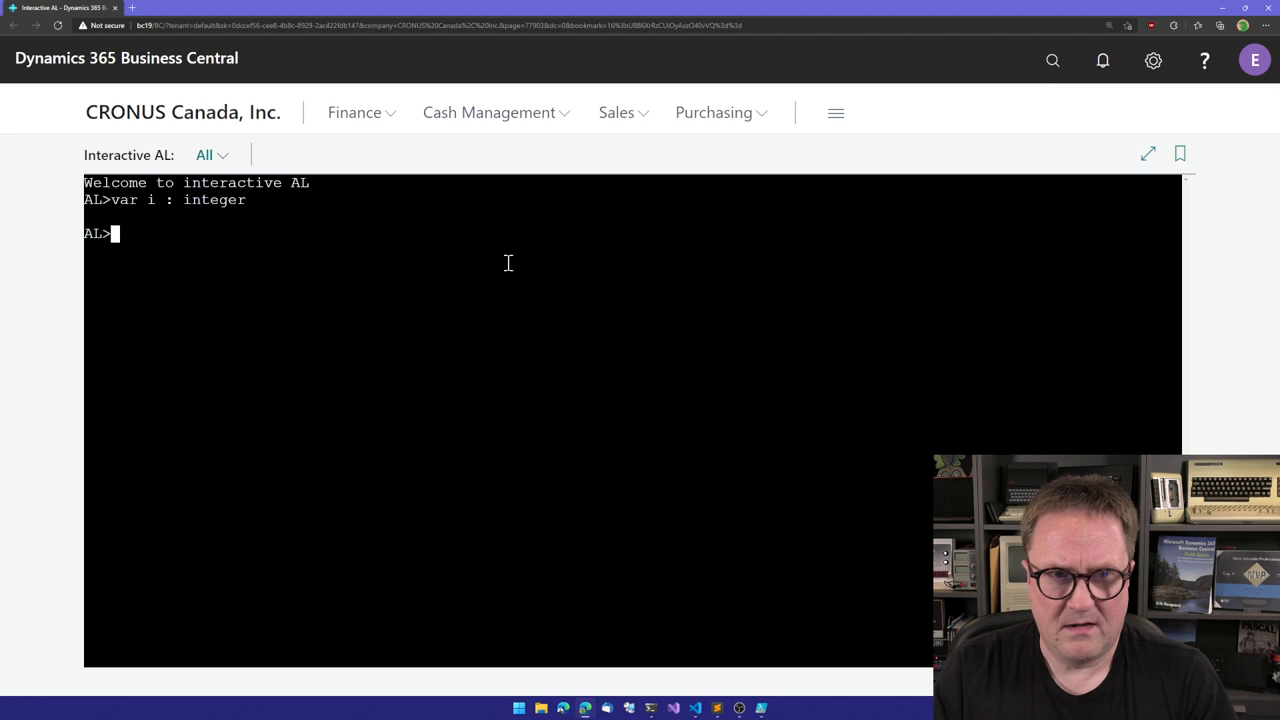
mouse_move(240, 218)
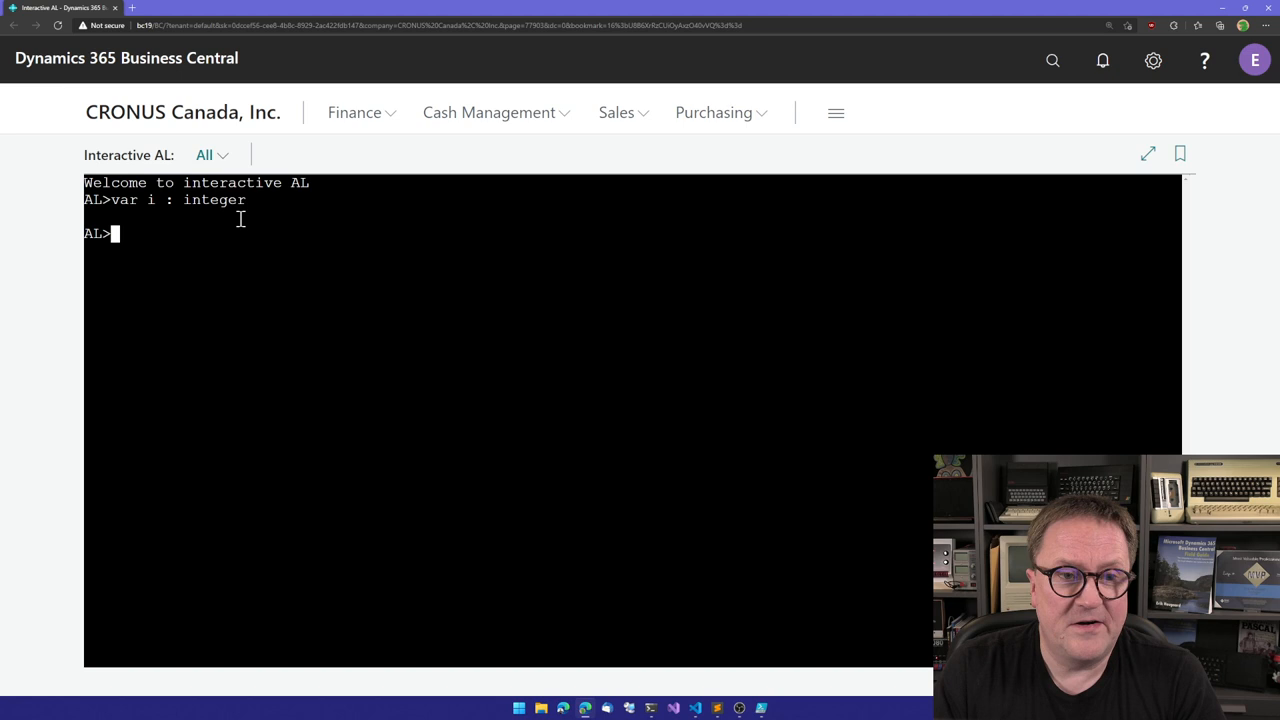
mouse_move(385, 297)
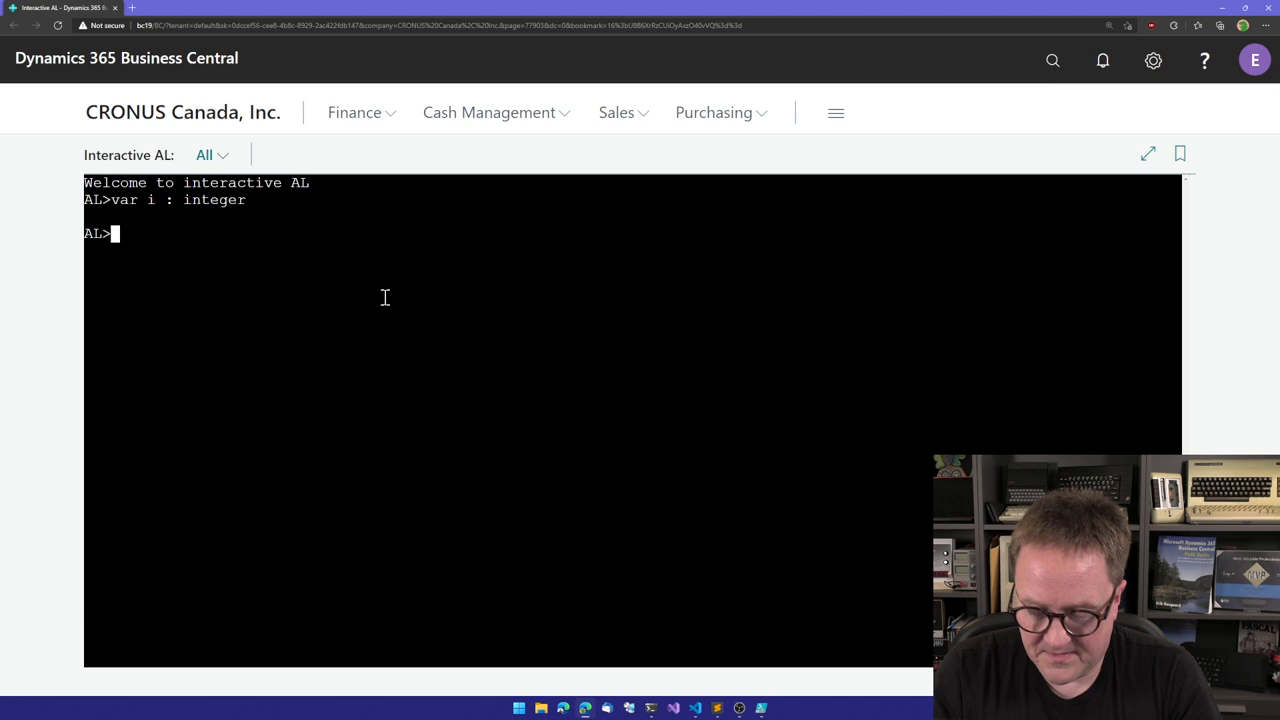
type("=")
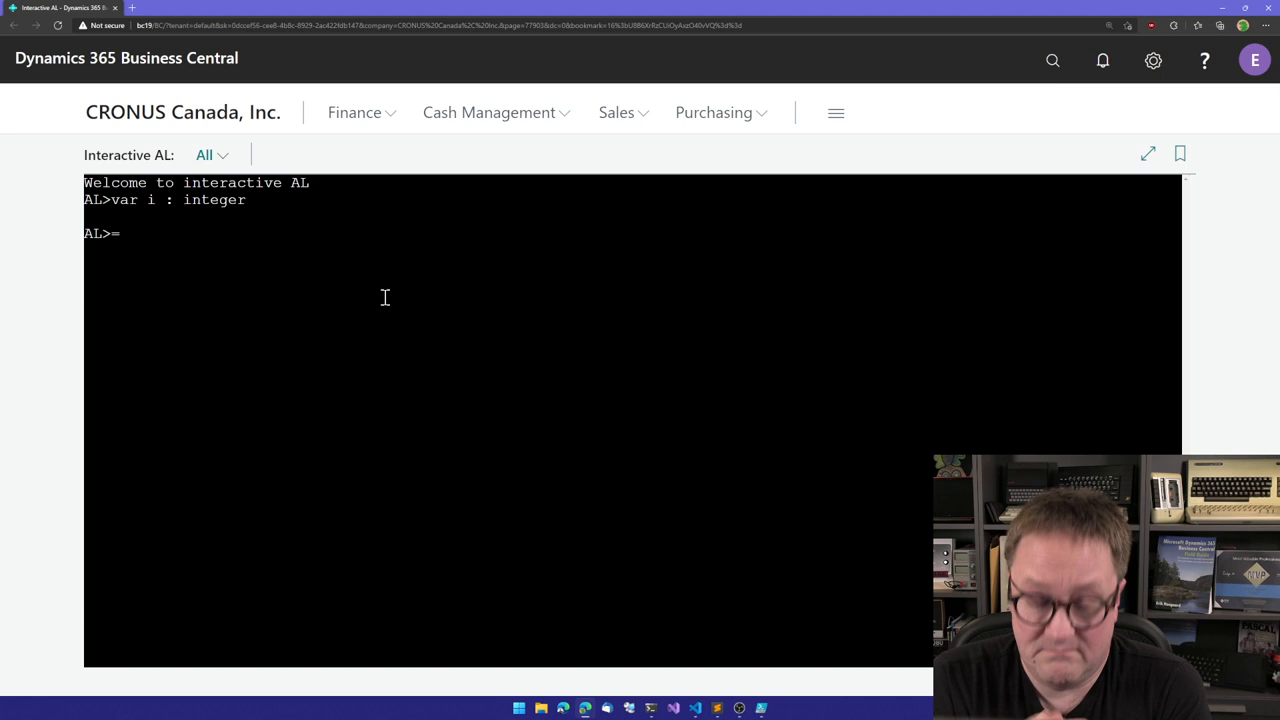
type("i")
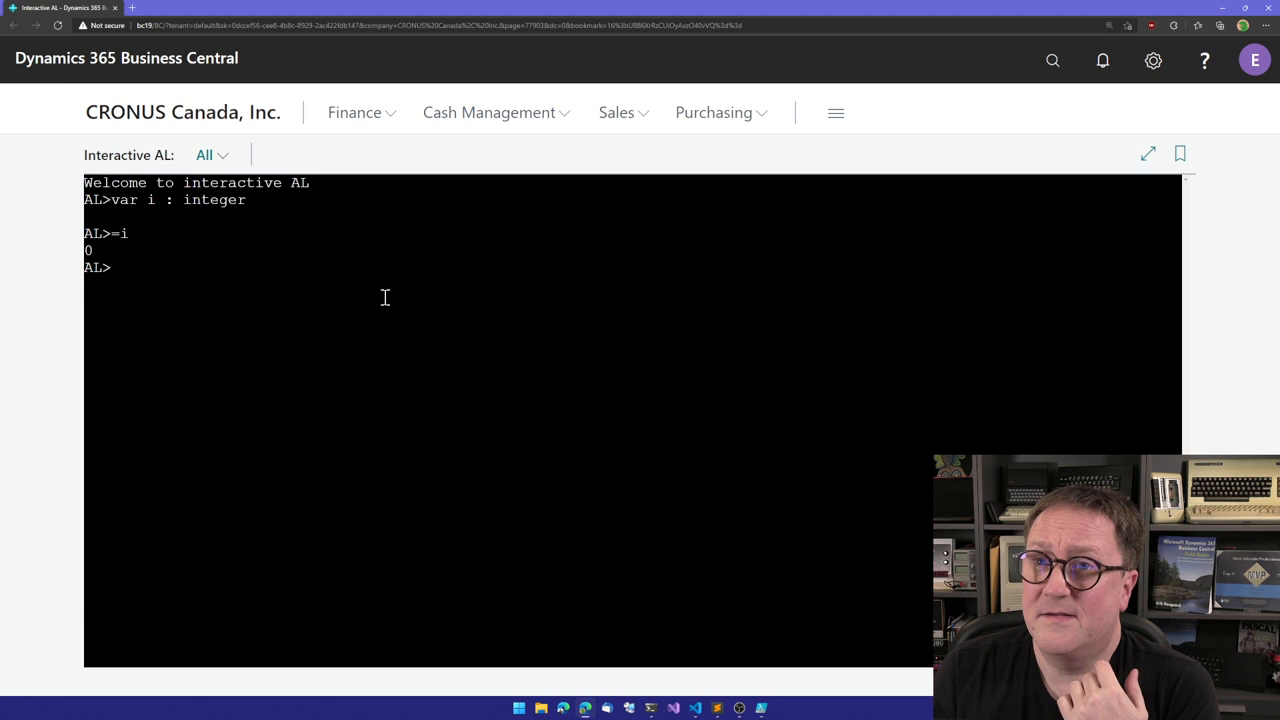
type("i:=4")
type("=i")
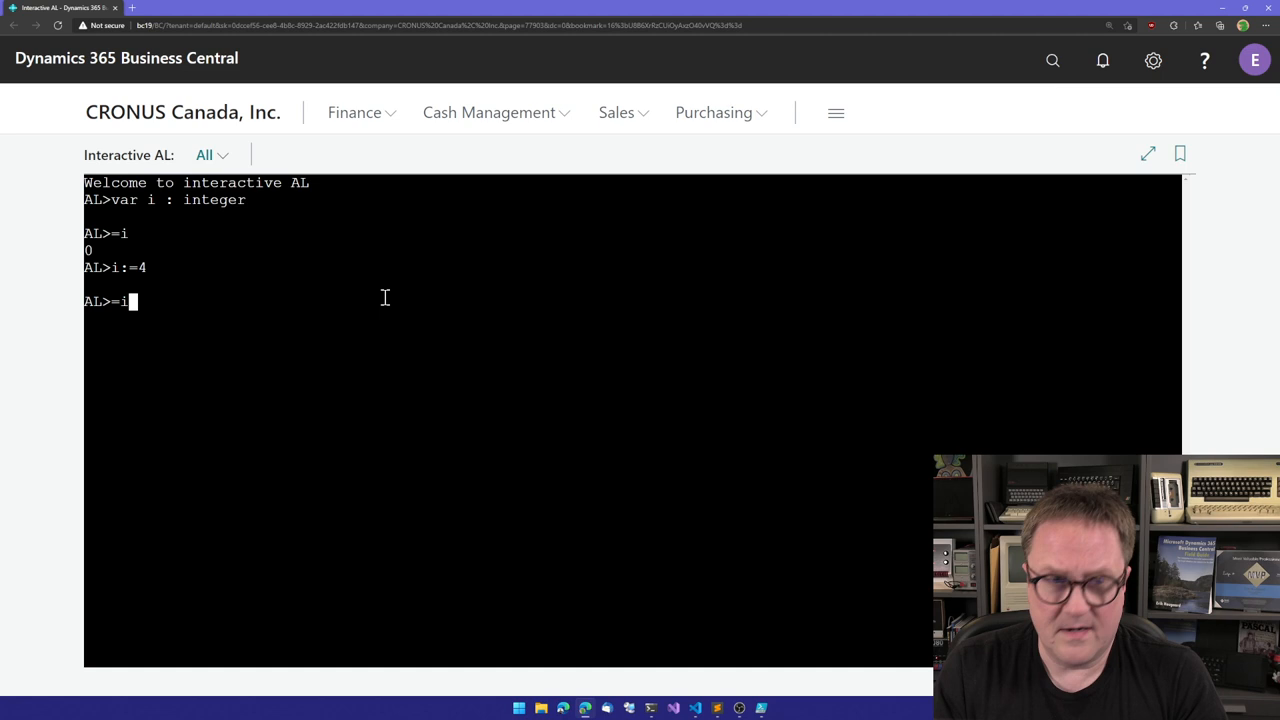
key("Return")
type("=i")
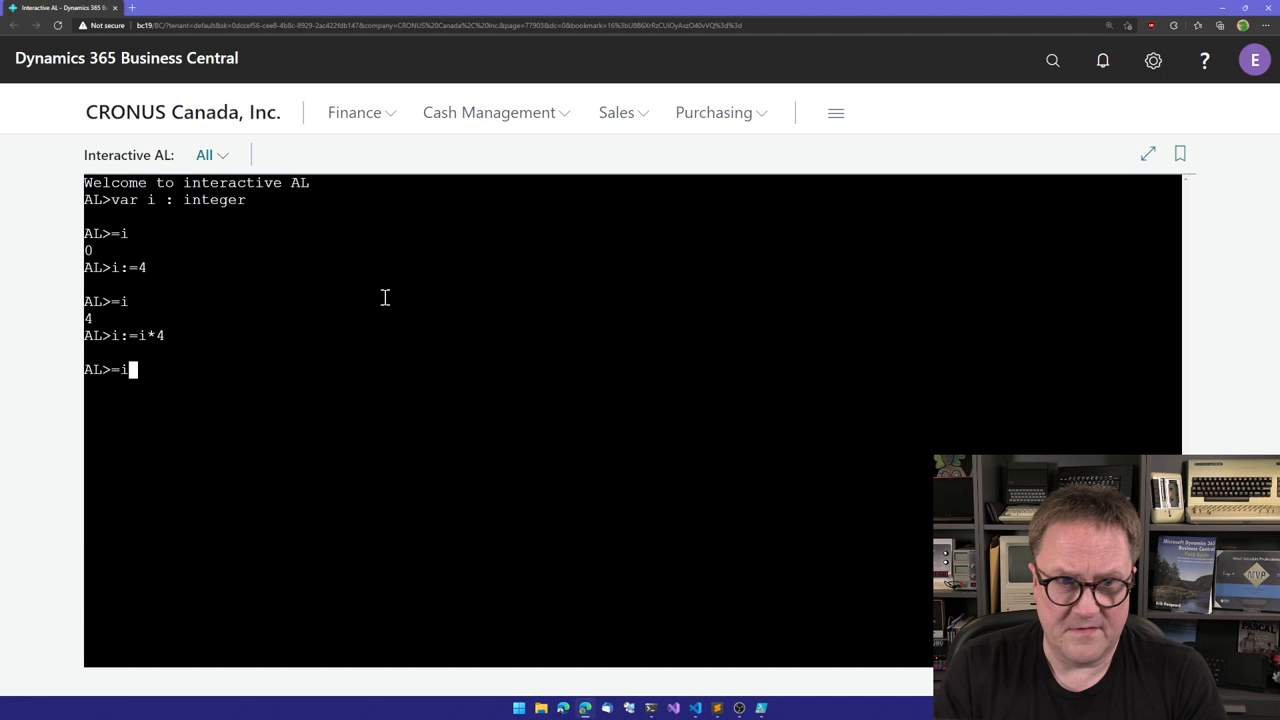
key("Return")
type(":list")
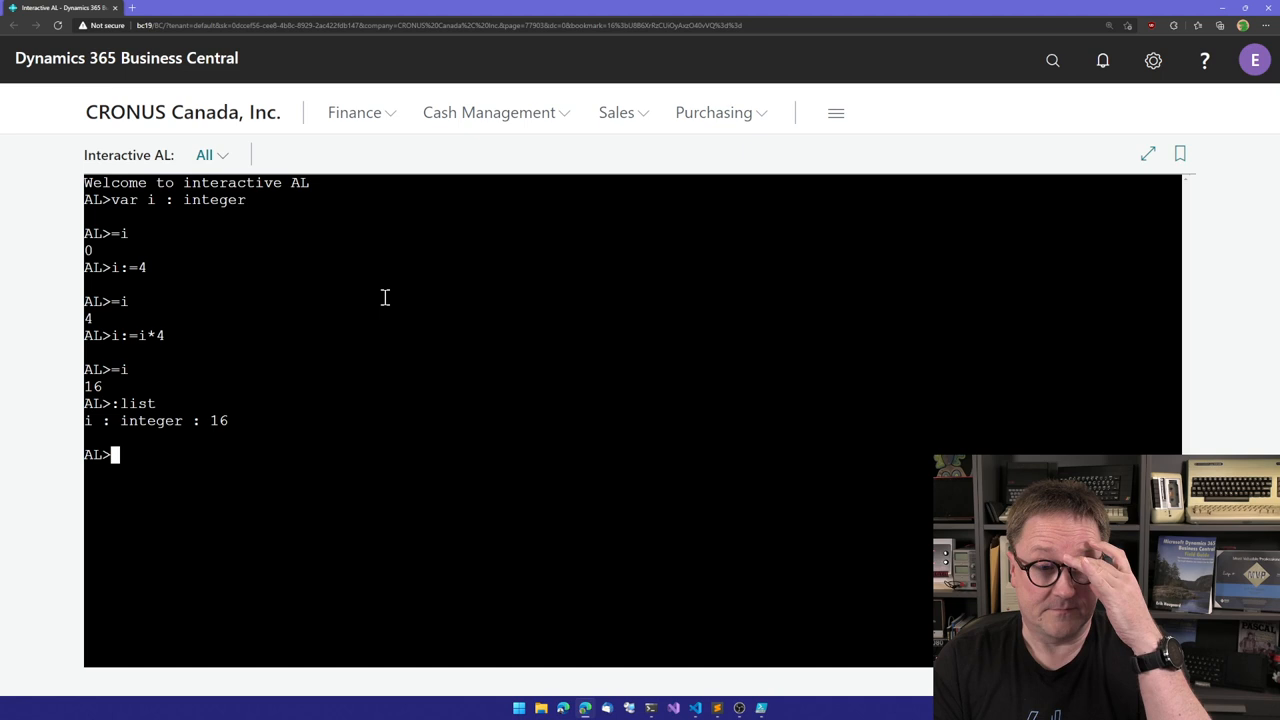
Enter the one-line procedure test(a:integer) : integer begin exit(a*2); end
type("proc")
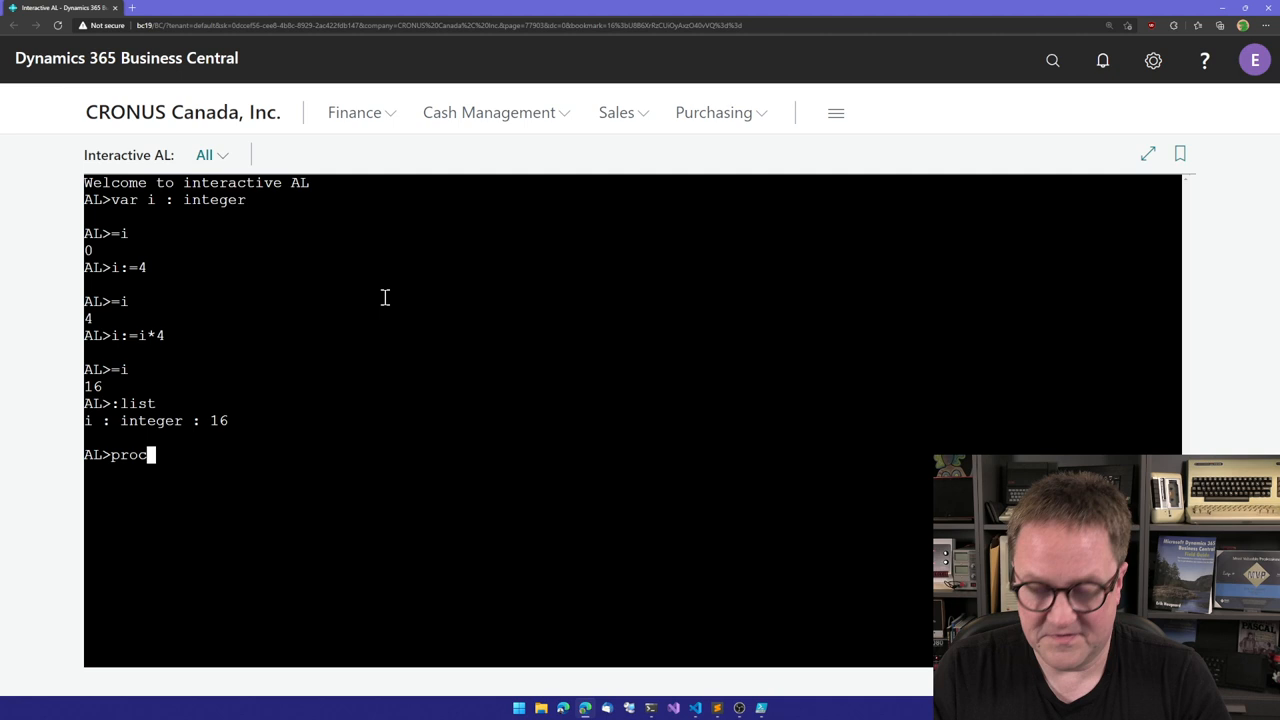
type("edure test(a:int")
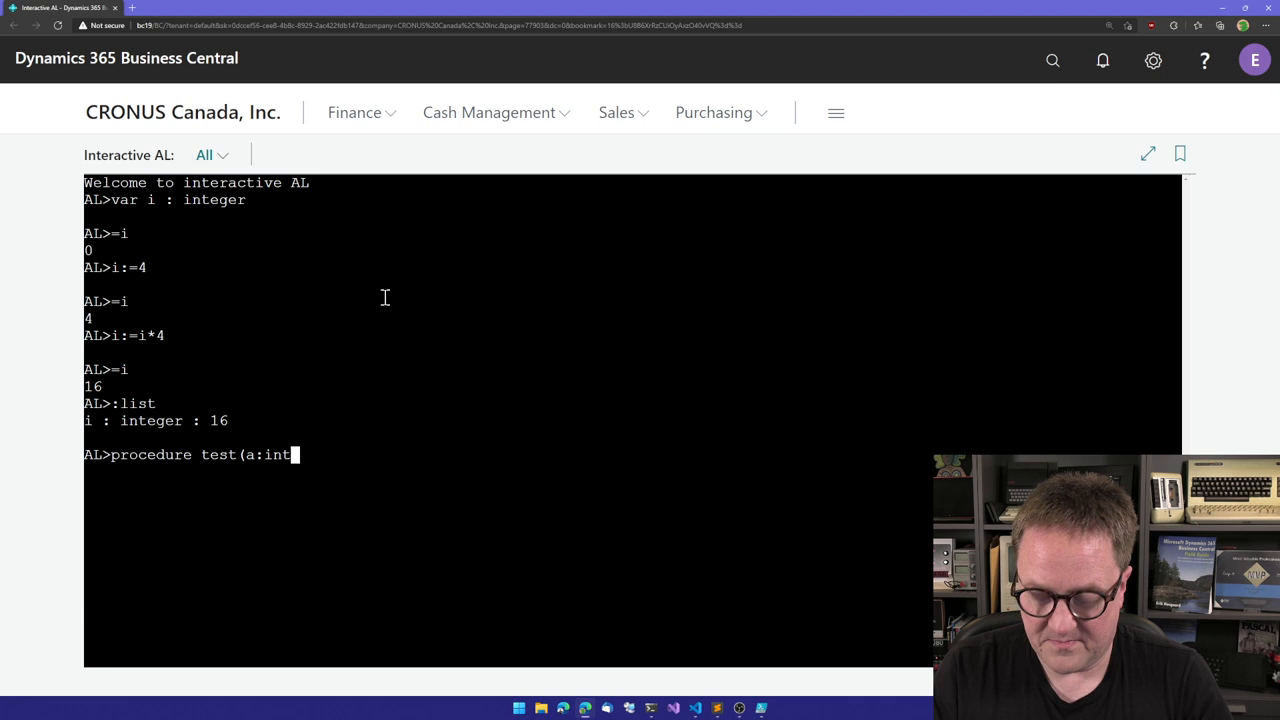
type("eger) : integer be")
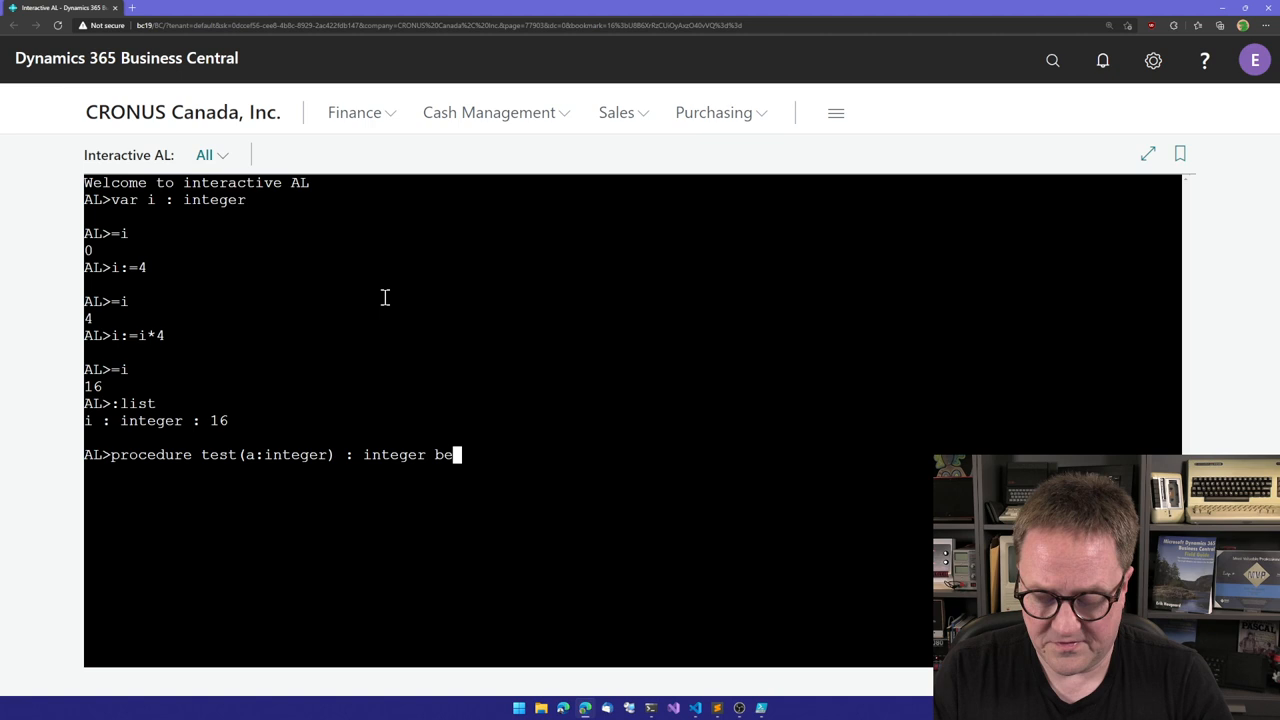
type("gin")
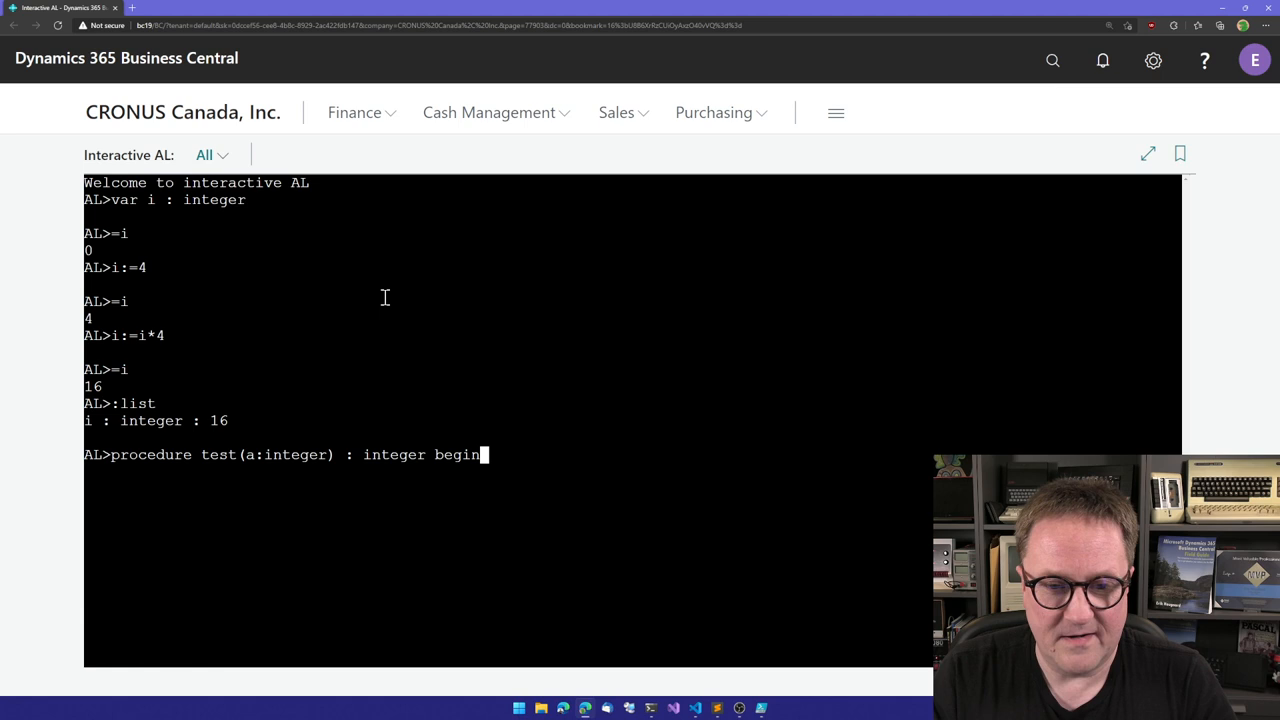
type("exit(a*2")
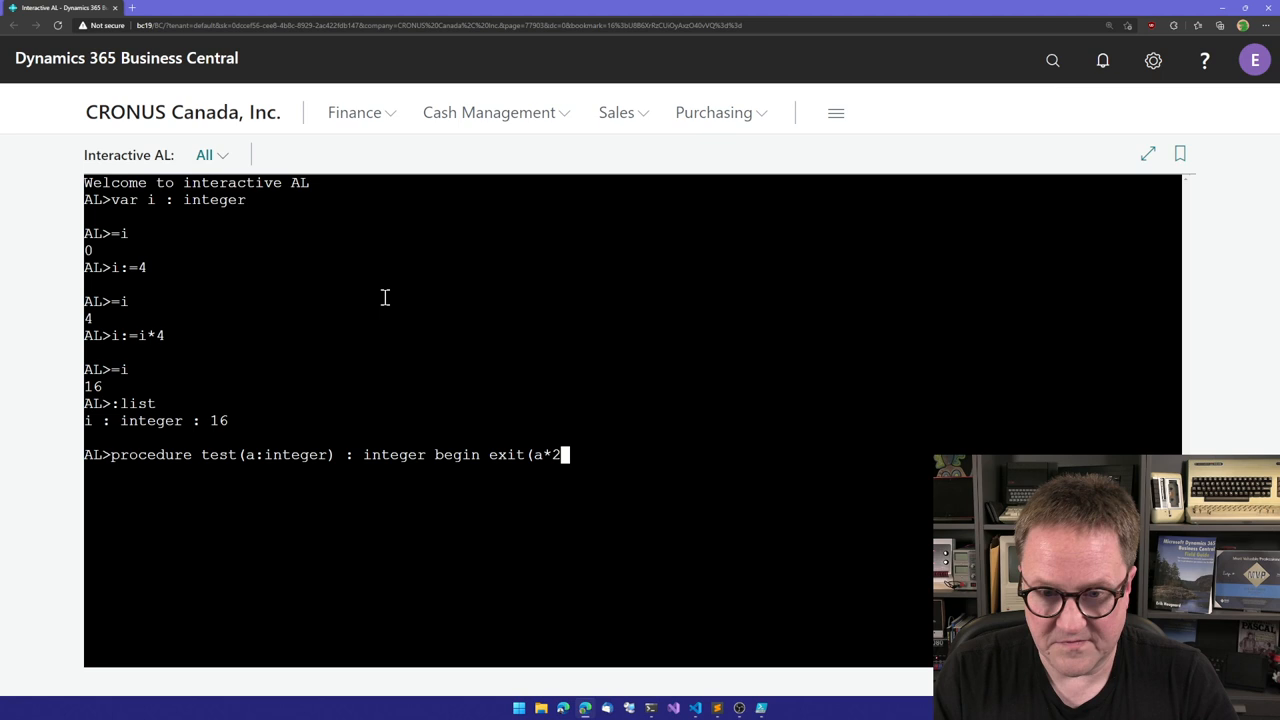
type("); end")
type(":list")
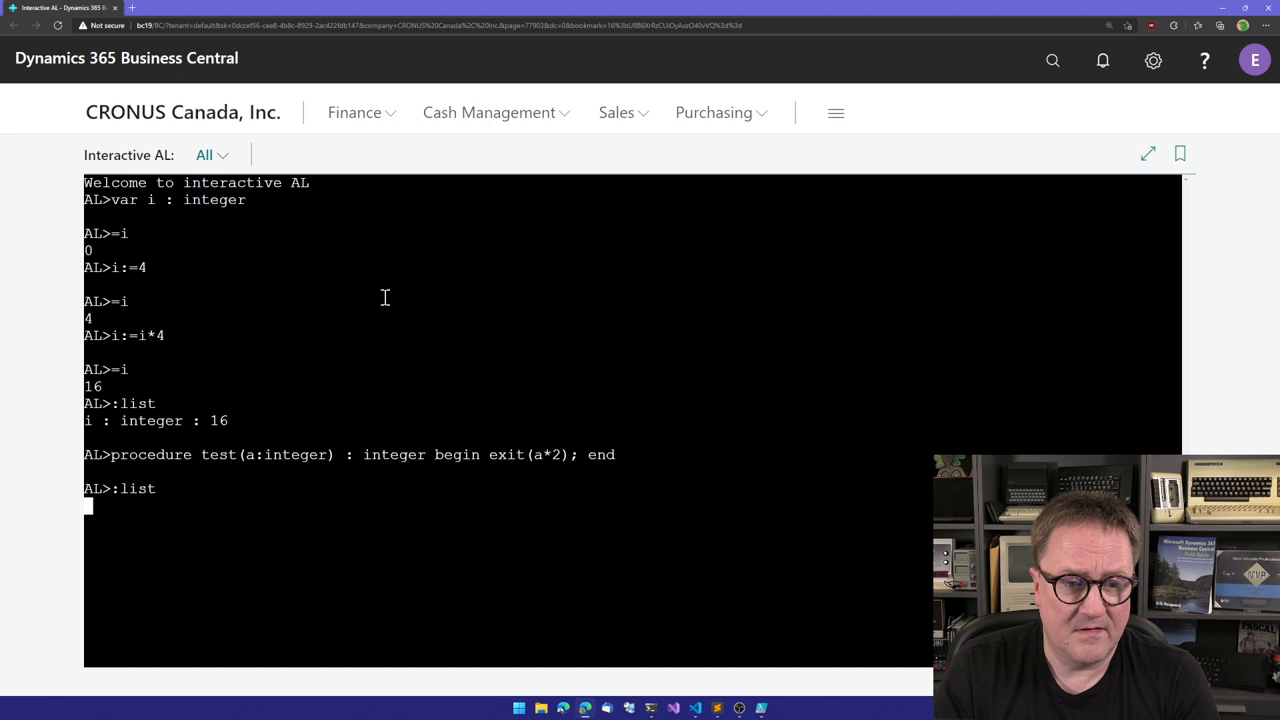
List the console definitions and confirm test(5) returns 10
key("Return")
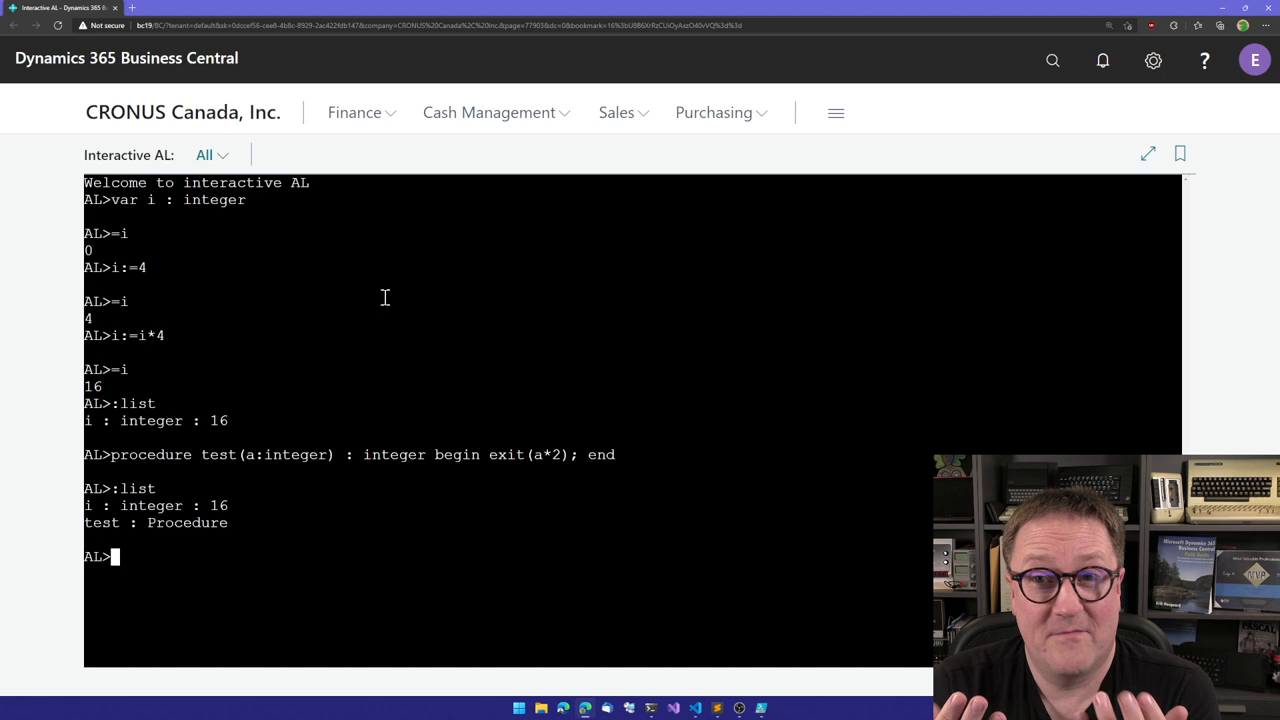
type("test(5")
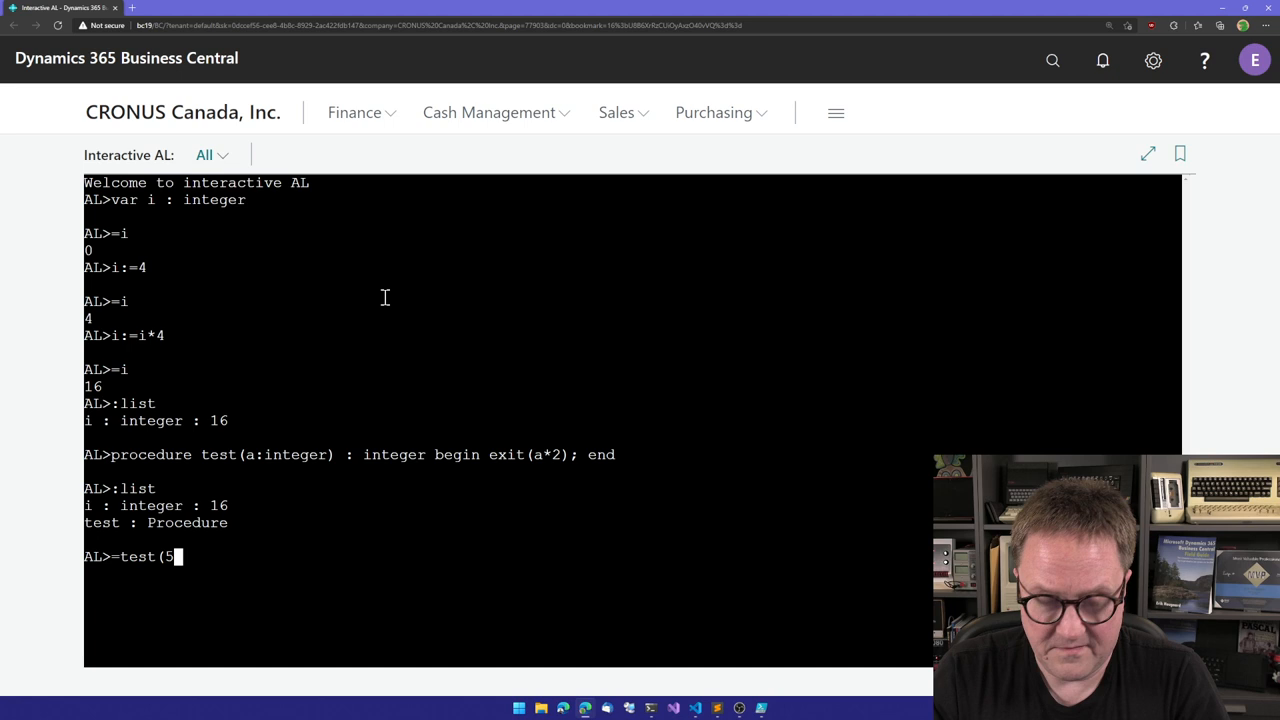
key("Return")
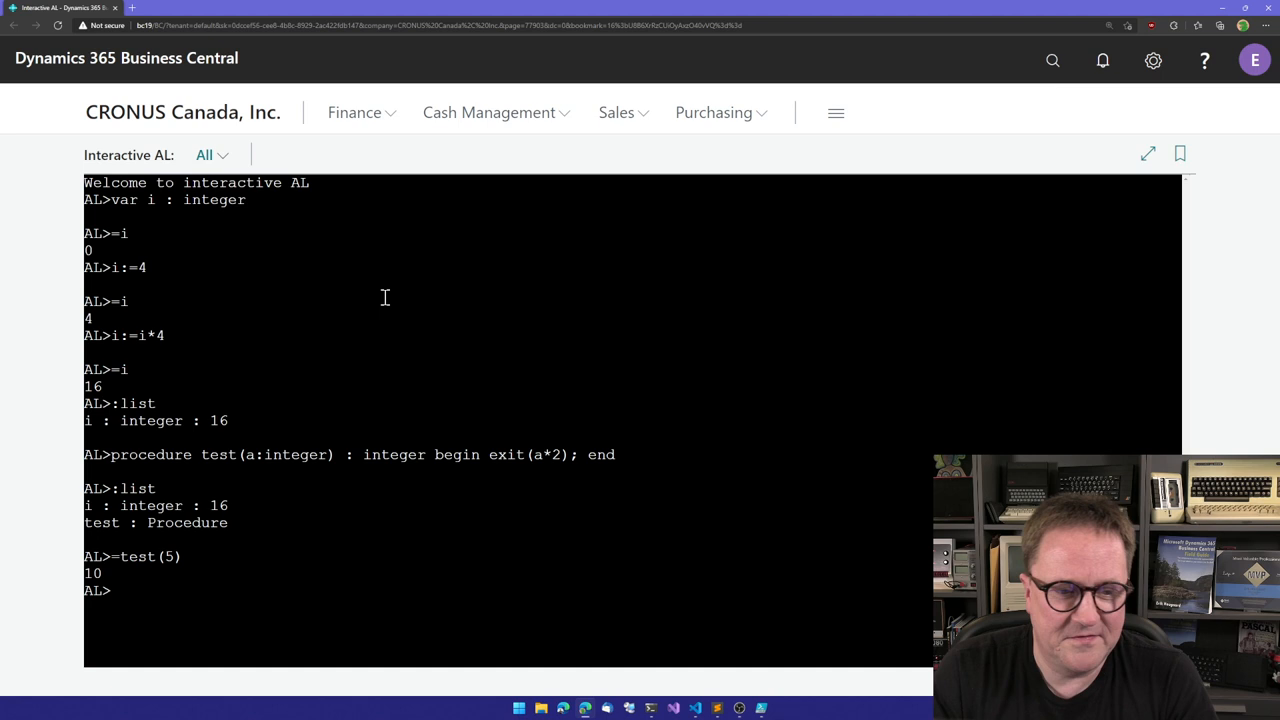
Declare var cust : Record customer, list it, and evaluate cust.findlast() as true
type("var cust : Record")
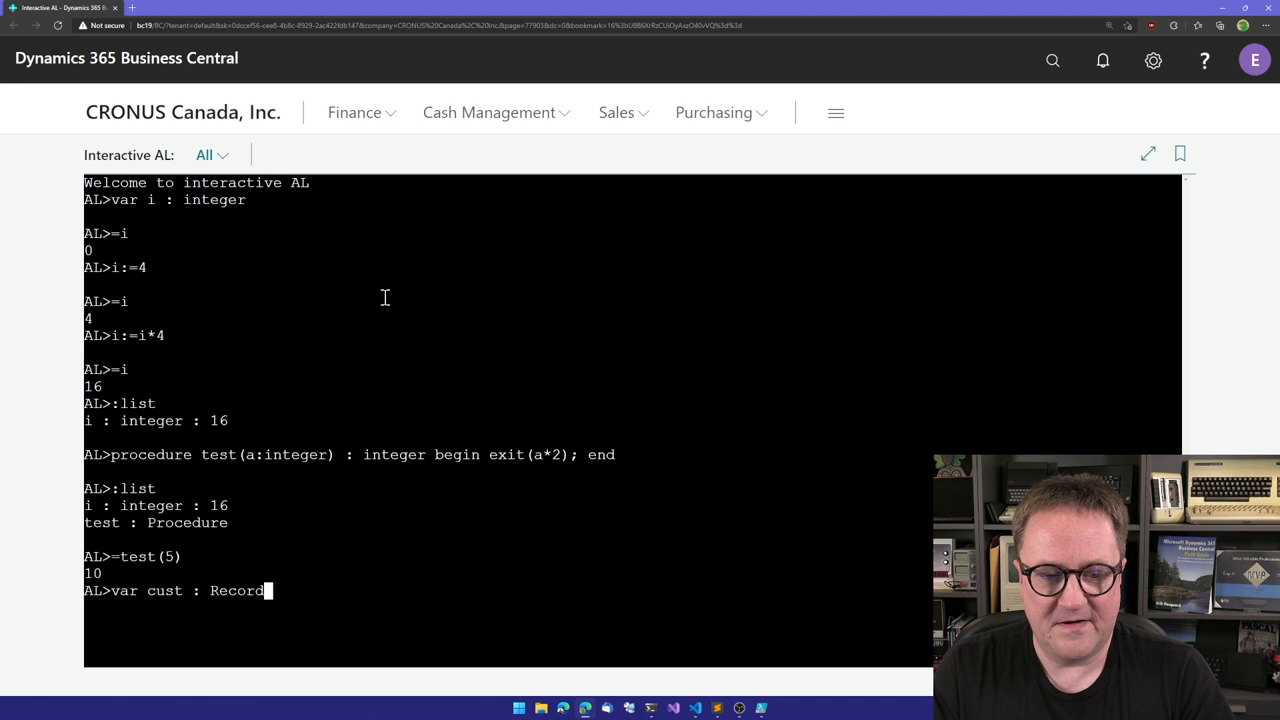
type("customer")
type("=cust.findlast()")
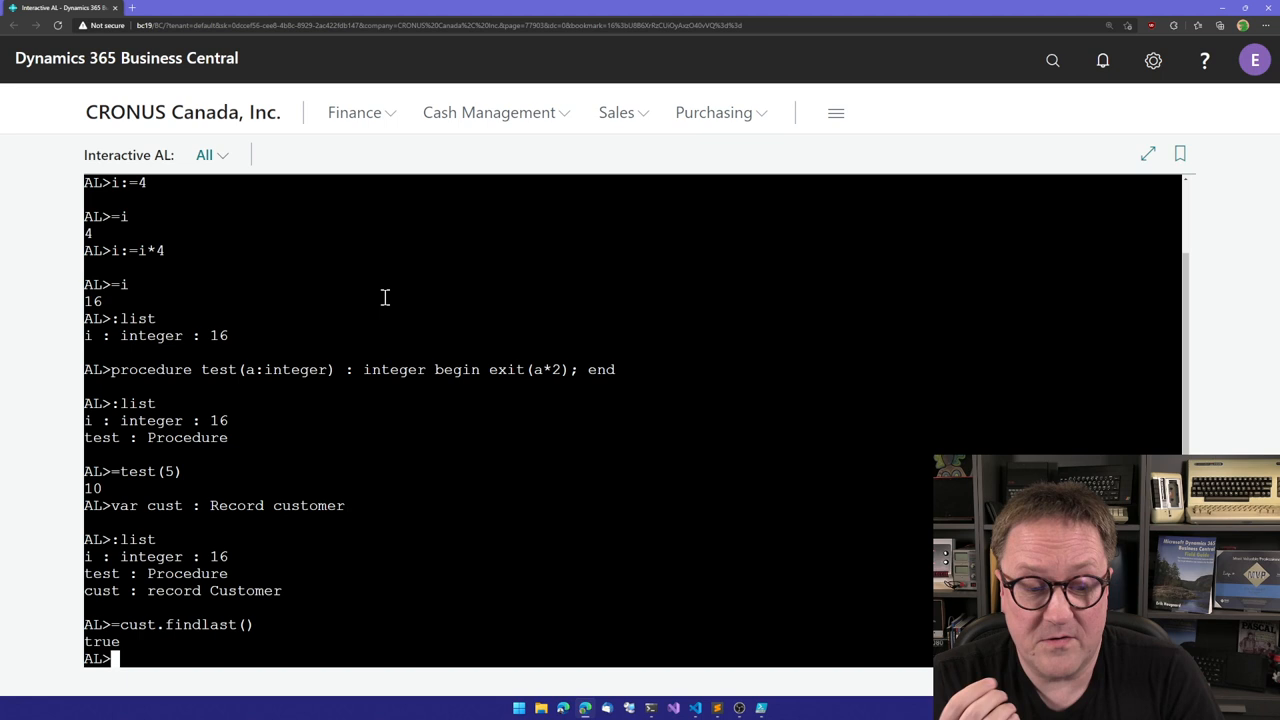
key("Return")
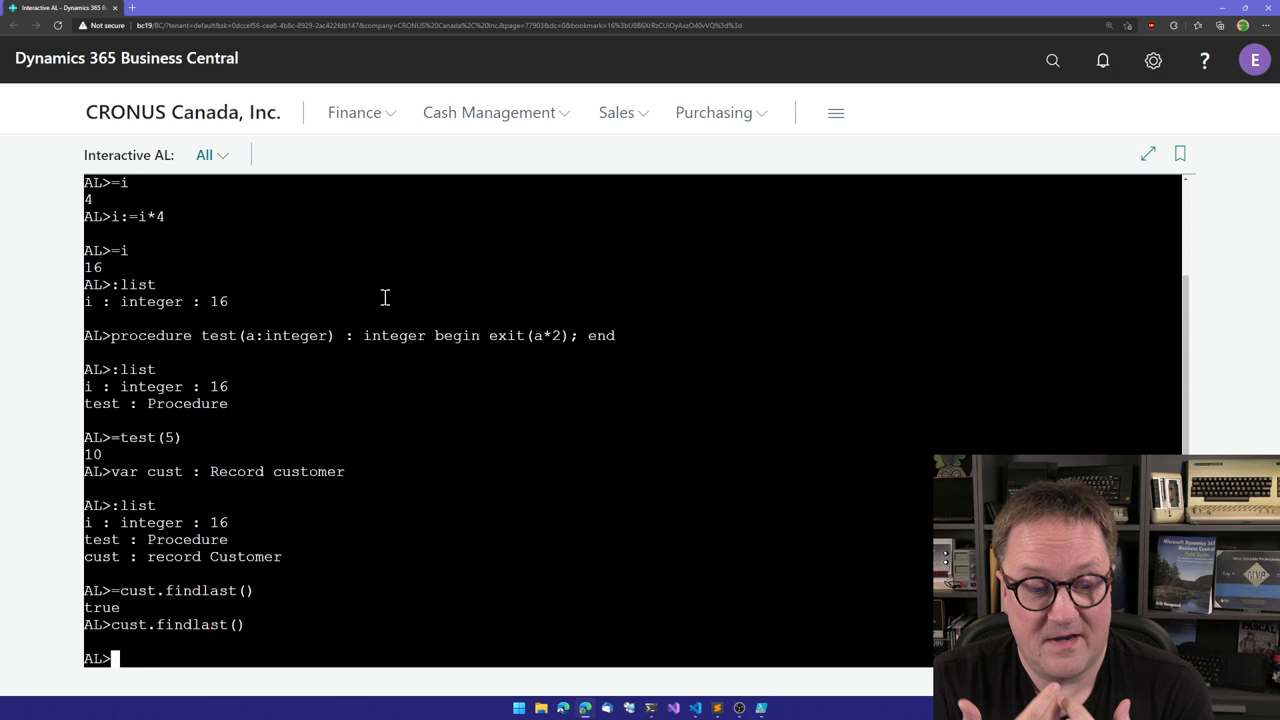
type("=cus")
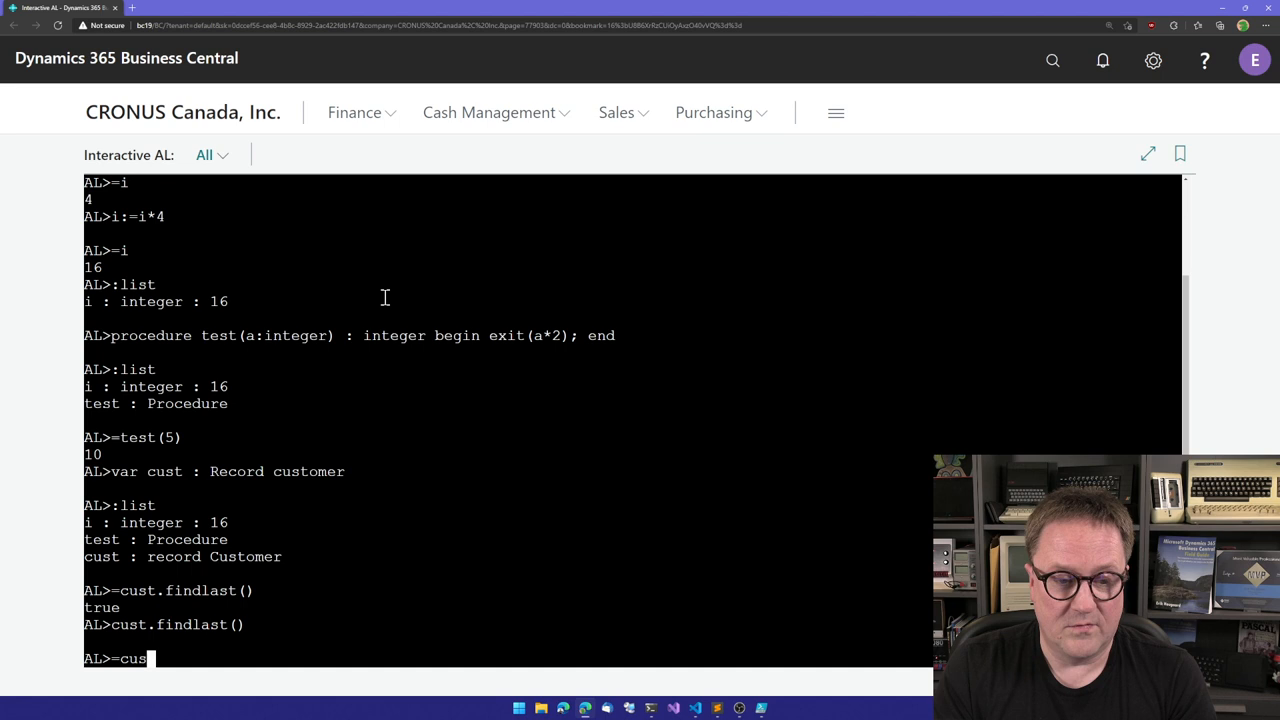
key("Return")
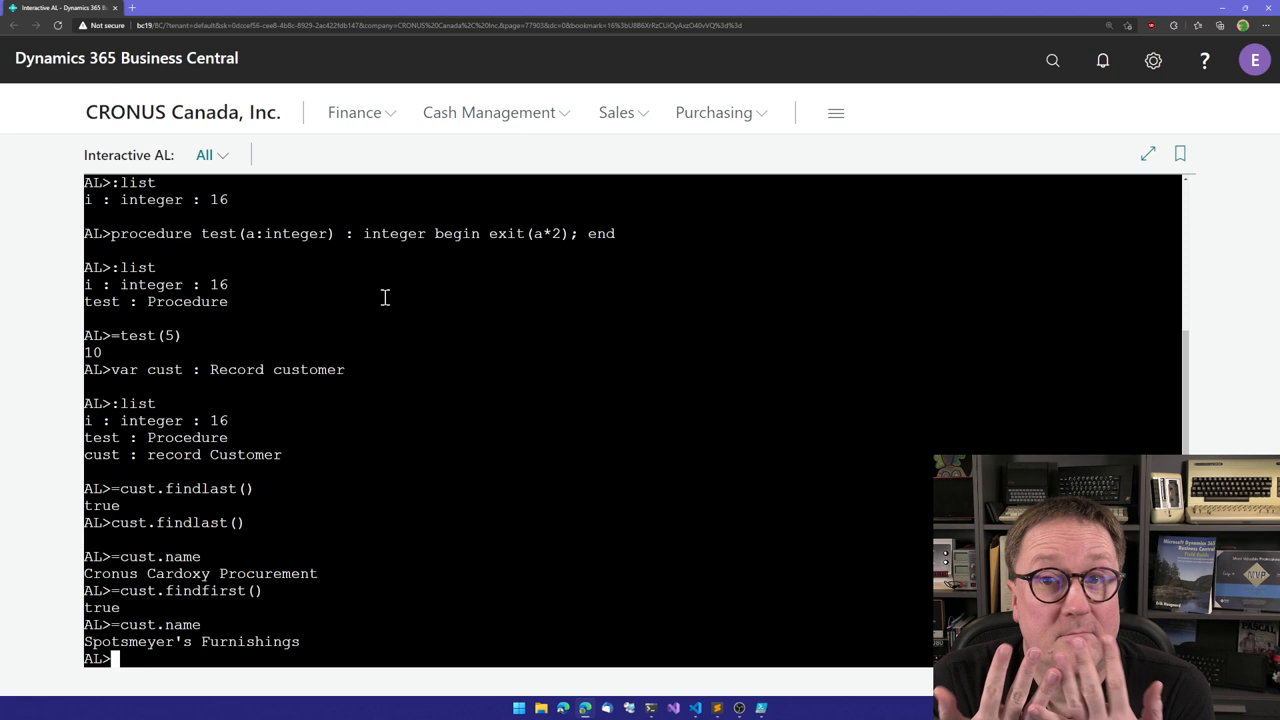
Run a findset–repeat loop calling message(cust.name) until cust.next() = 0 to print all customers
type("if cust.findset() then")
type("repeat")
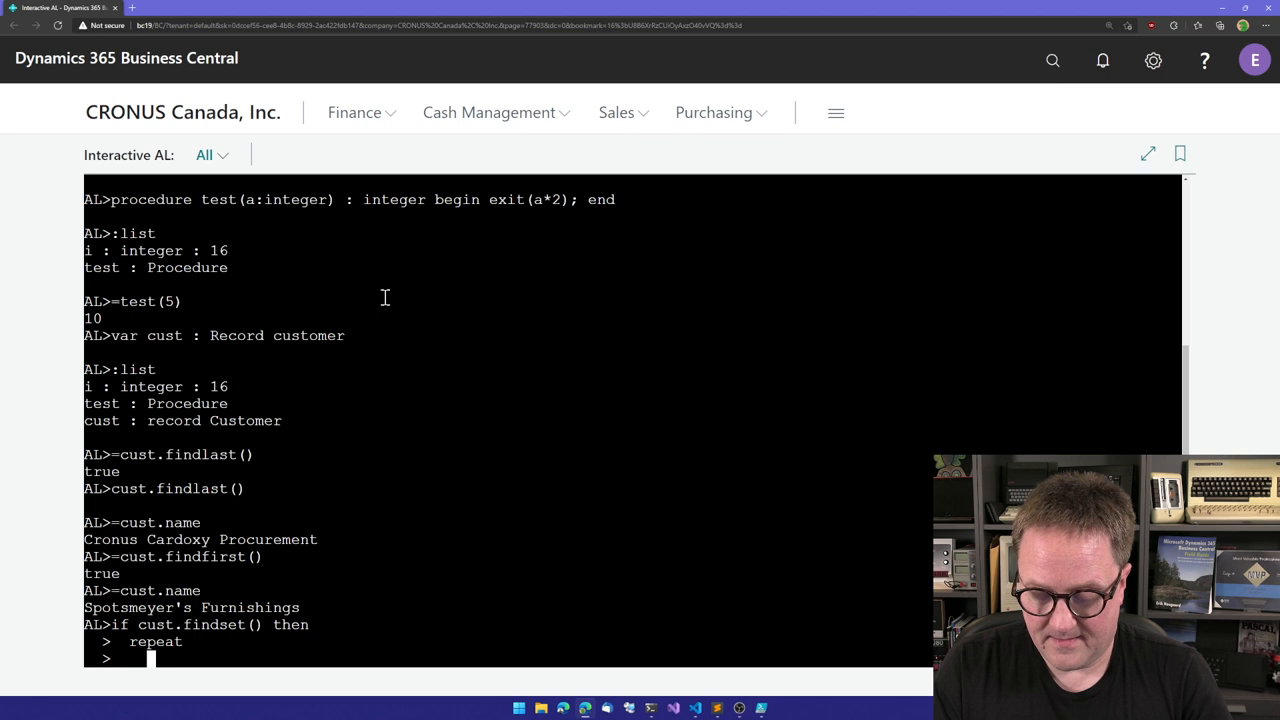
type("message(cust.name);")
type("until cust.next(")
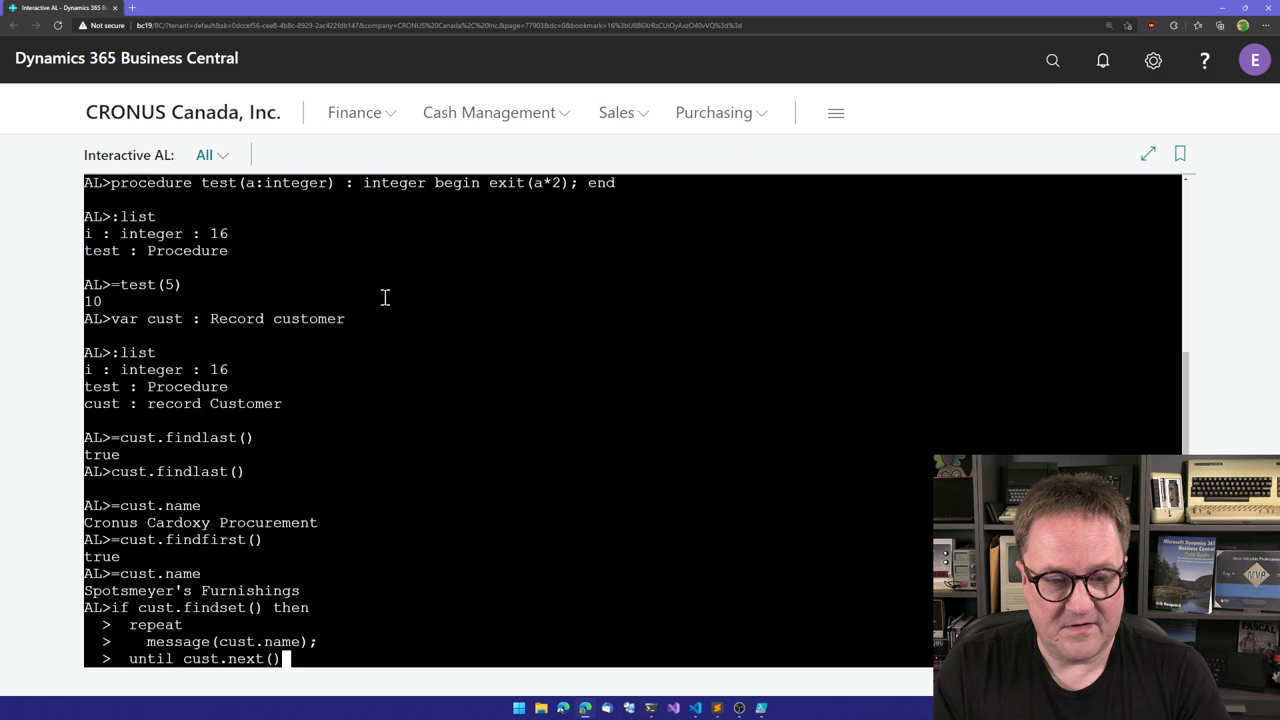
type("= 0;")
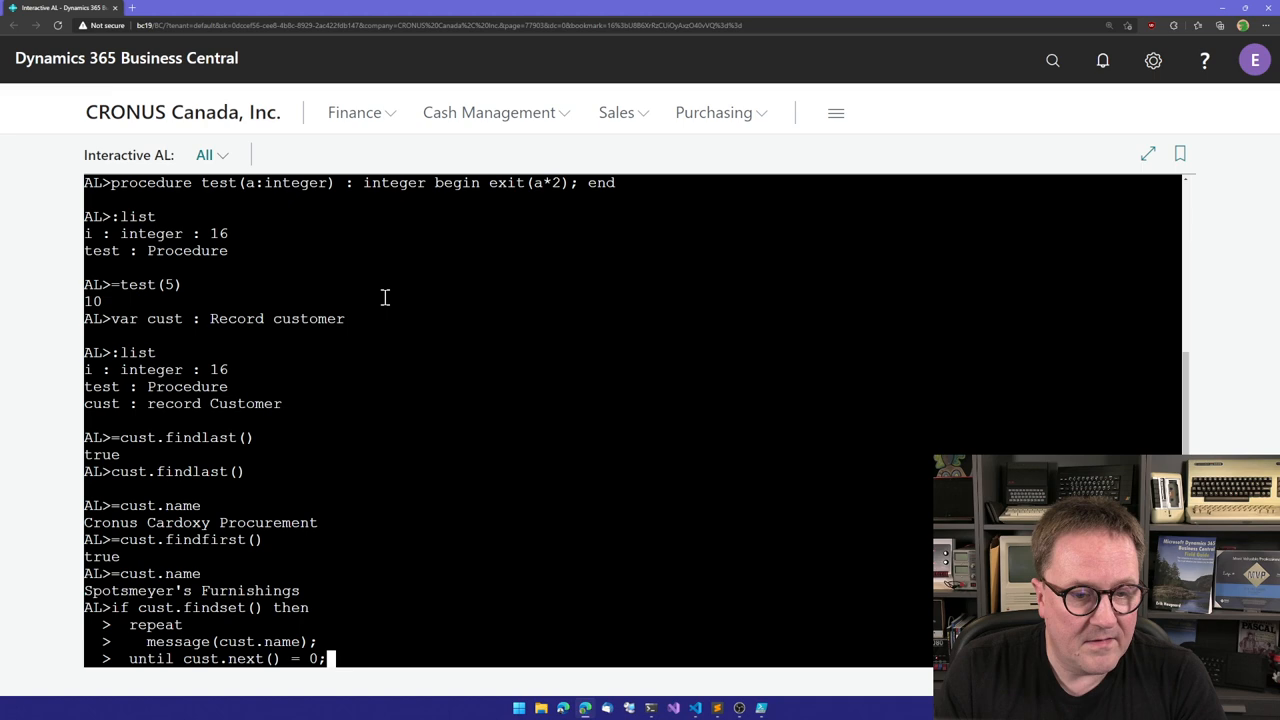
key("Return")
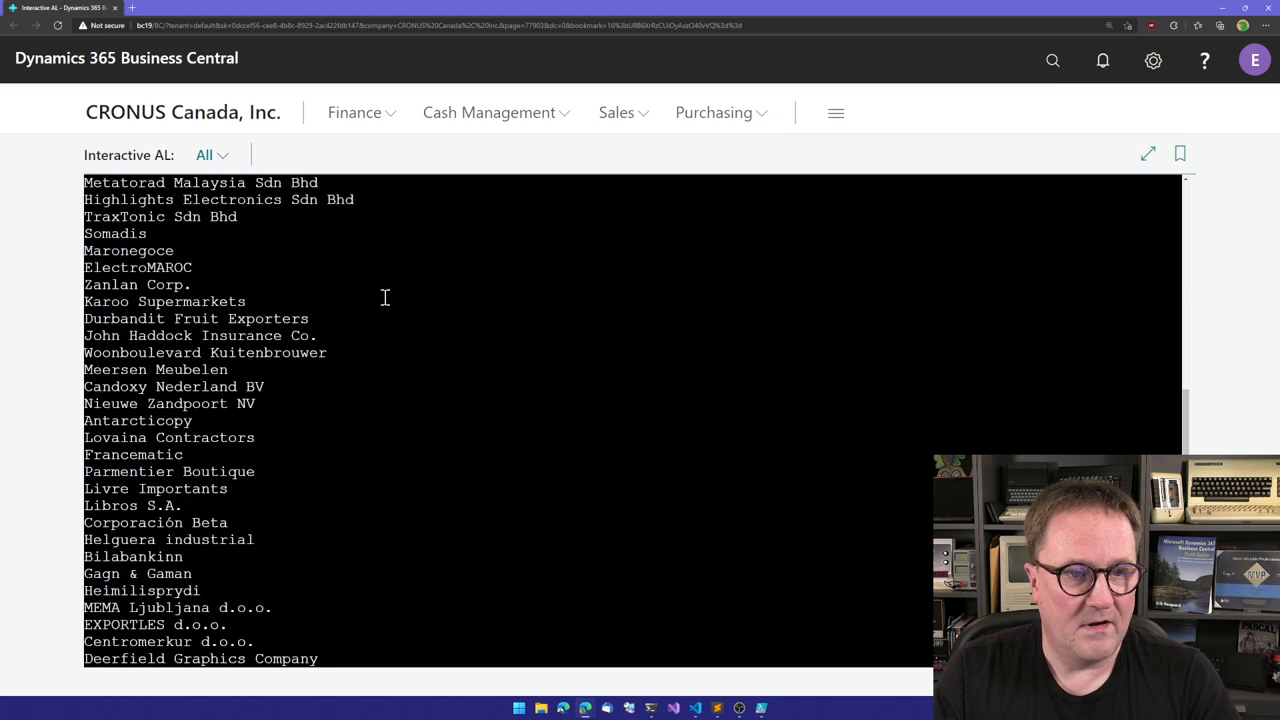
scroll("down", 3)
type(":clear")
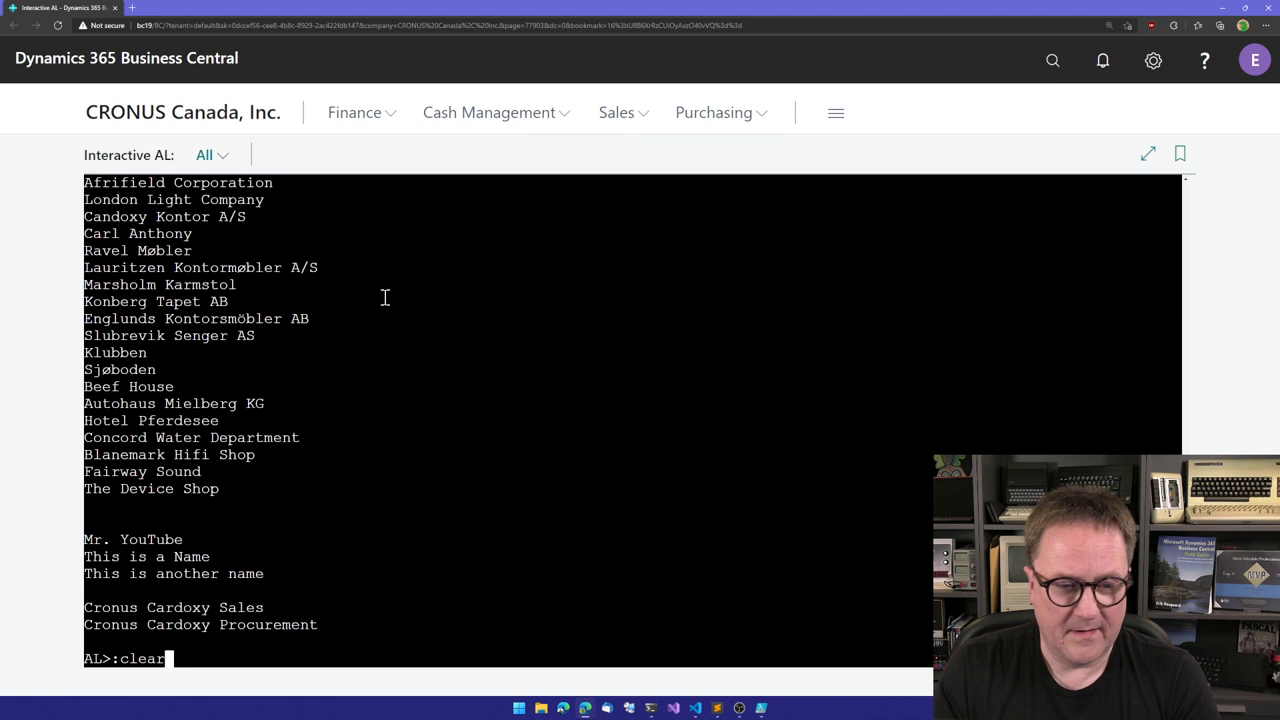
Clear the console, append '!' to cust.name, and save it with cust.modify()
key("Return")
type(":list")
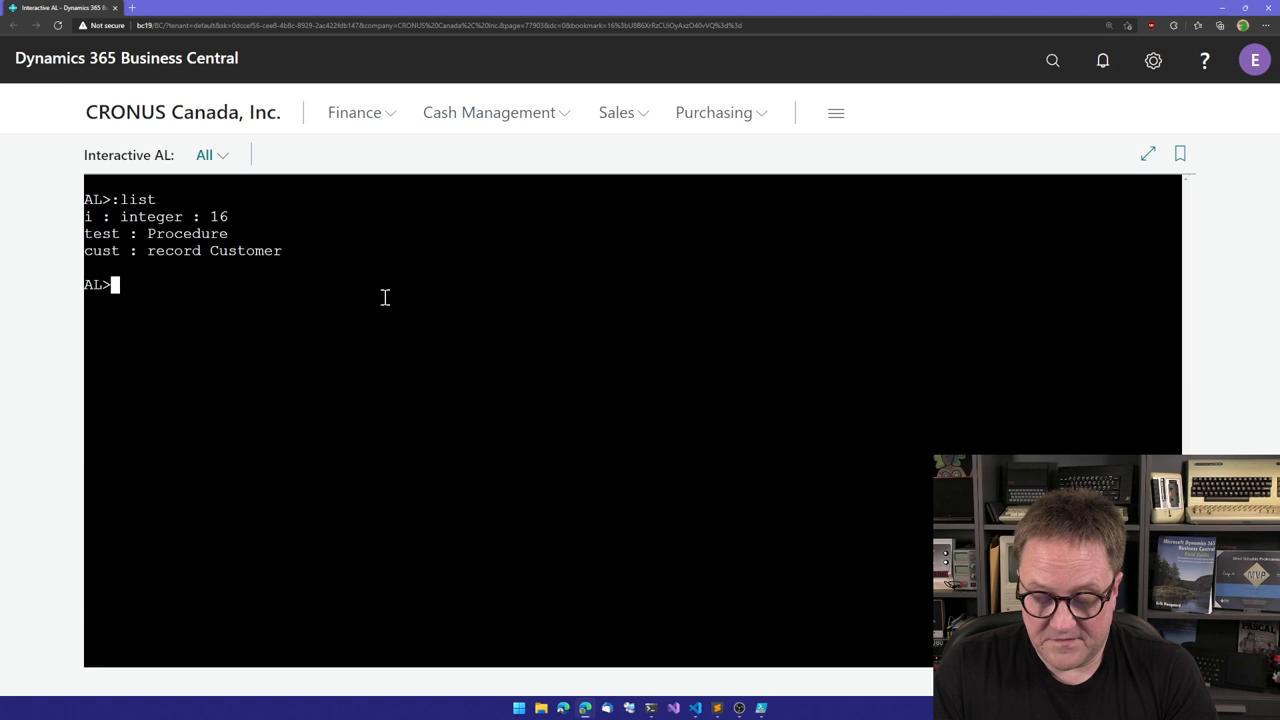
type("=cust.name")
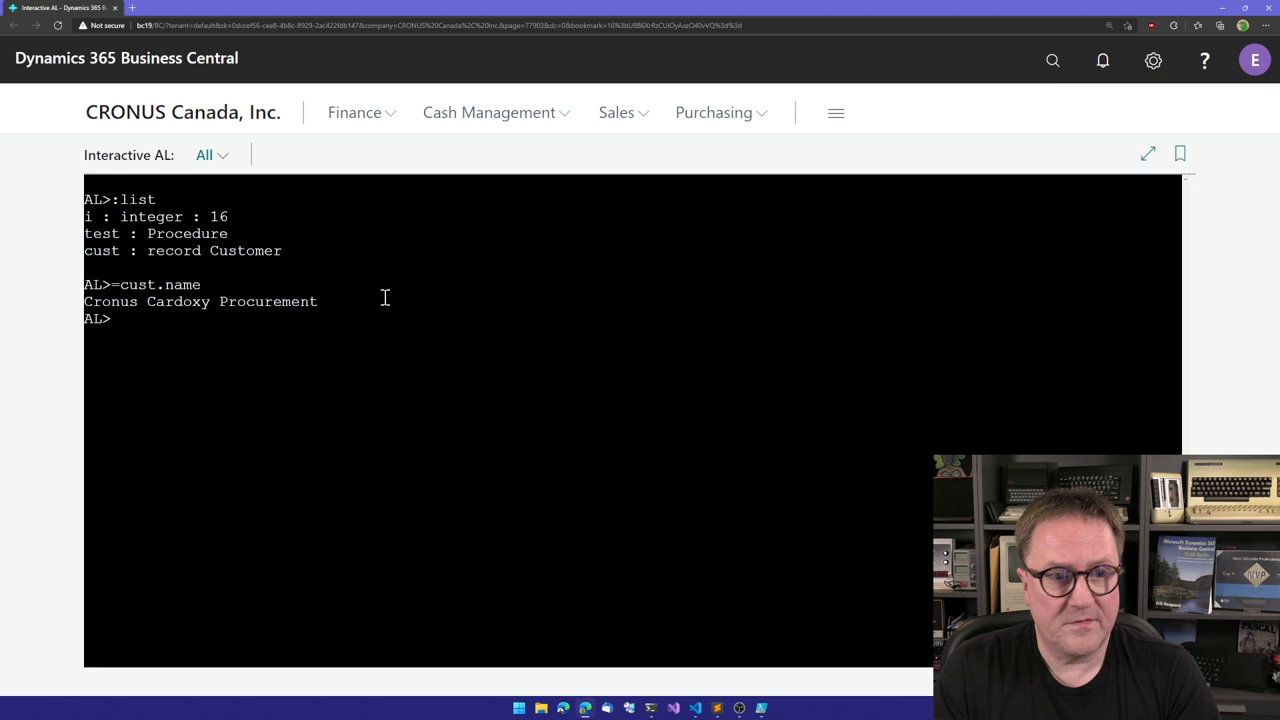
type("cust.name := cust.name + ' !")
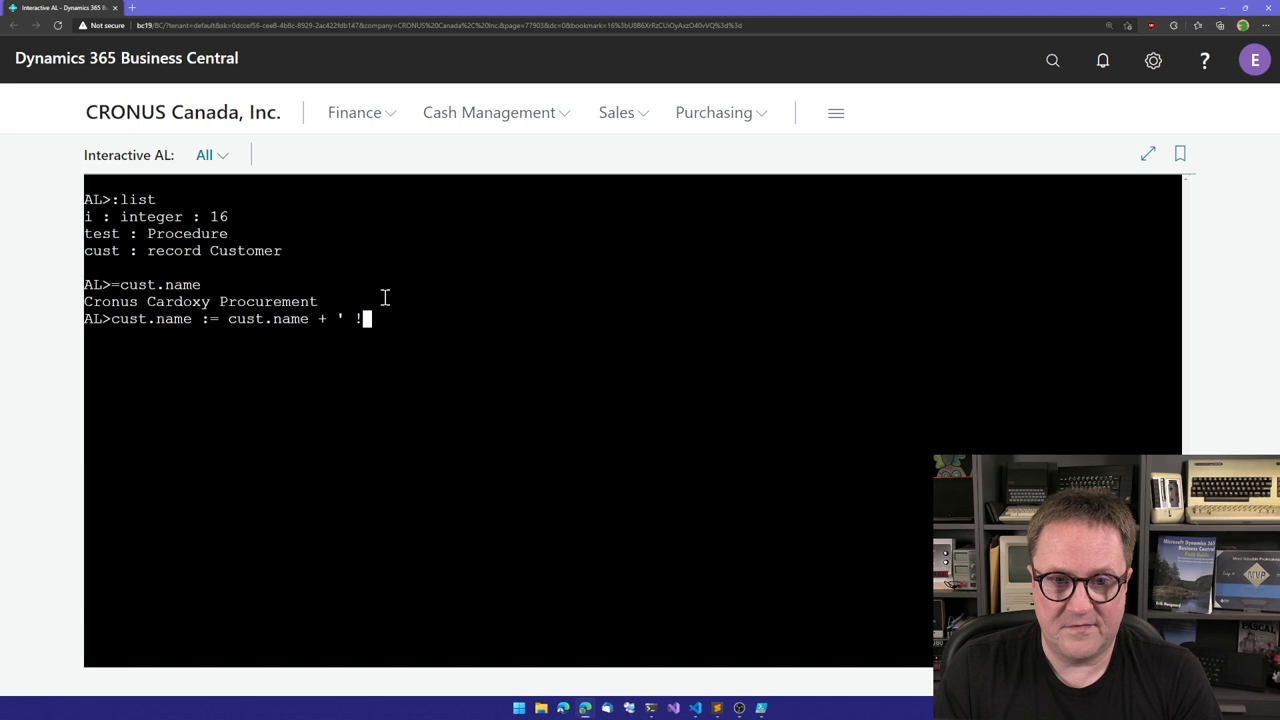
key("Return")
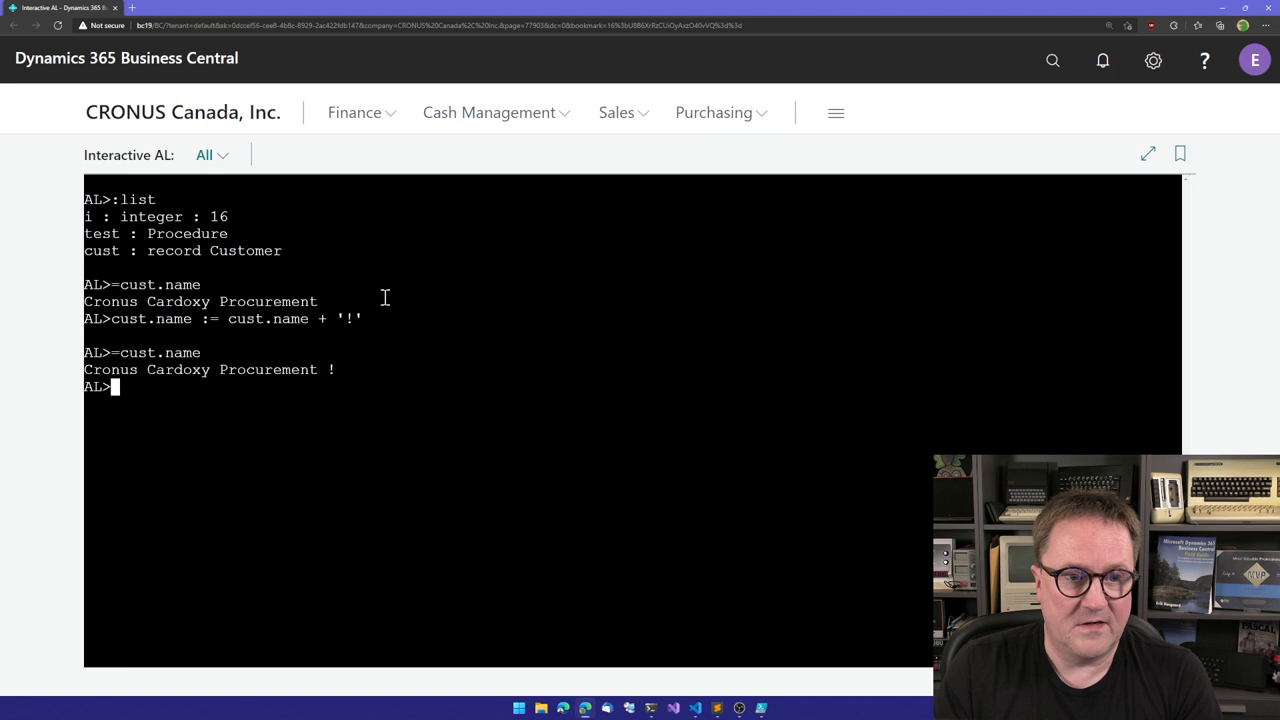
type("cust.modify()")
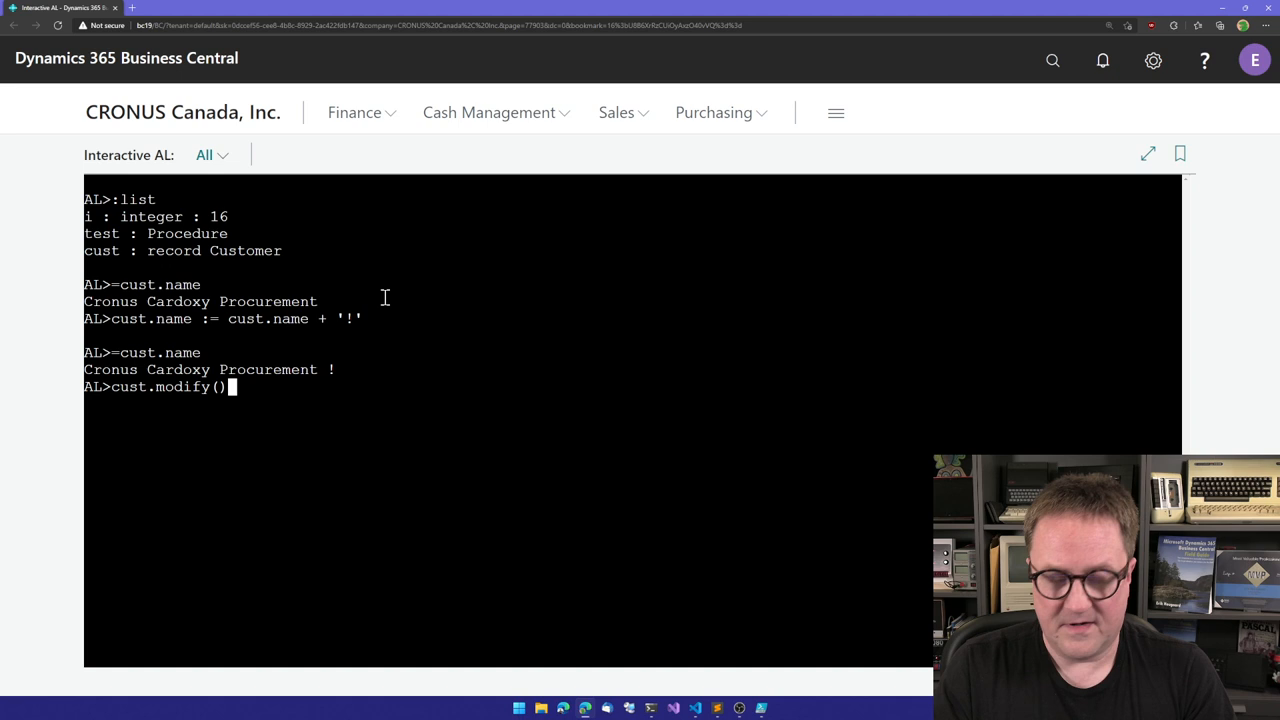
key("Return")
type(":list")
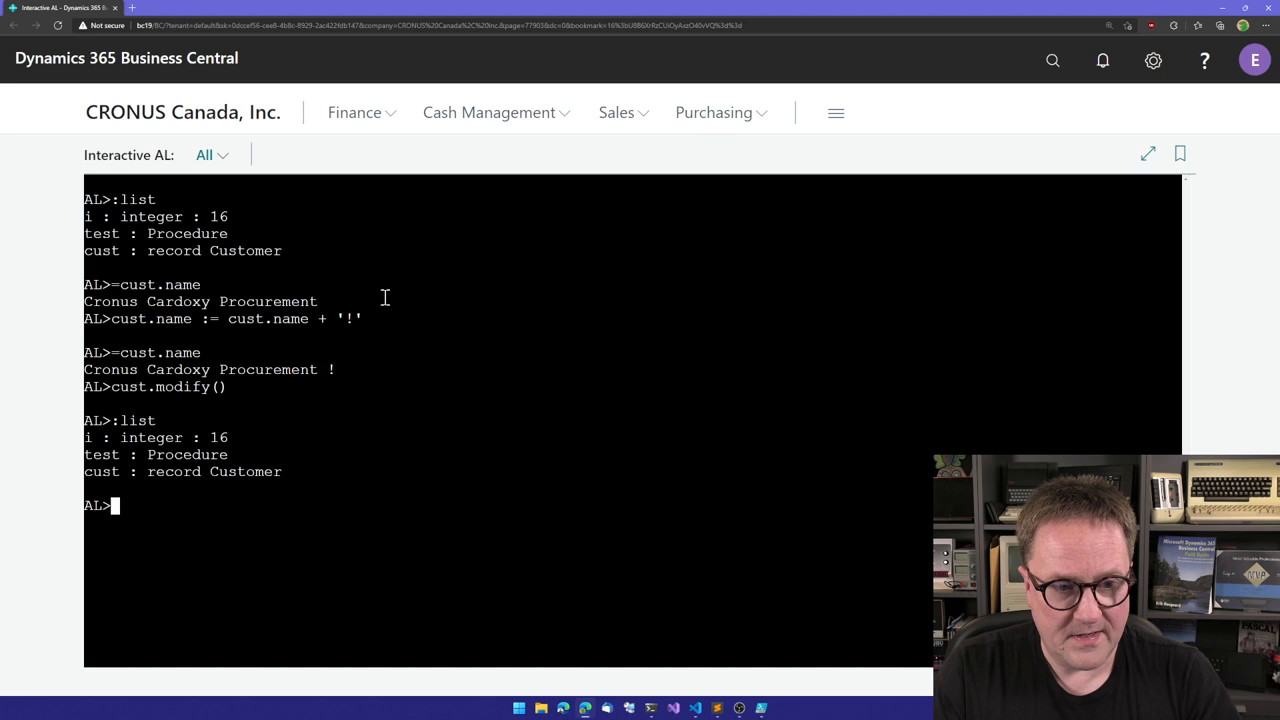
type("cust.findlast()")
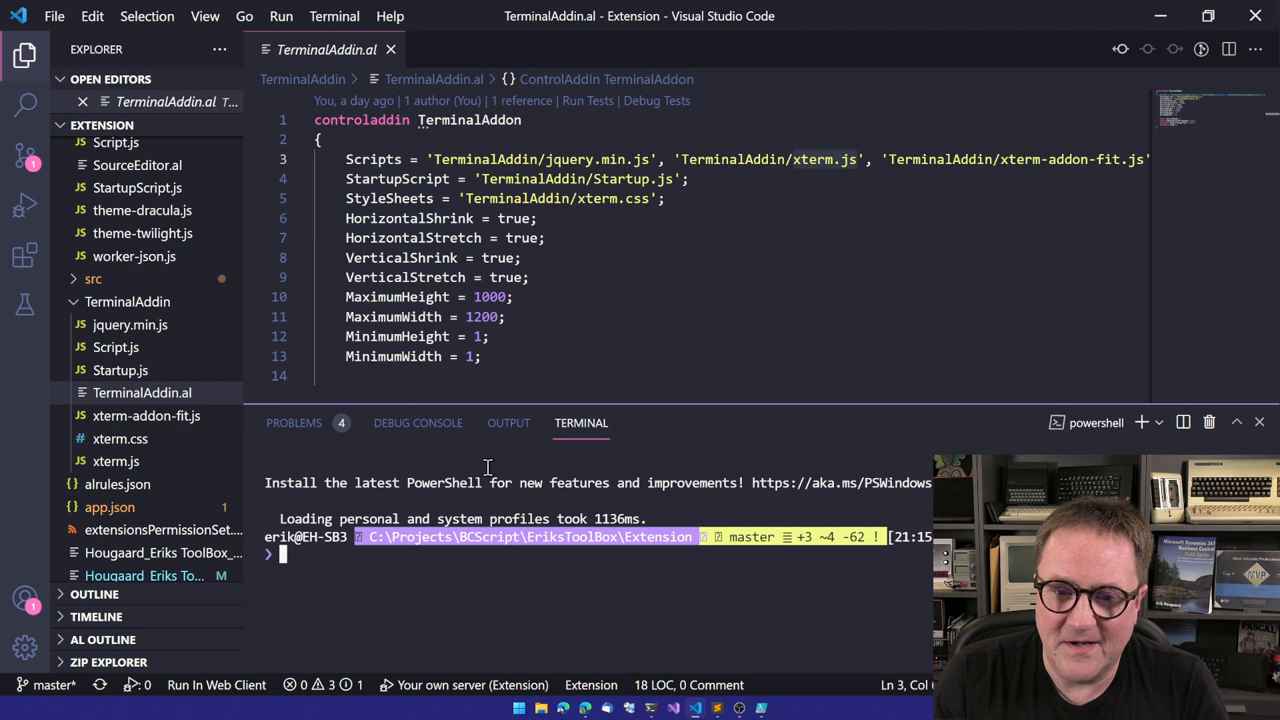
View the full TerminalAddin.al definition with its ControlReady, CommandEntered, Output and Clear members
left_click(417, 422)
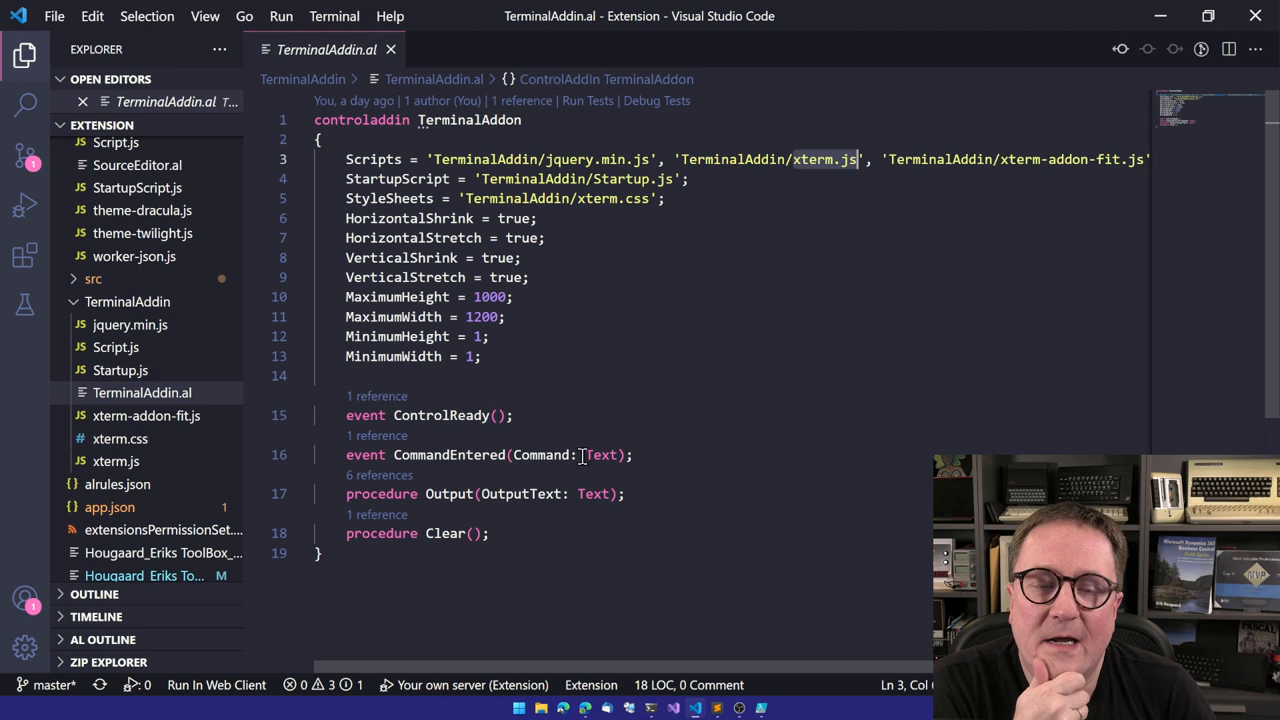
scroll("right", 3)
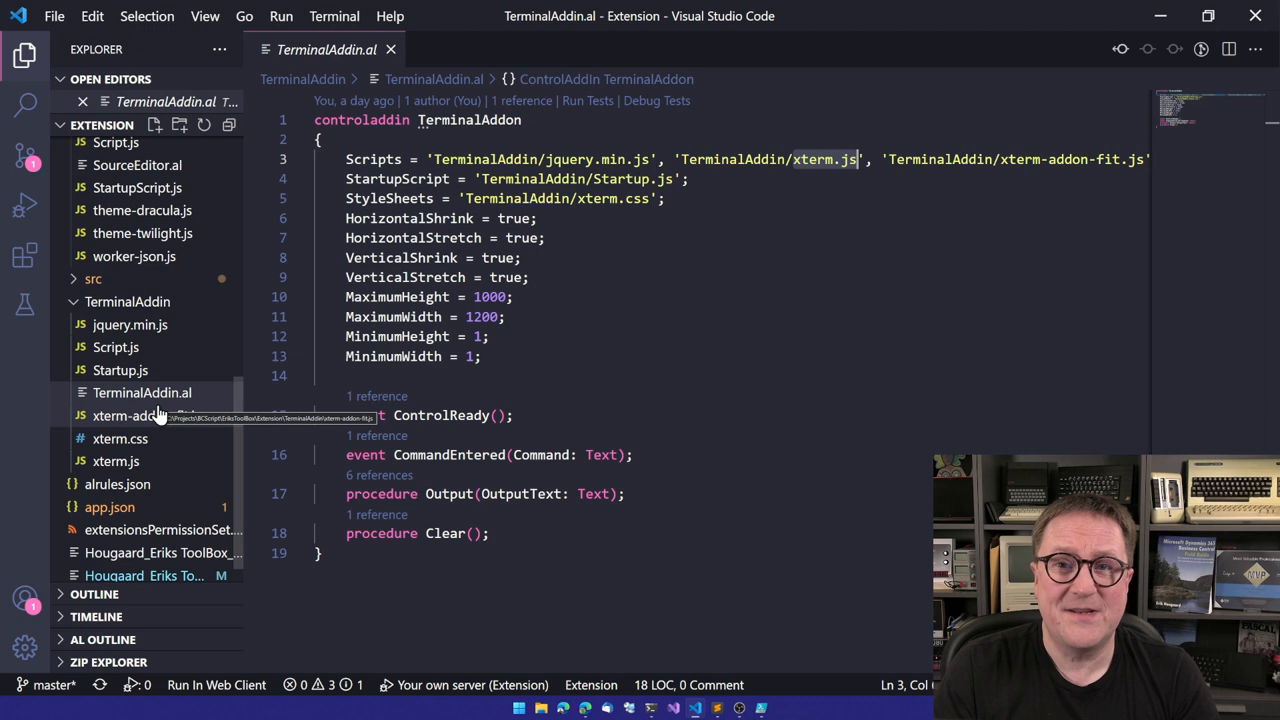
mouse_move(120, 370)
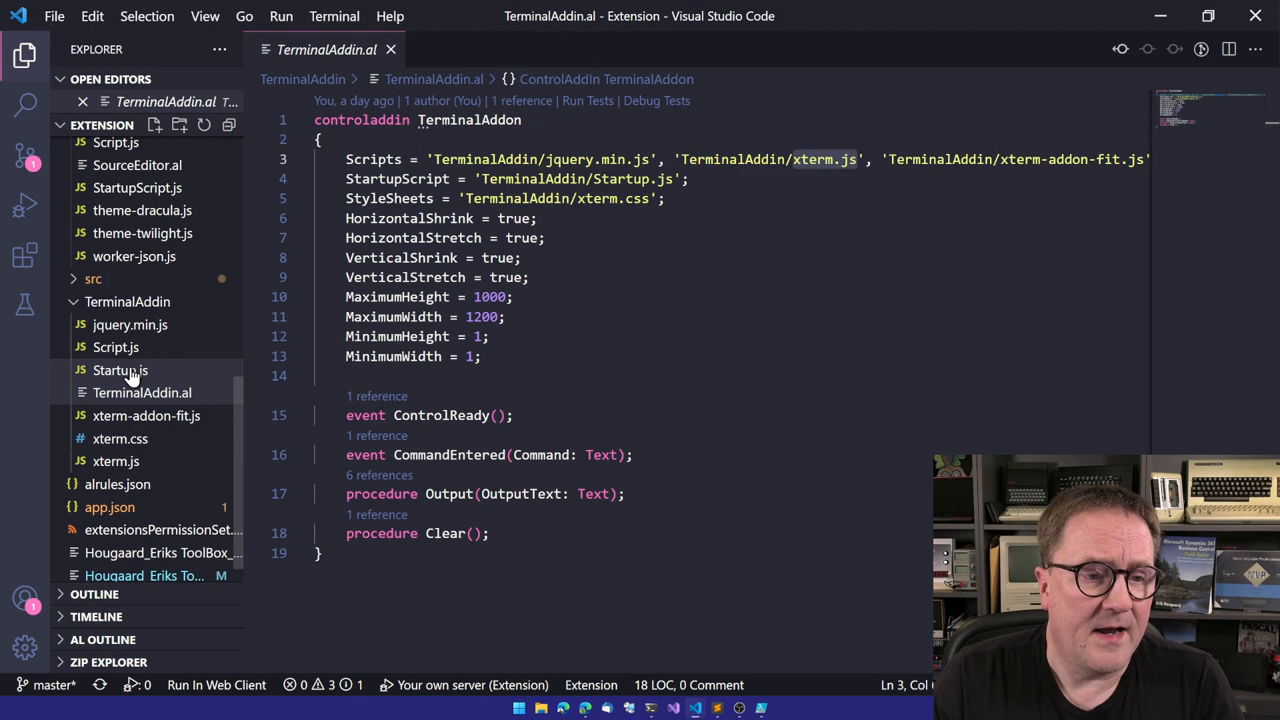
Open Startup.js and review the xterm setup, welcome text and AL> prompt
left_click(120, 370)
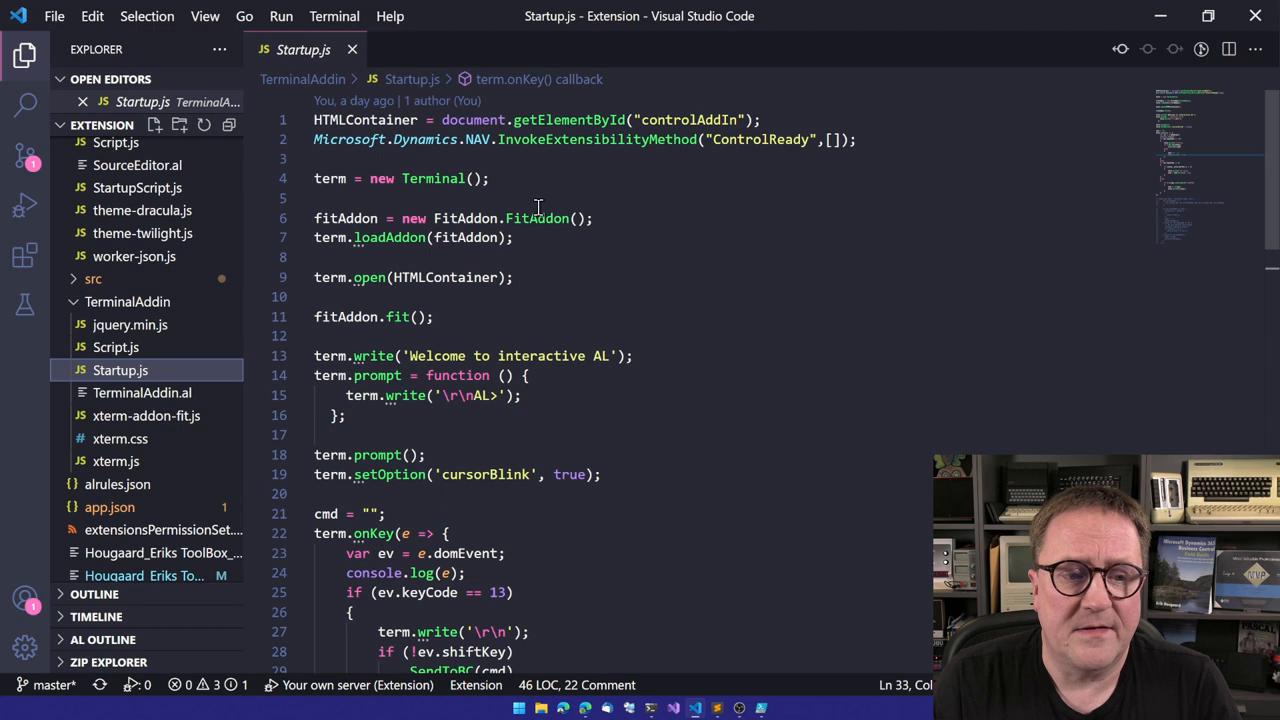
left_click(142, 392)
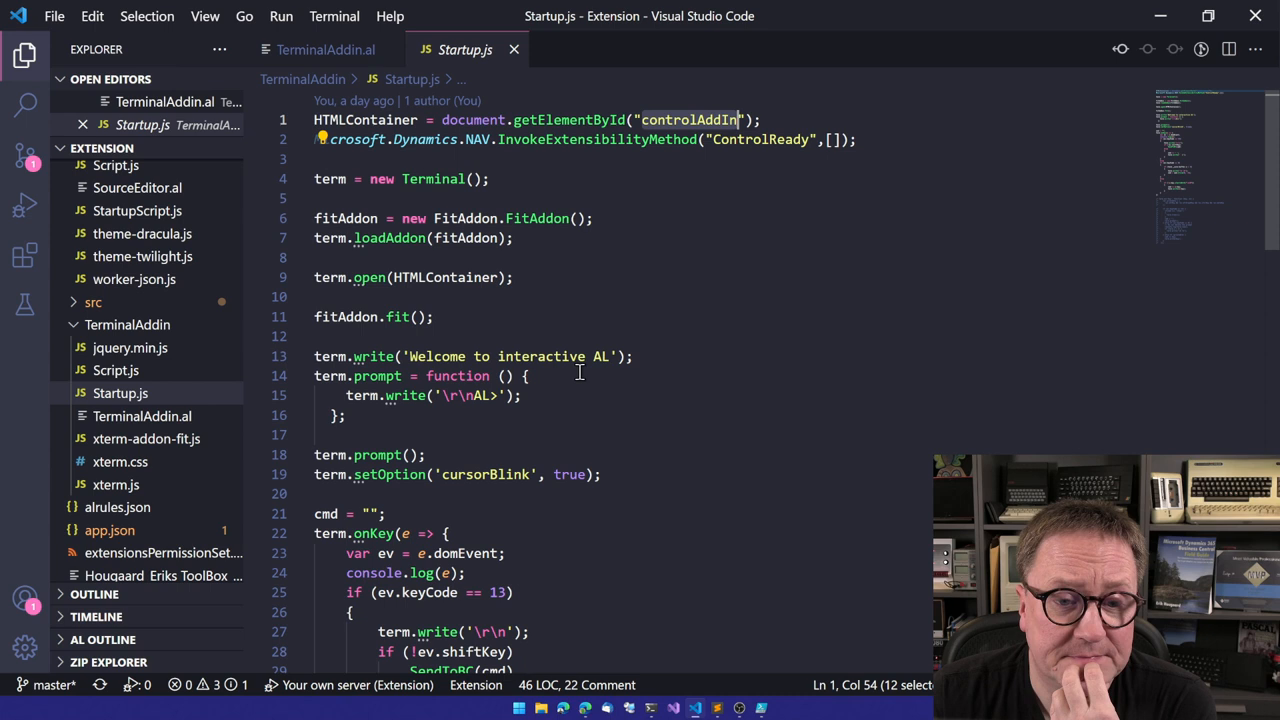
scroll("down", 3)
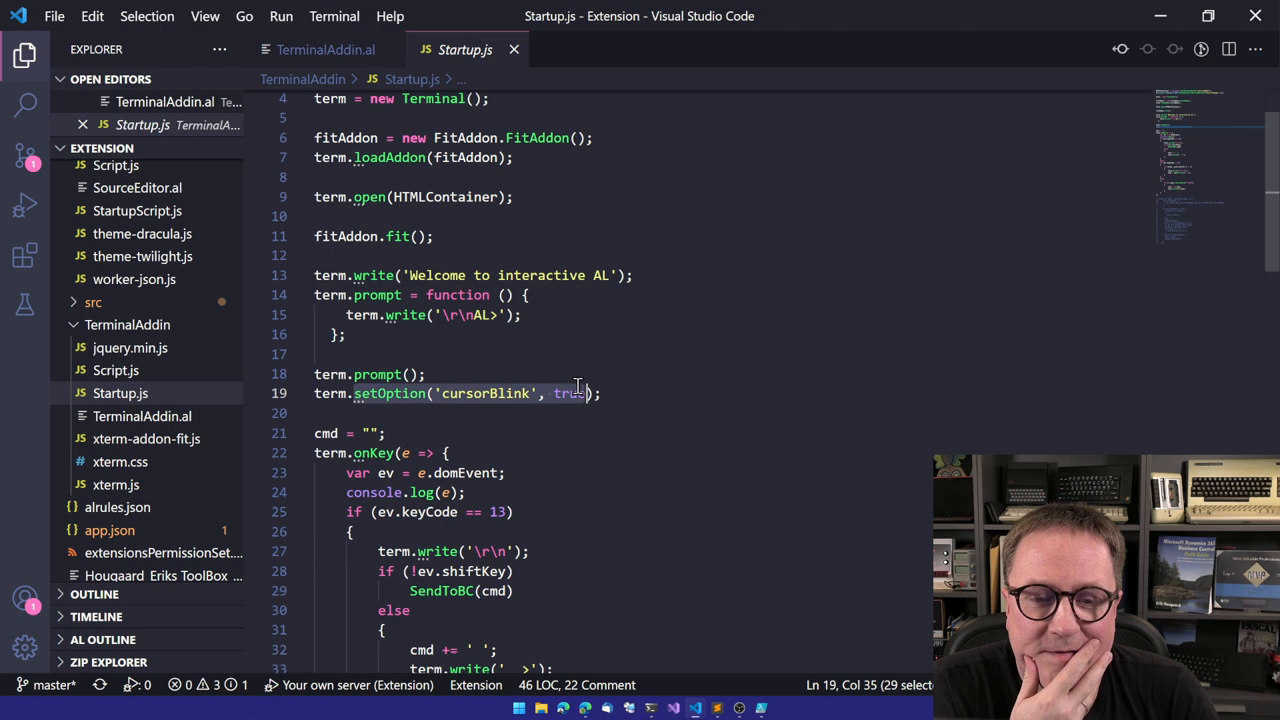
Scroll Startup.js down to the term.onKey handler that sends commands via SendToBC
scroll("down", 3)
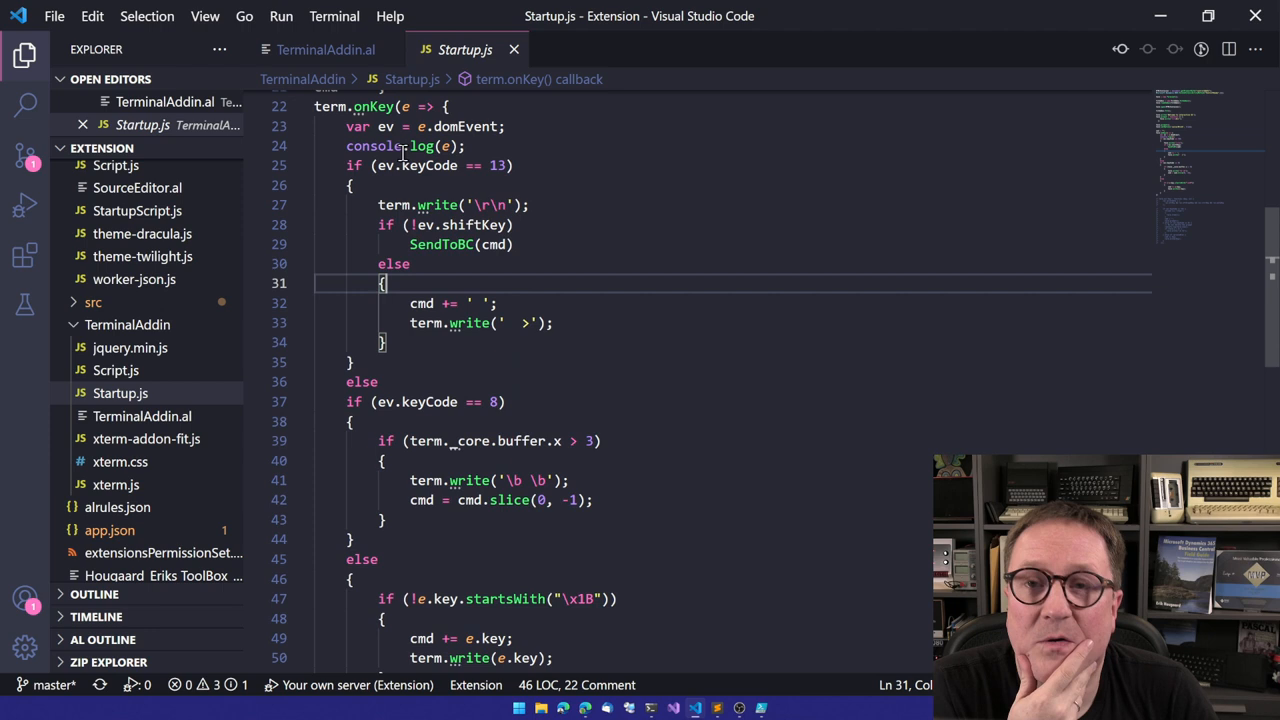
mouse_move(540, 150)
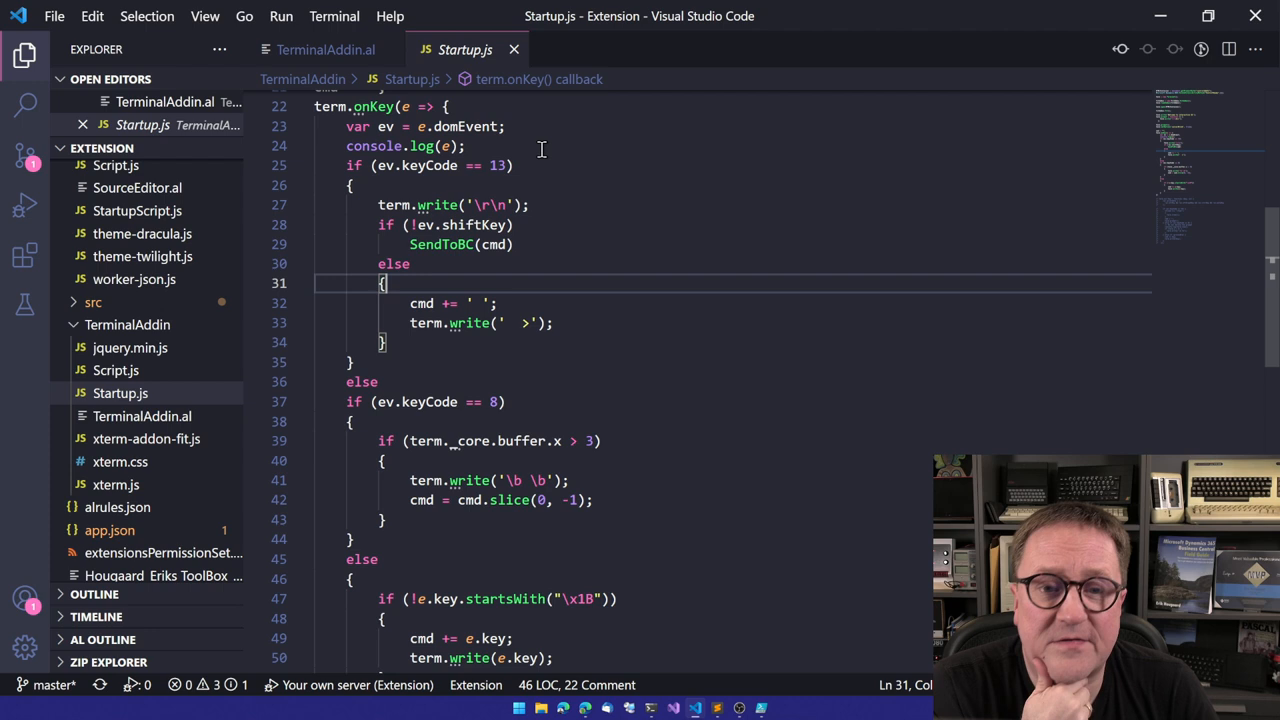
scroll("down", 3)
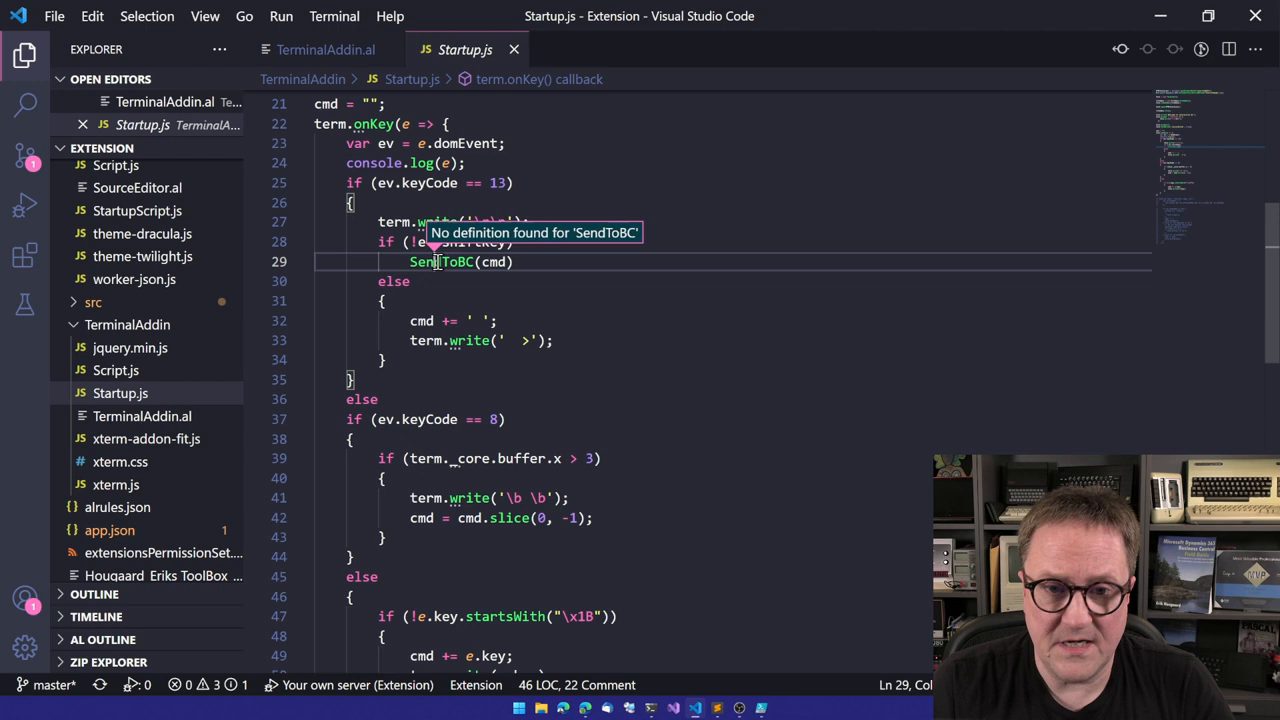
Expand the src folder in the Explorer and open Terminal.al
left_click(115, 370)
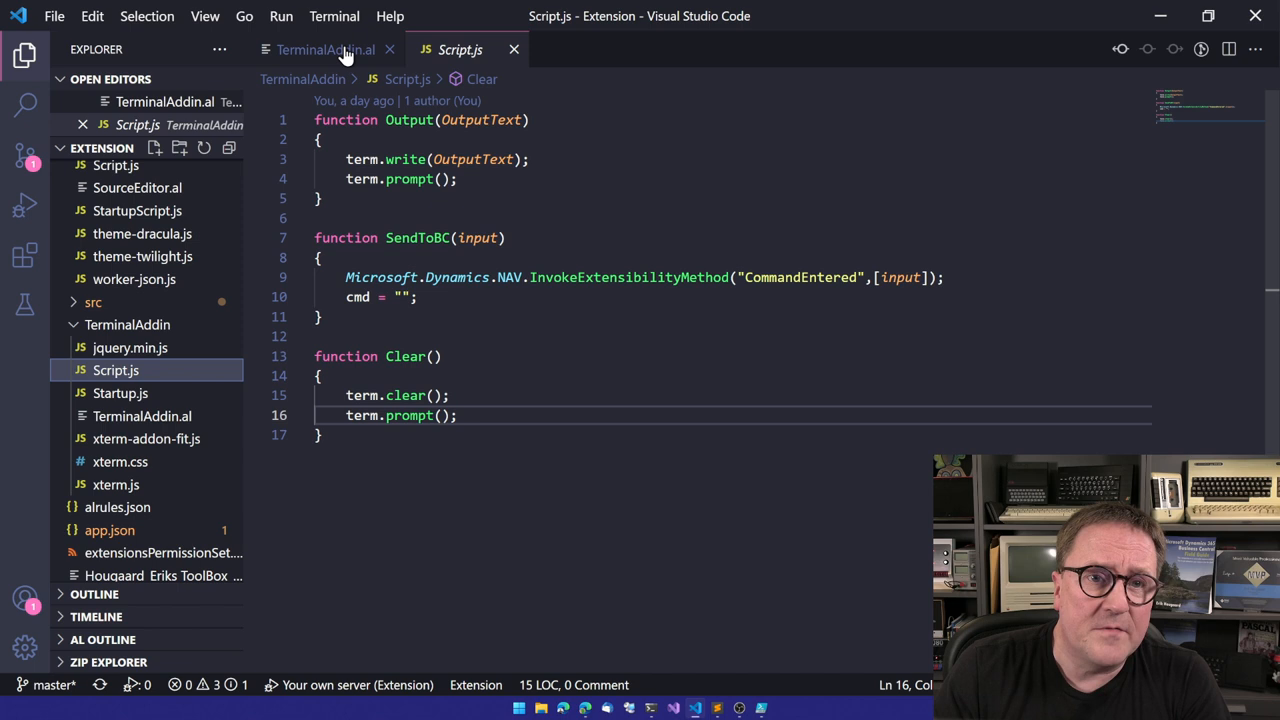
left_click(325, 49)
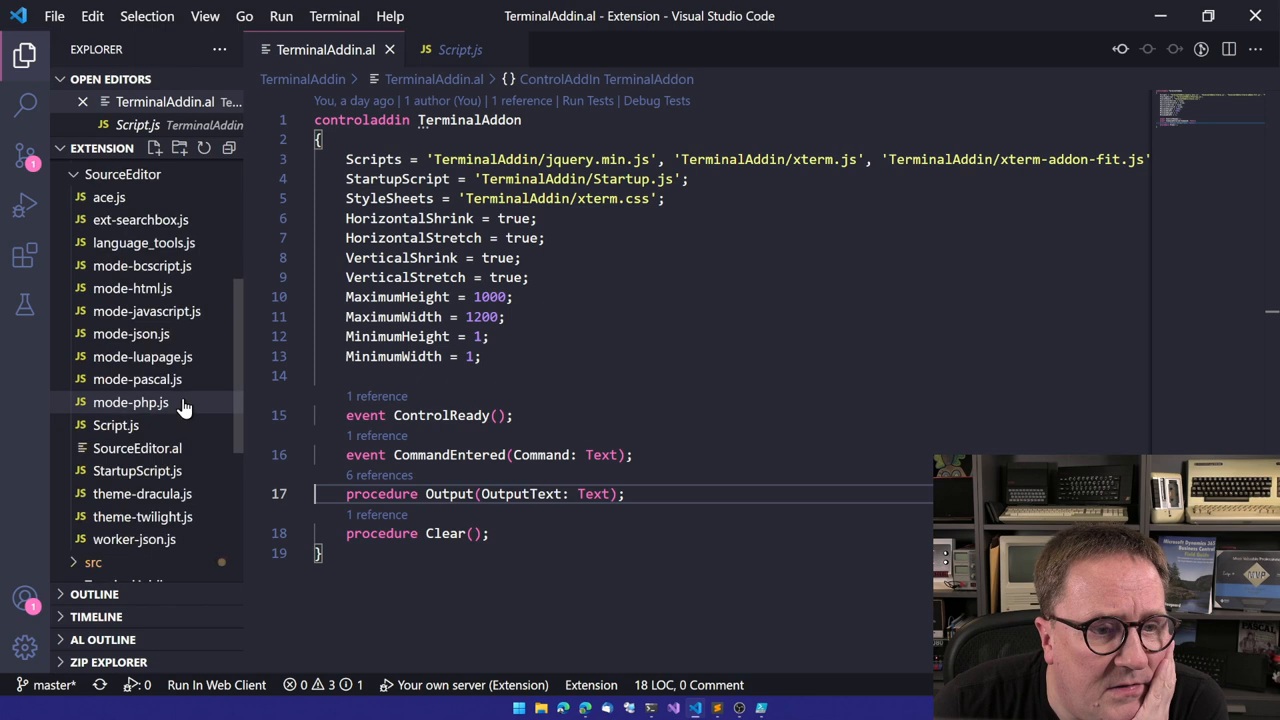
left_click(92, 321)
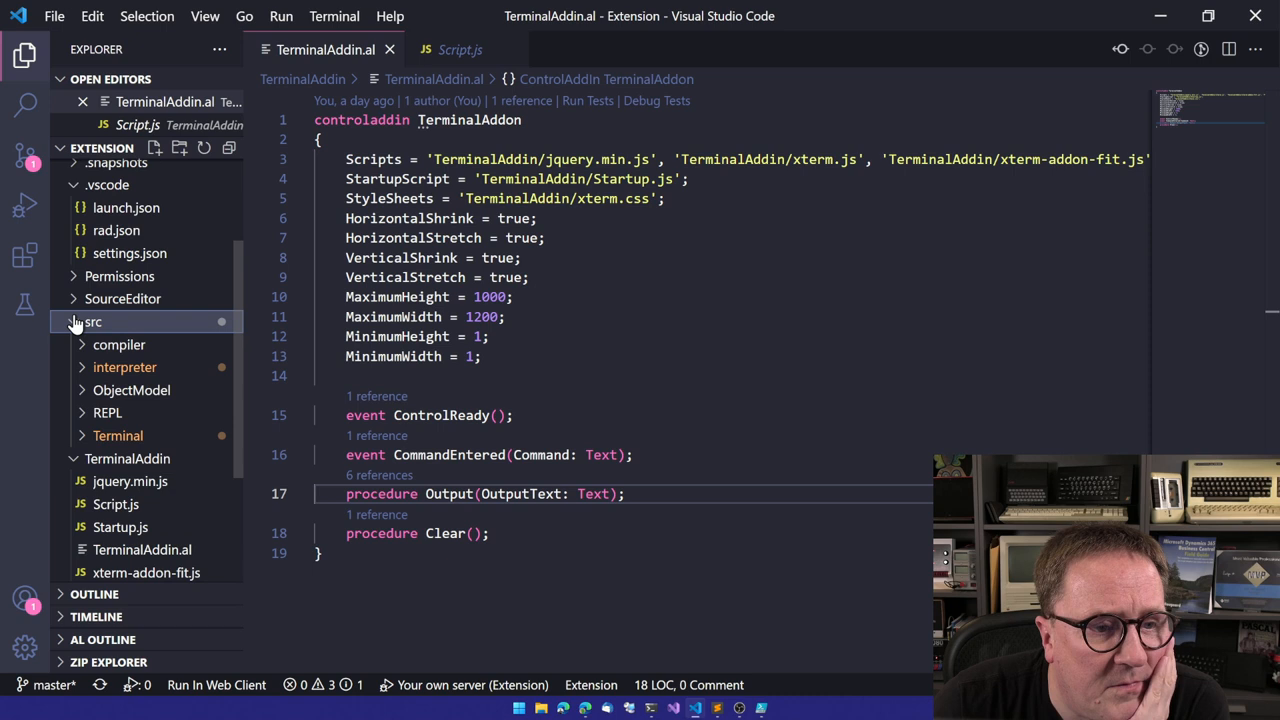
left_click(132, 458)
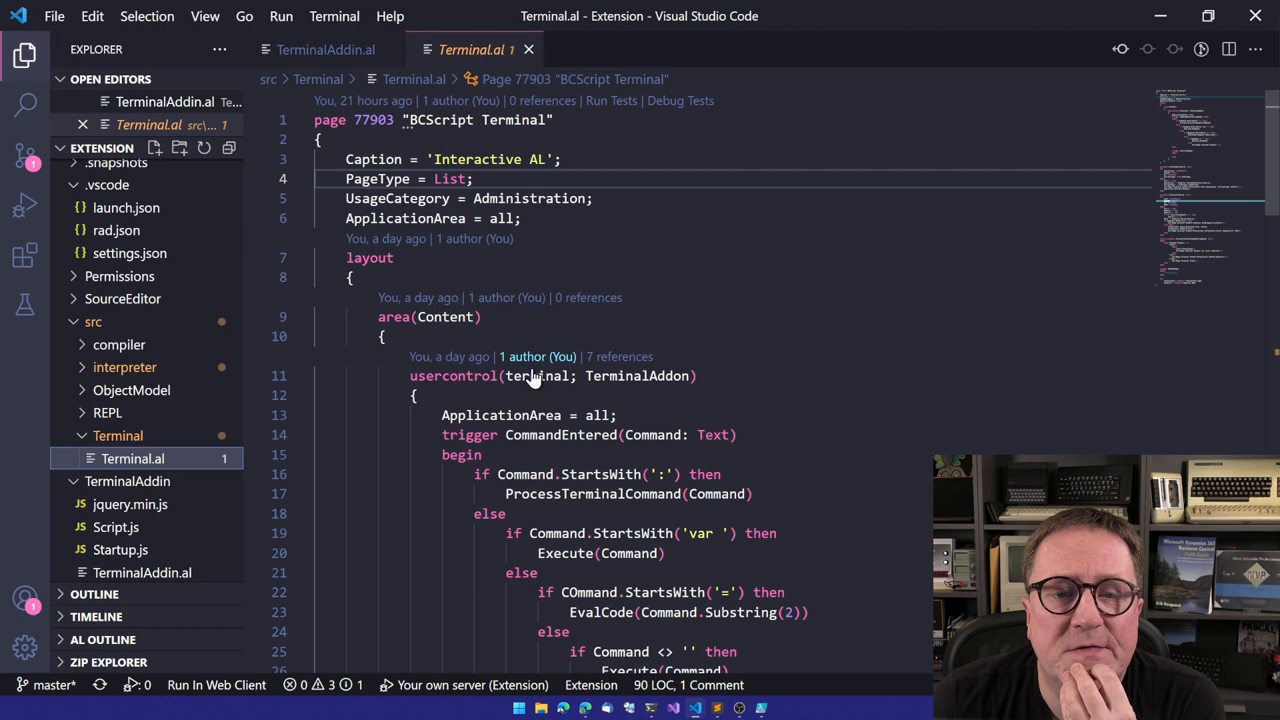
scroll("down", 3)
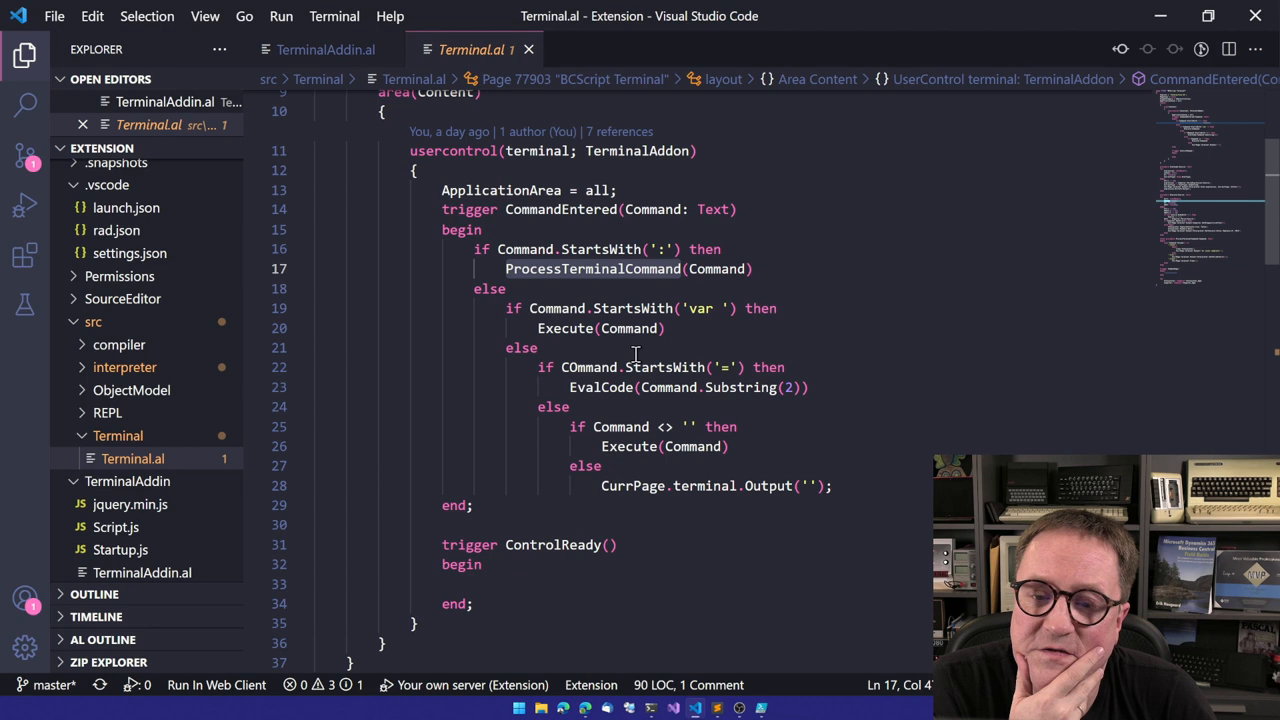
mouse_move(740, 388)
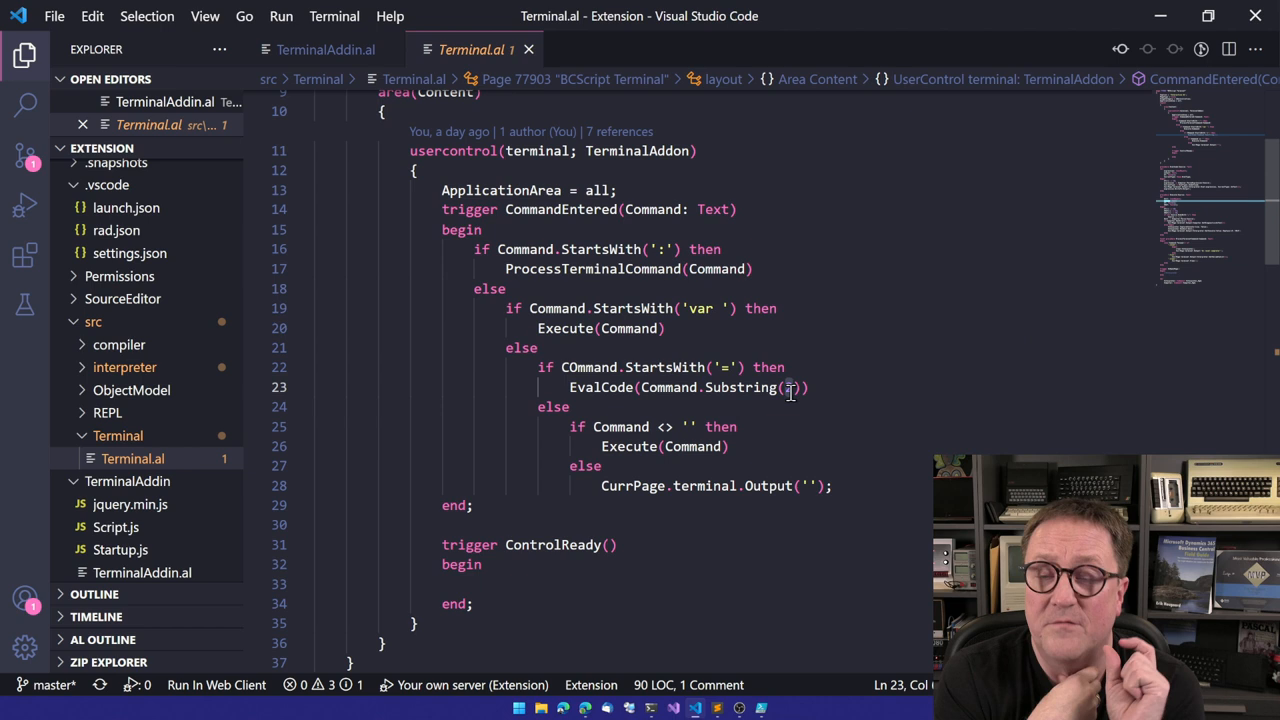
left_click(675, 446)
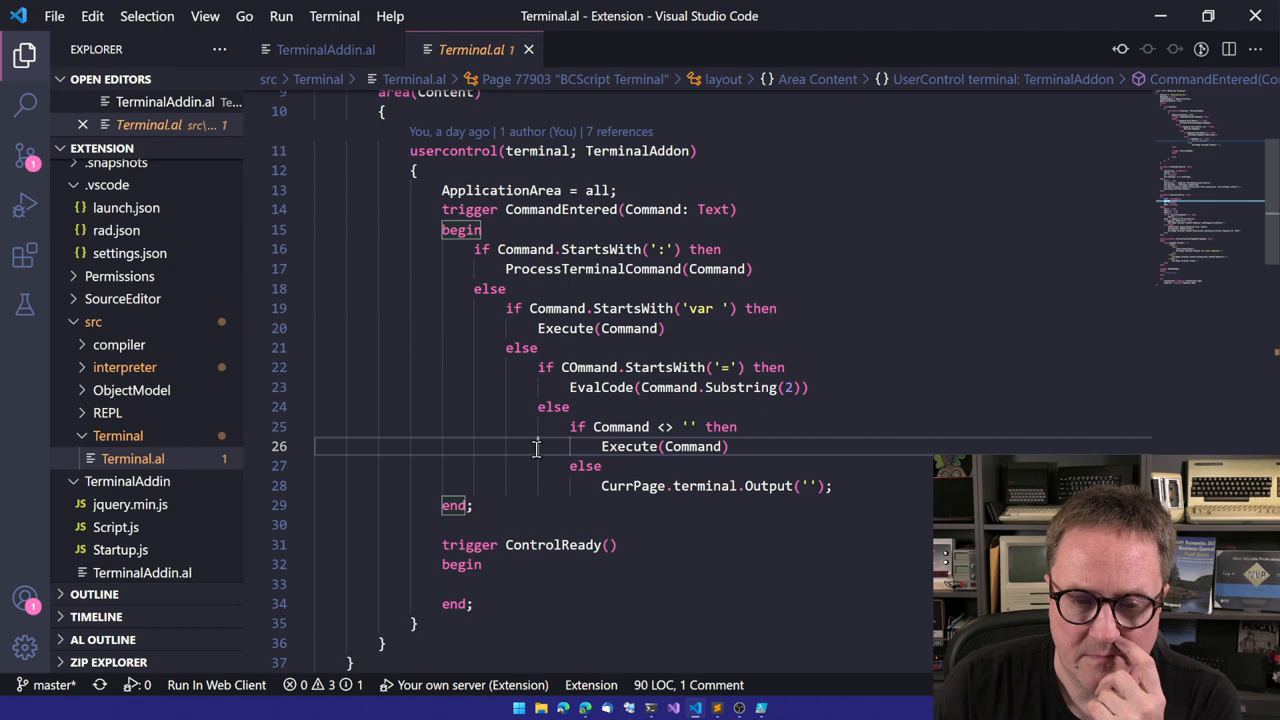
scroll("down", 3)
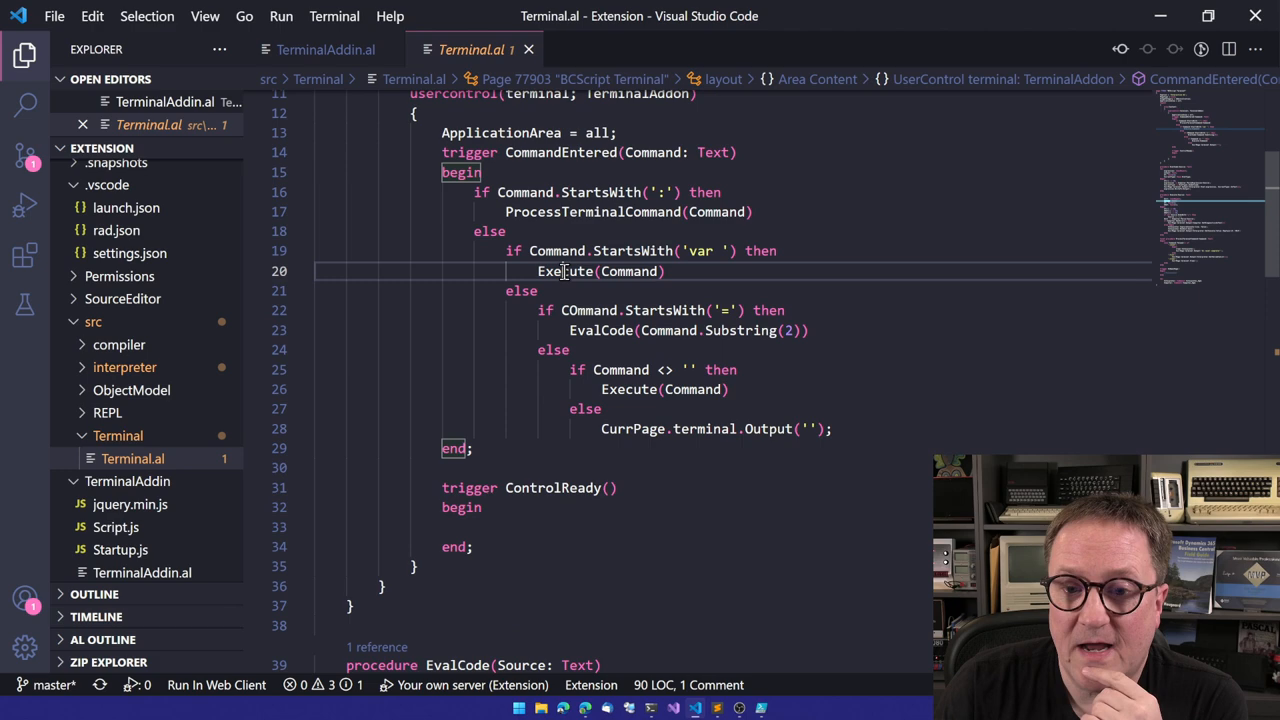
Scroll to procedure Execute in Terminal.al, then return to the Interactive AL page
scroll("down", 3)
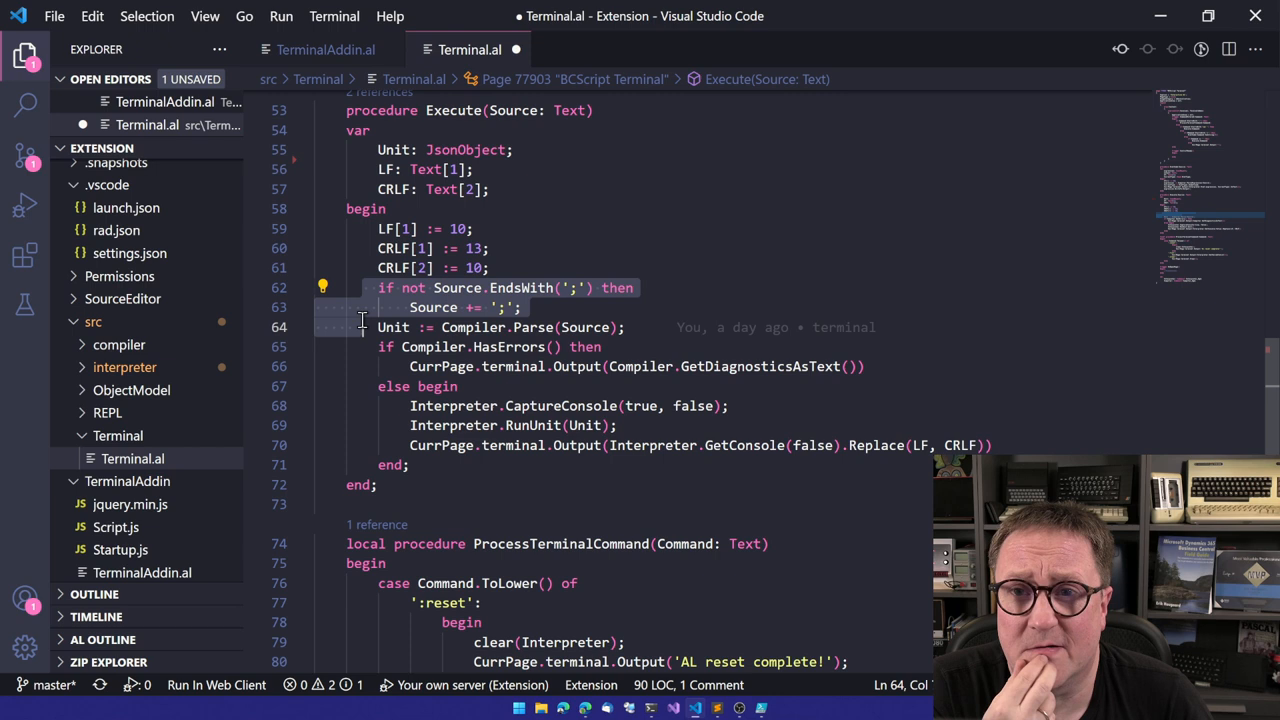
double_click(585, 327)
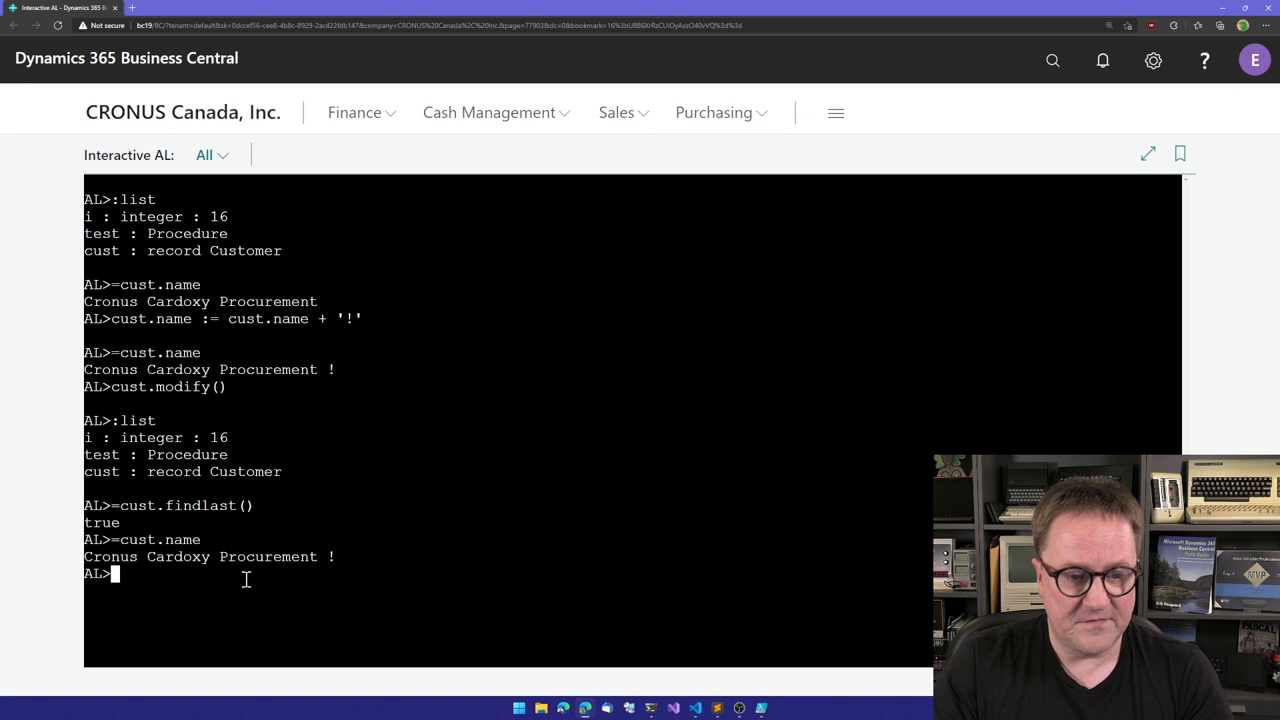
Enter the assignment i:=5 in the Interactive AL console
type("i:=5")
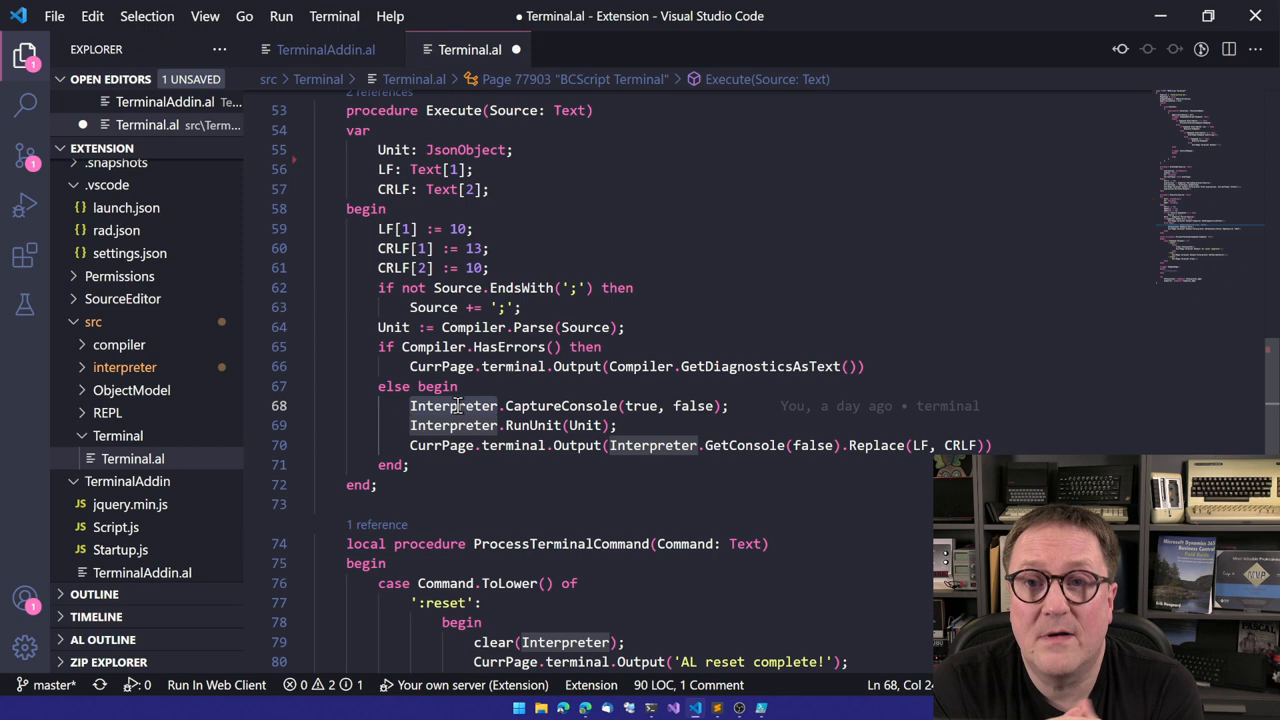
left_click(535, 425)
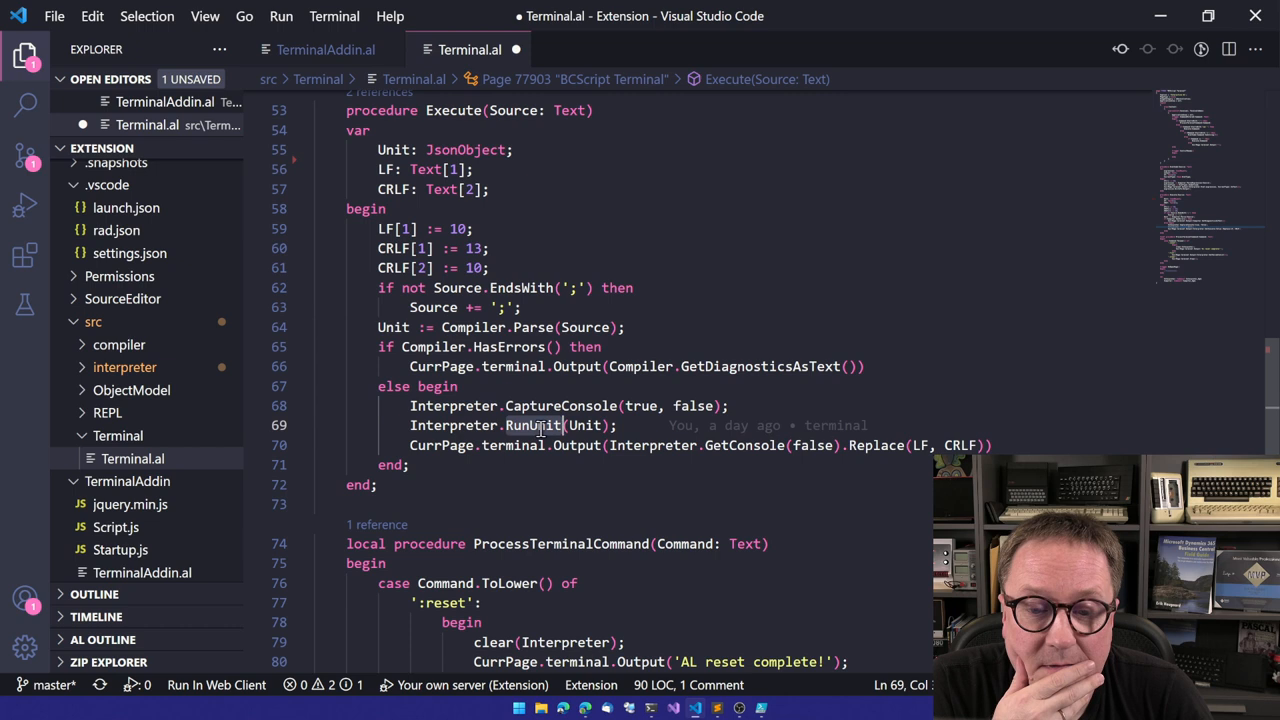
mouse_move(576, 445)
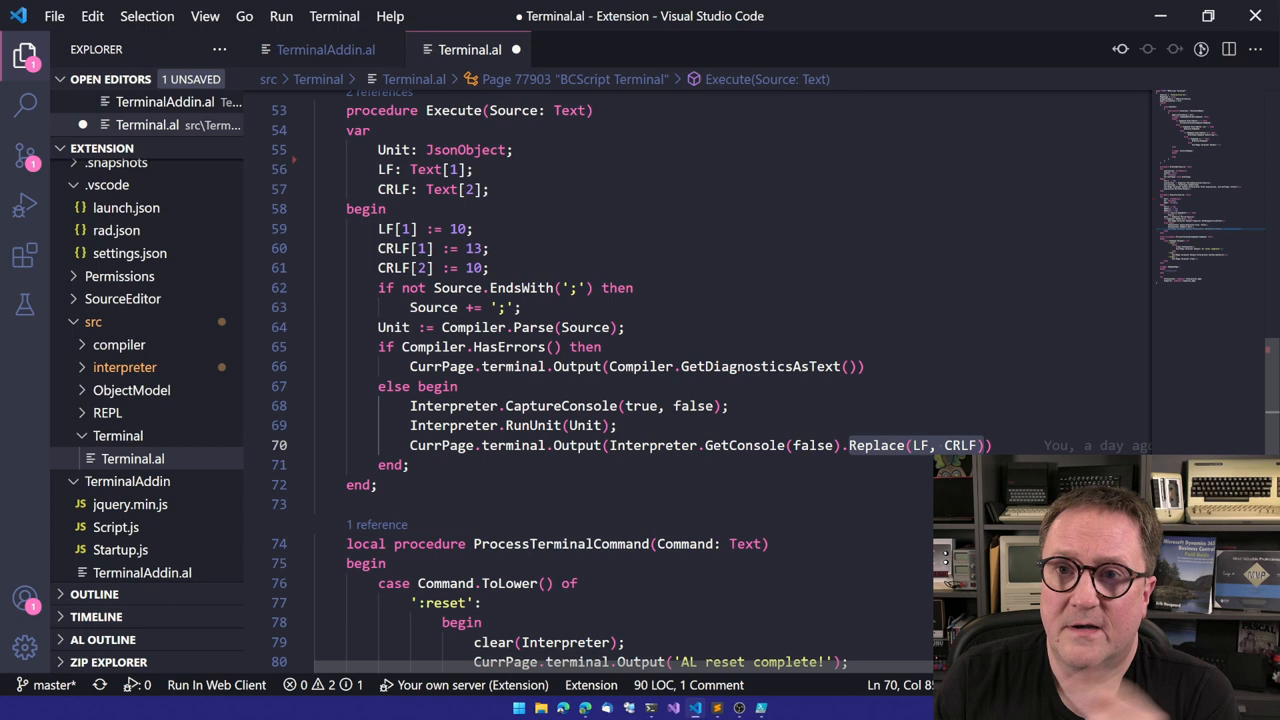
mouse_move(918, 445)
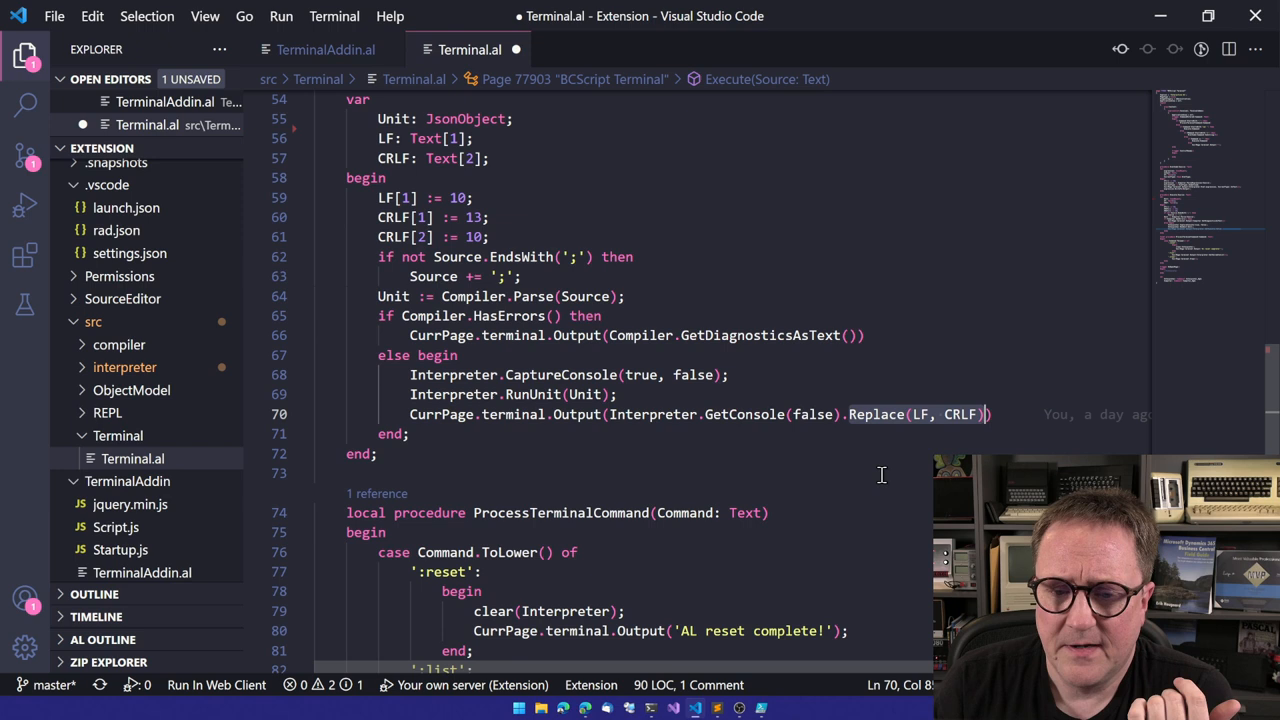
scroll("up", 3)
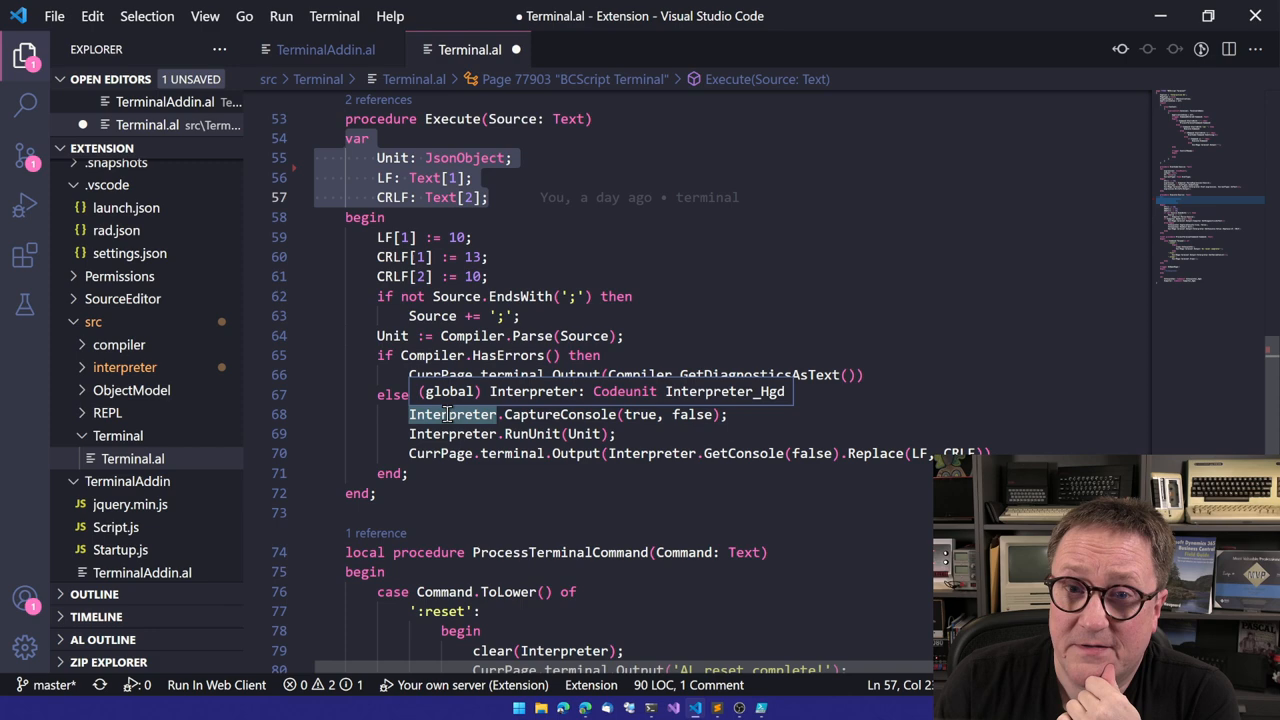
scroll("down", 3)
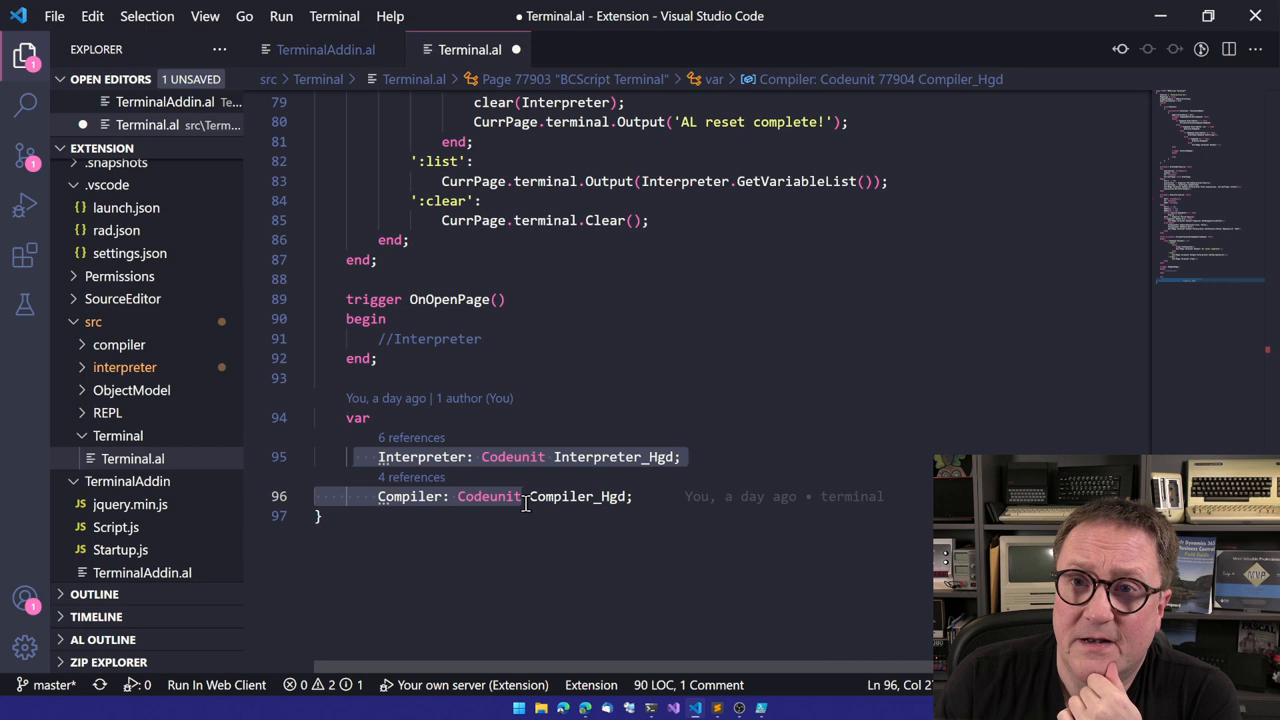
mouse_move(527, 388)
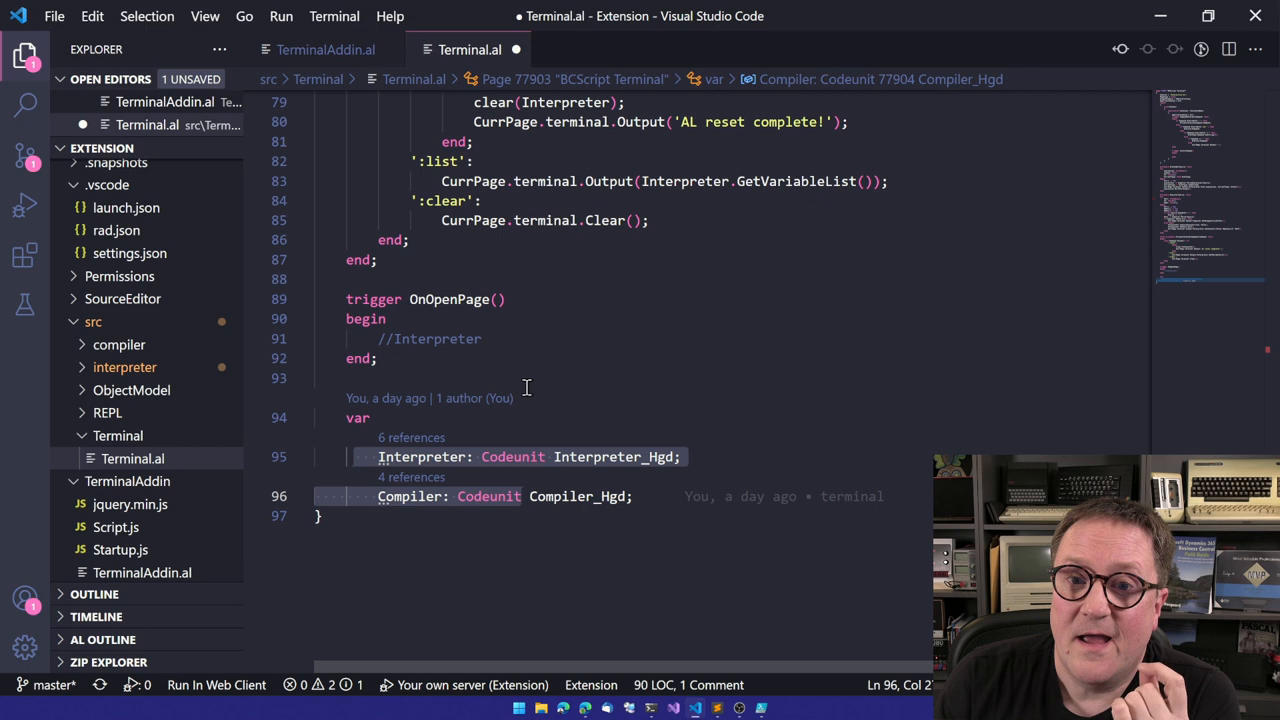
mouse_move(594, 447)
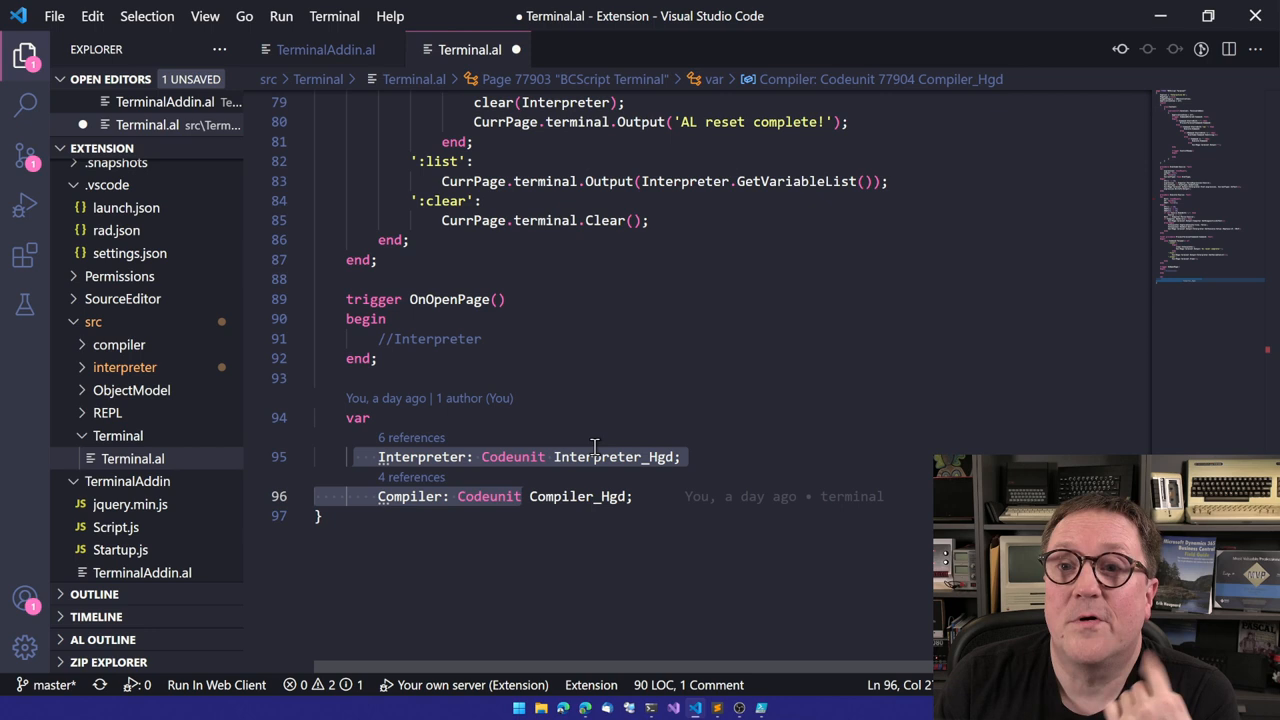
scroll("up", 3)
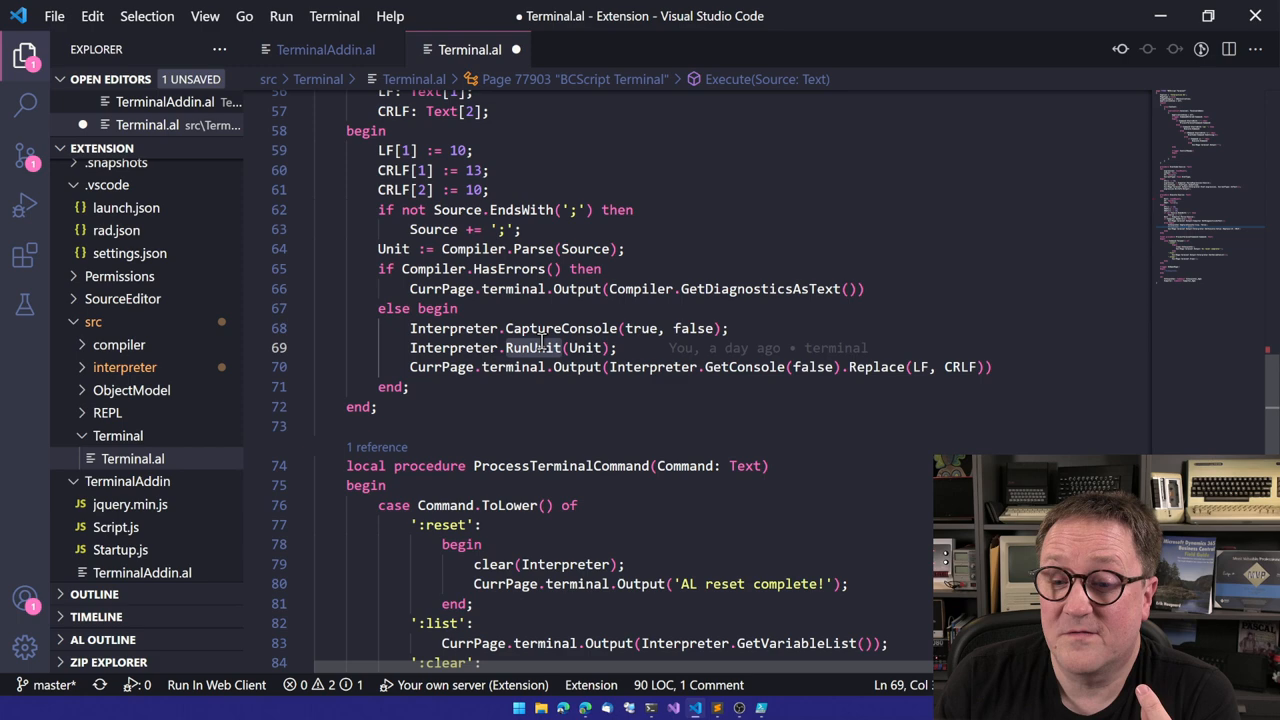
scroll("down", 3)
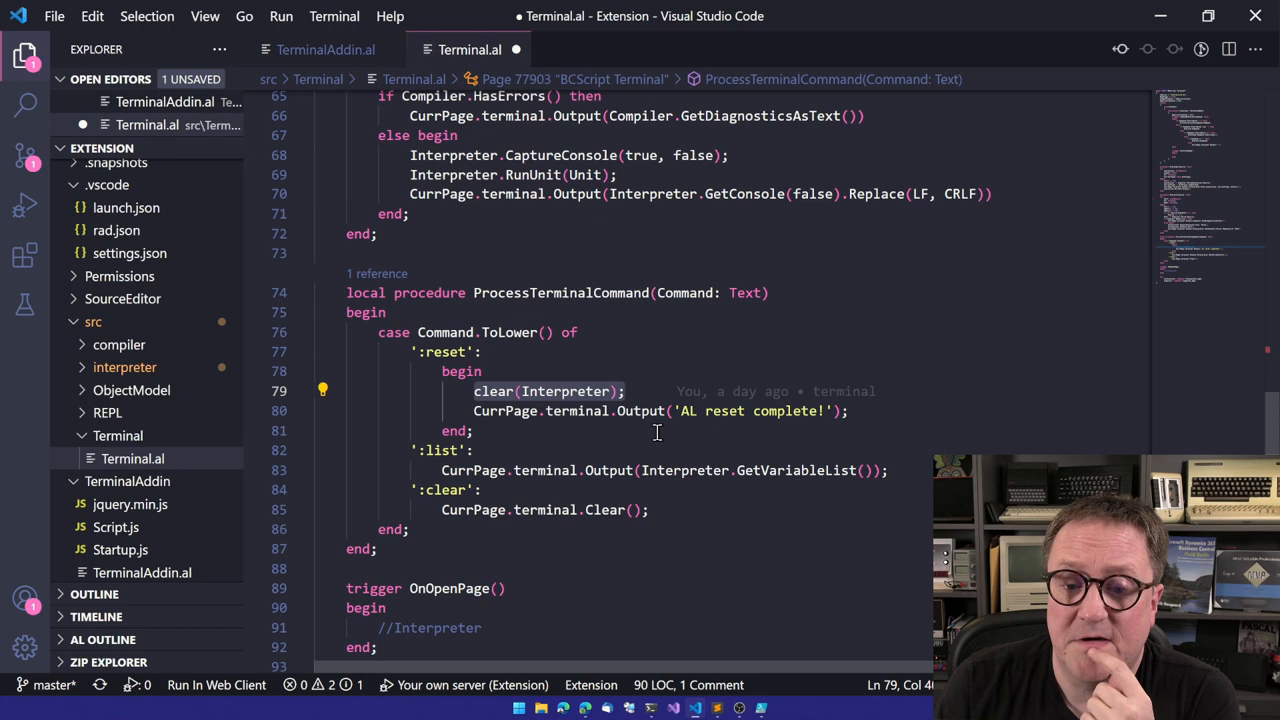
scroll("up", 3)
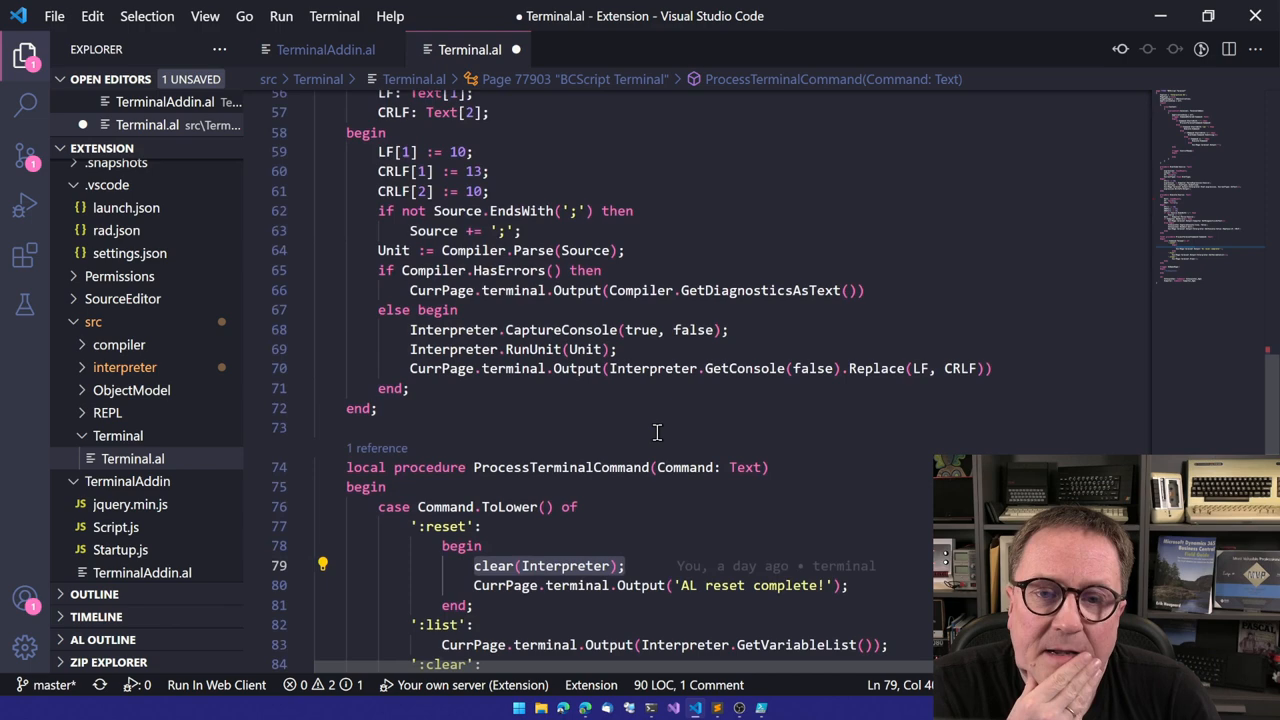
scroll("down", 3)
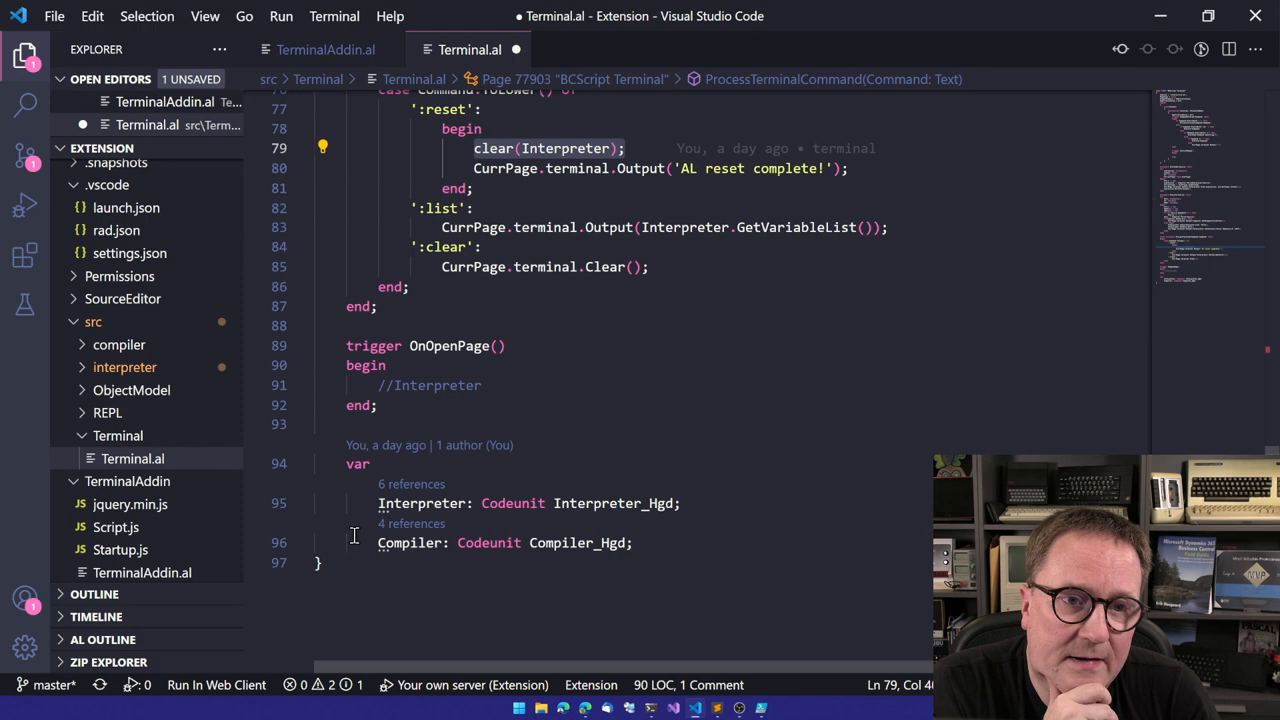
scroll("up", 3)
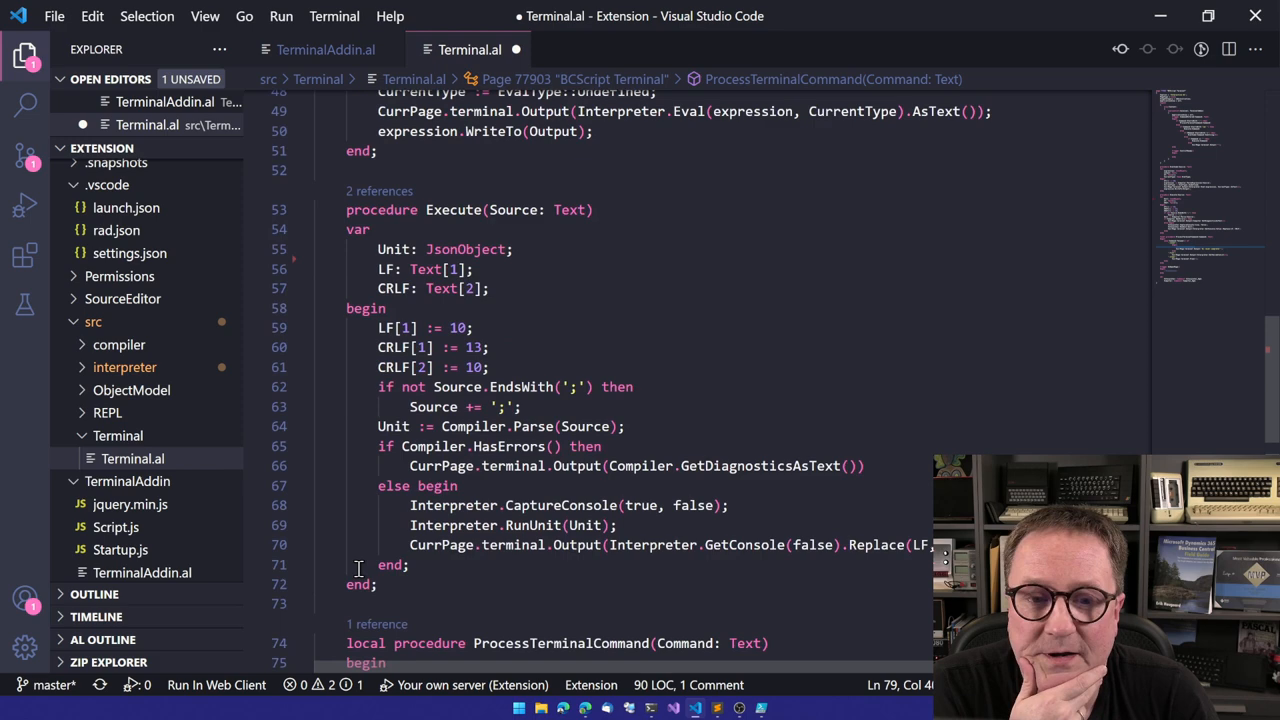
scroll("down", 3)
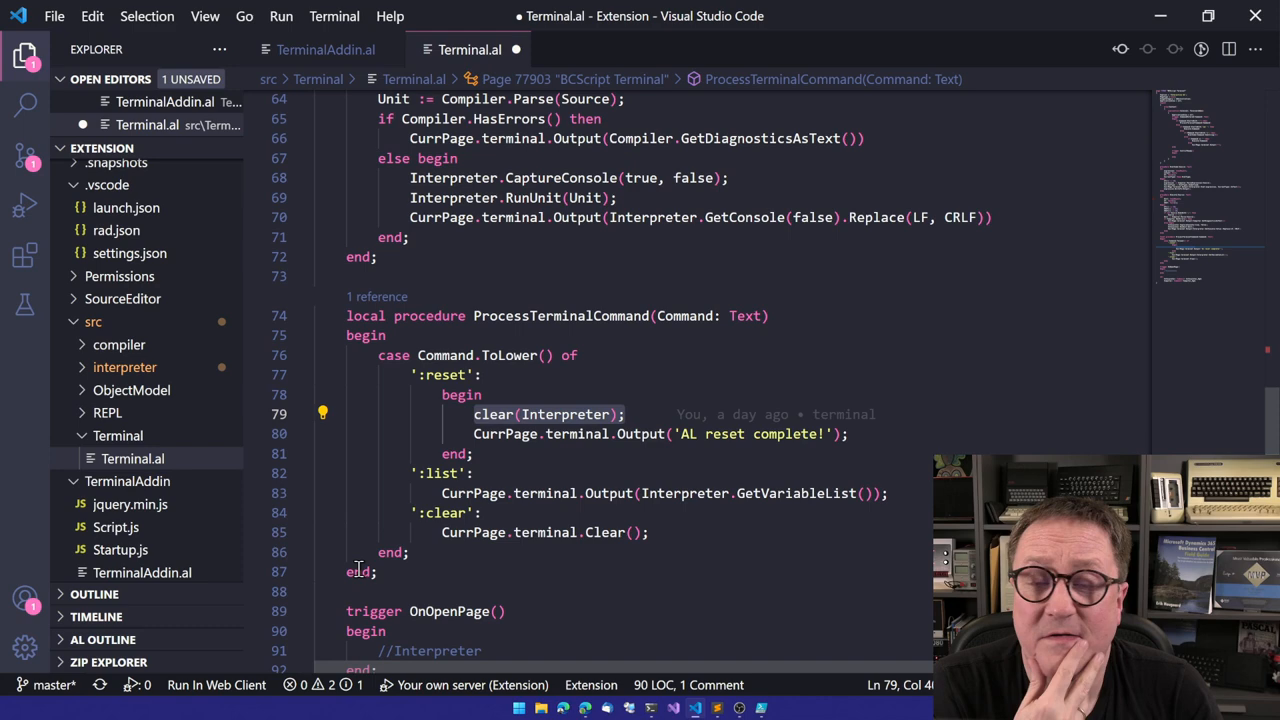
scroll("up", 3)
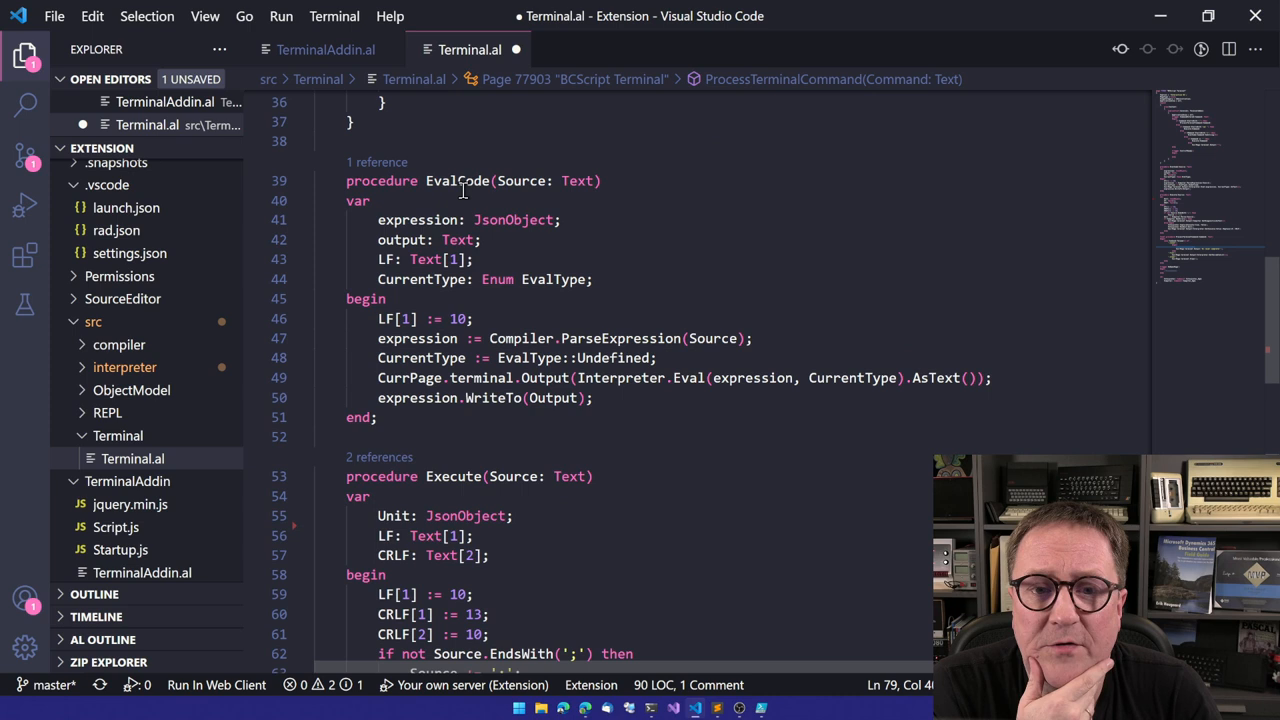
left_click(710, 338)
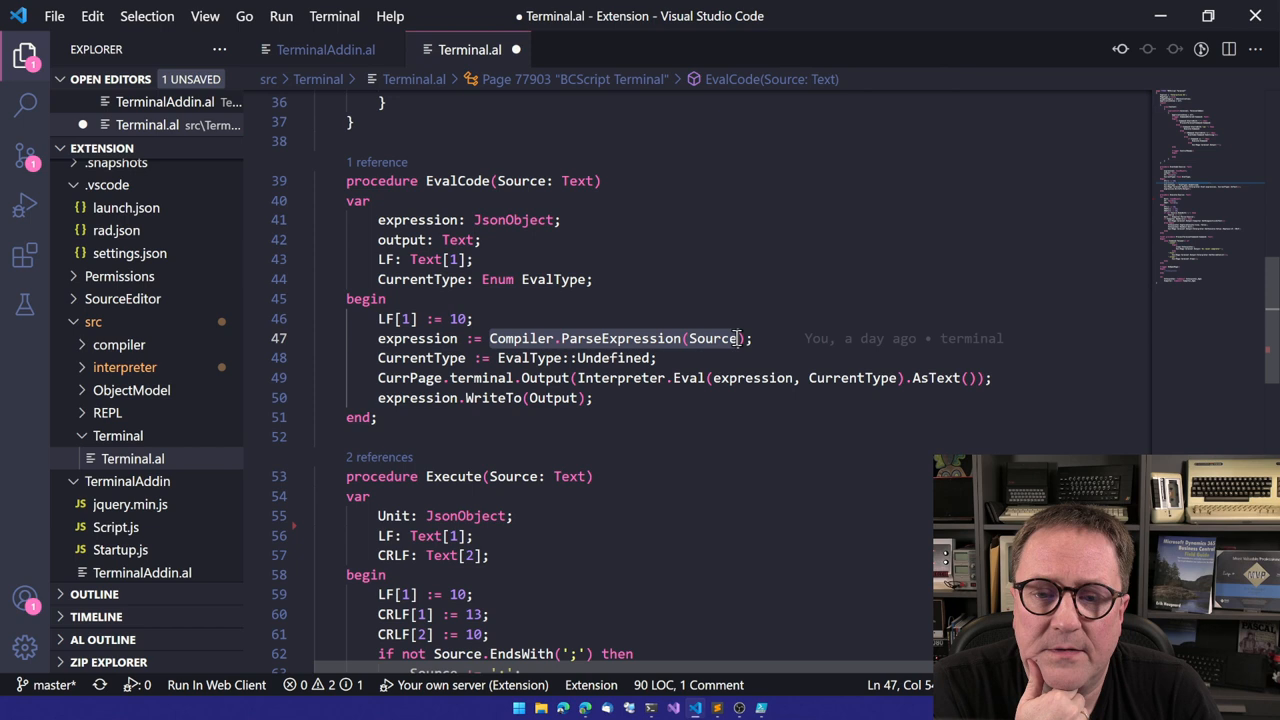
mouse_move(745, 338)
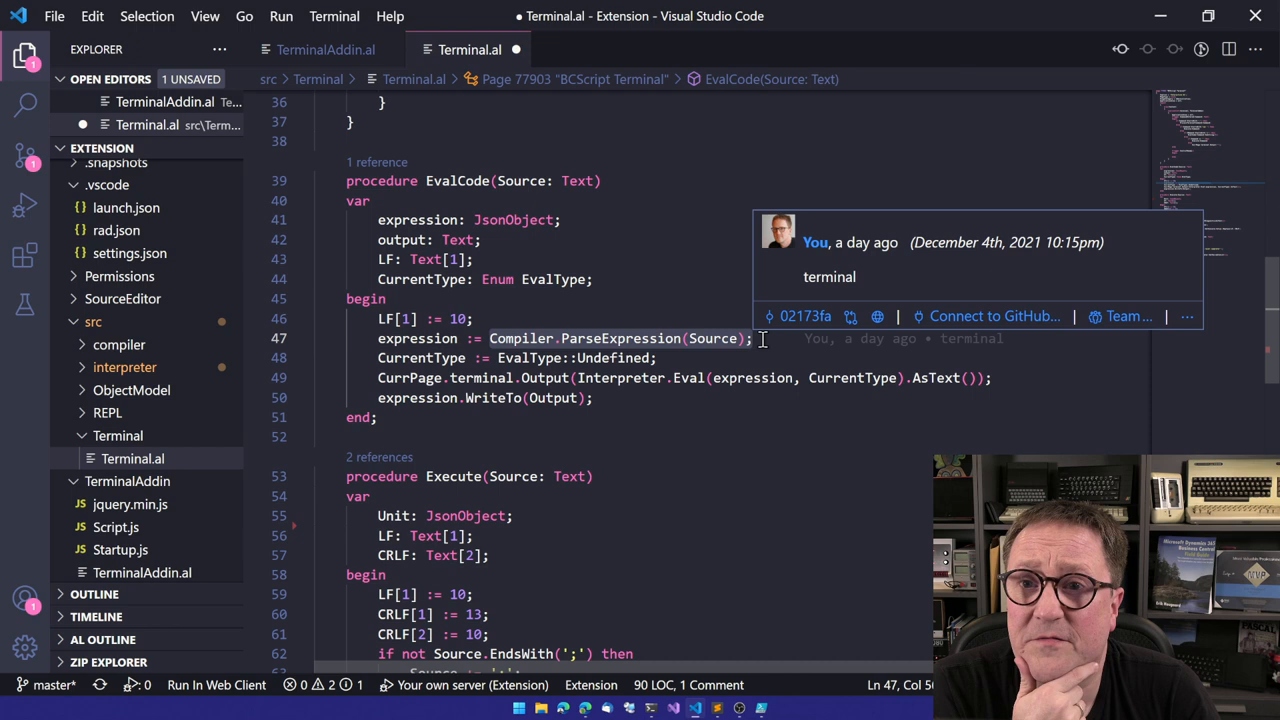
left_click(690, 377)
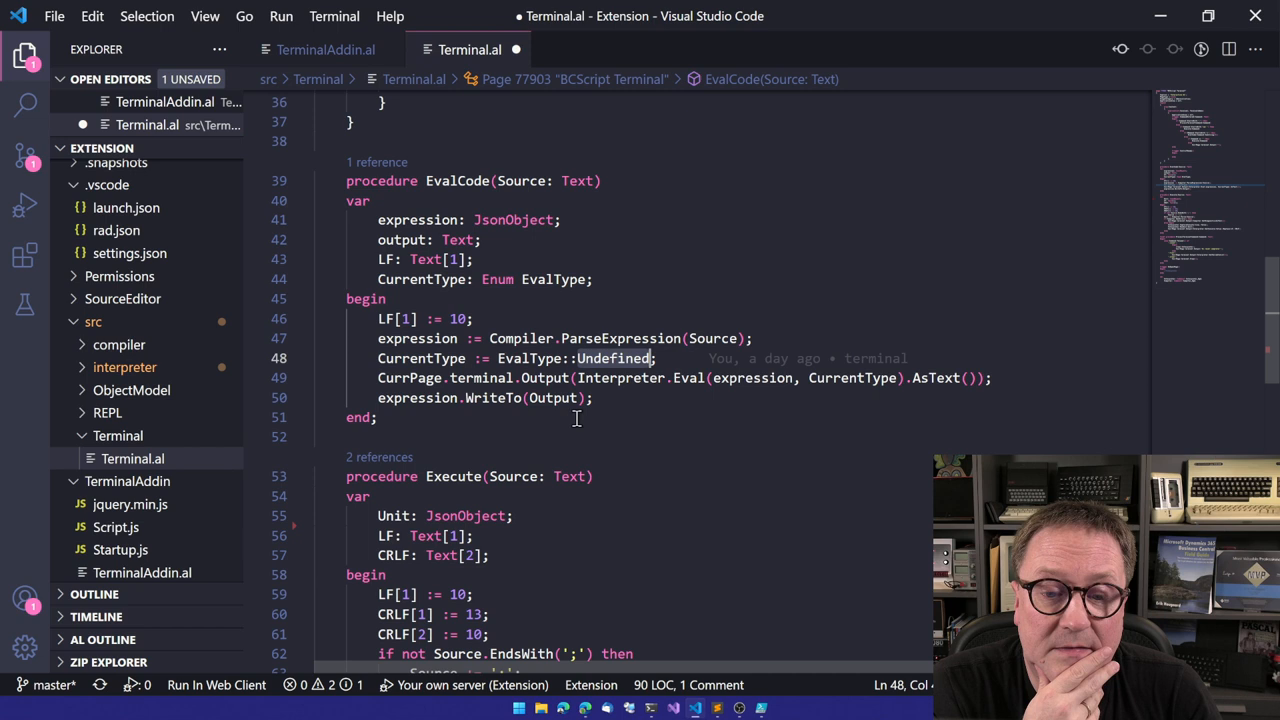
scroll("up", 3)
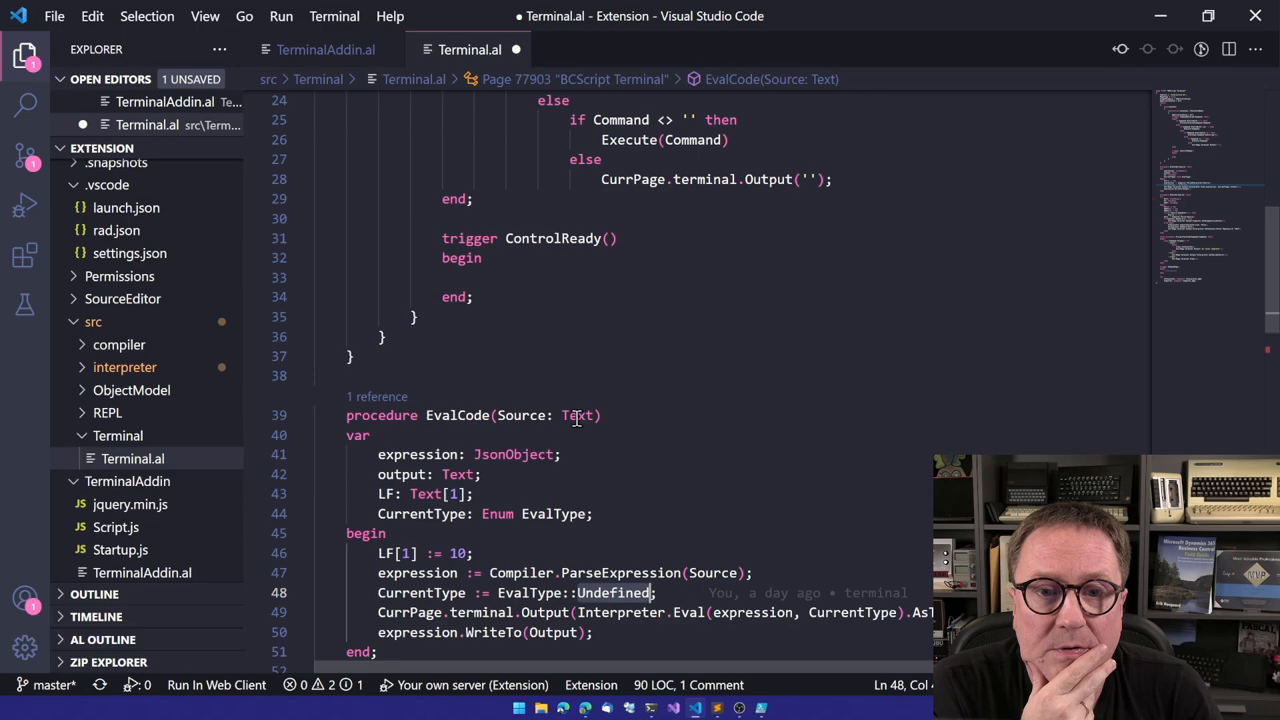
Scroll up in TerminalAddin.al and select its Output procedure declaration
scroll("up", 3)
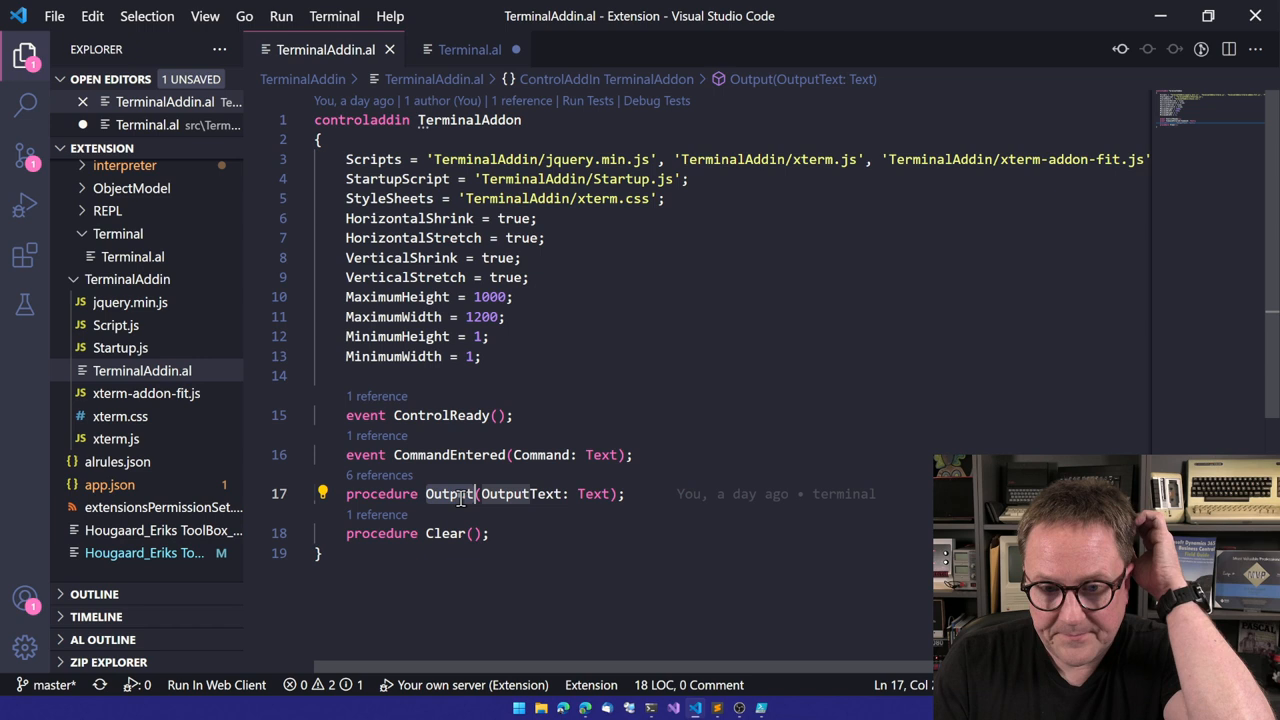
left_click(116, 347)
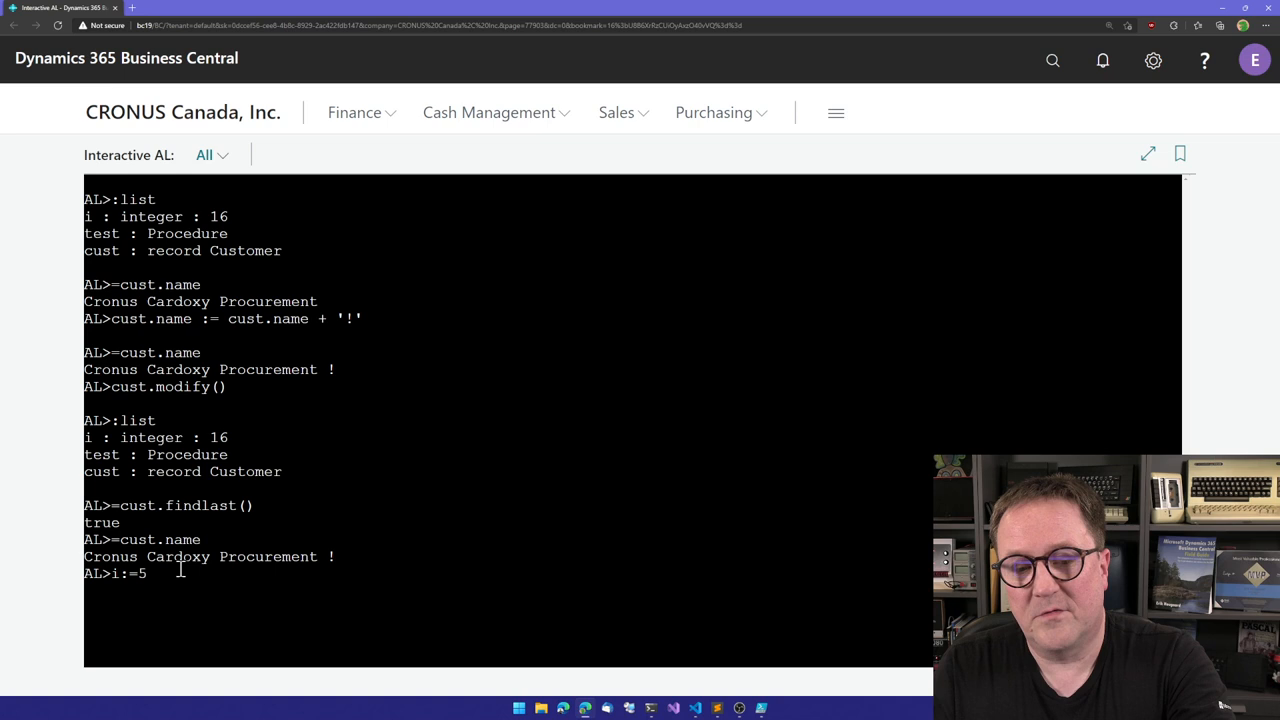
Run i:=5 in the console and begin entering the :list command
key("Return")
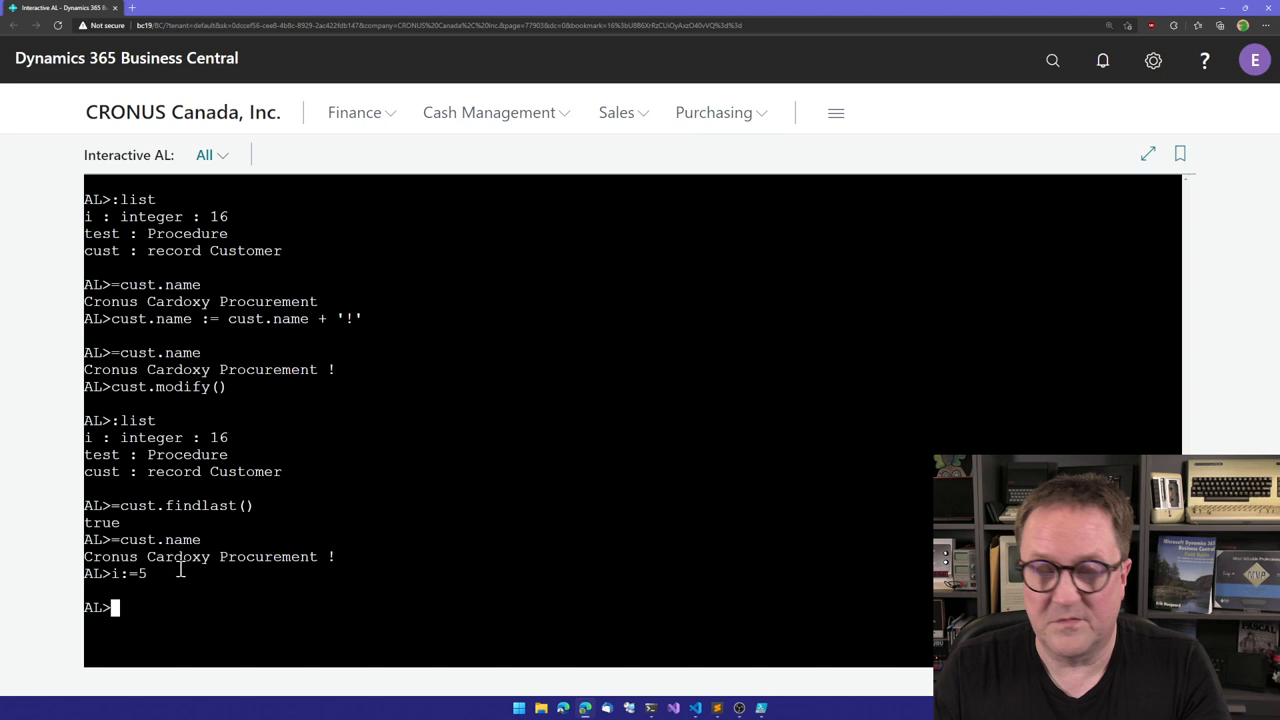
type(":list")
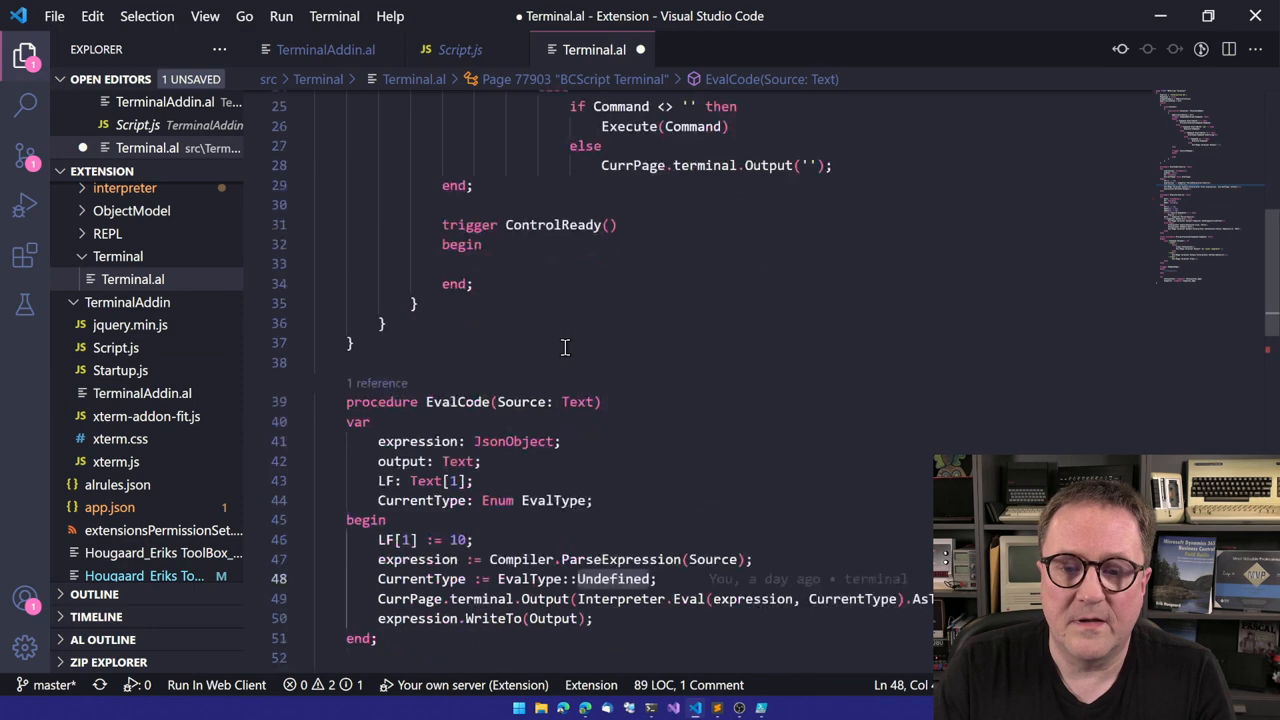
Scroll through the Terminal.al code back to the EvalCode procedure
scroll("down", 3)
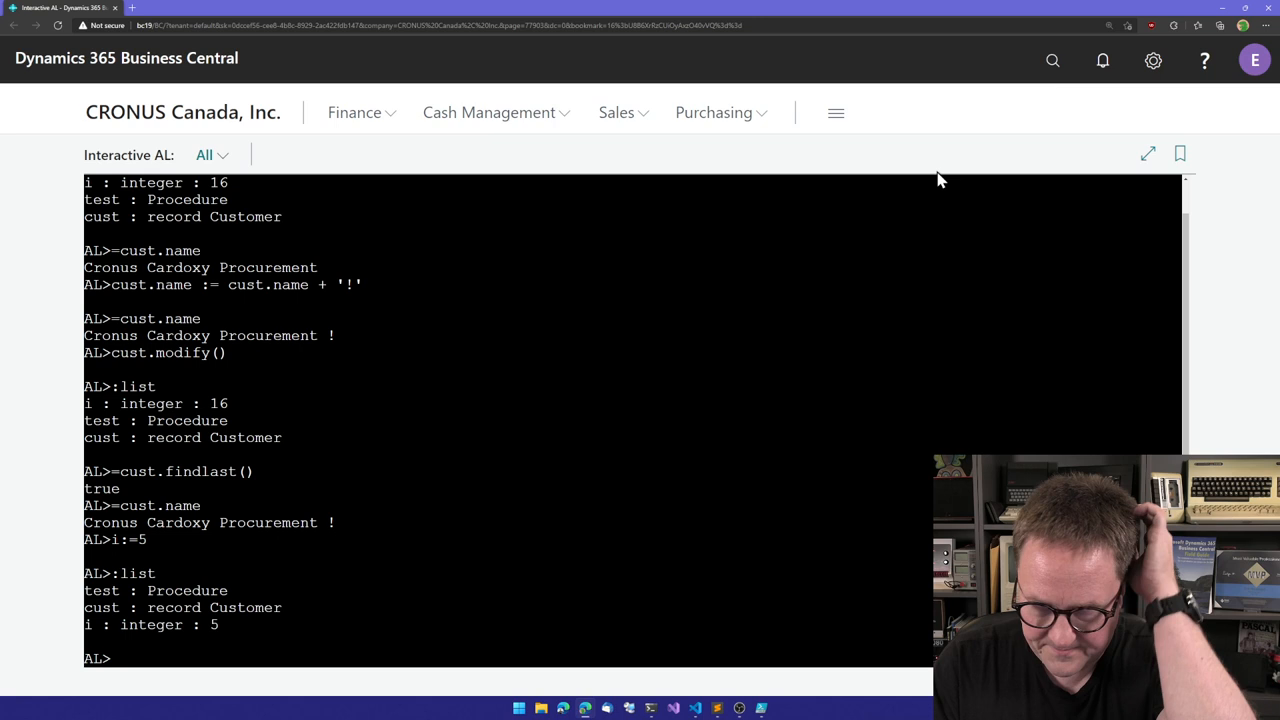
Attempt a cust.setfilter on "Customer Posting Group", which needs correcting
type("cust.se")
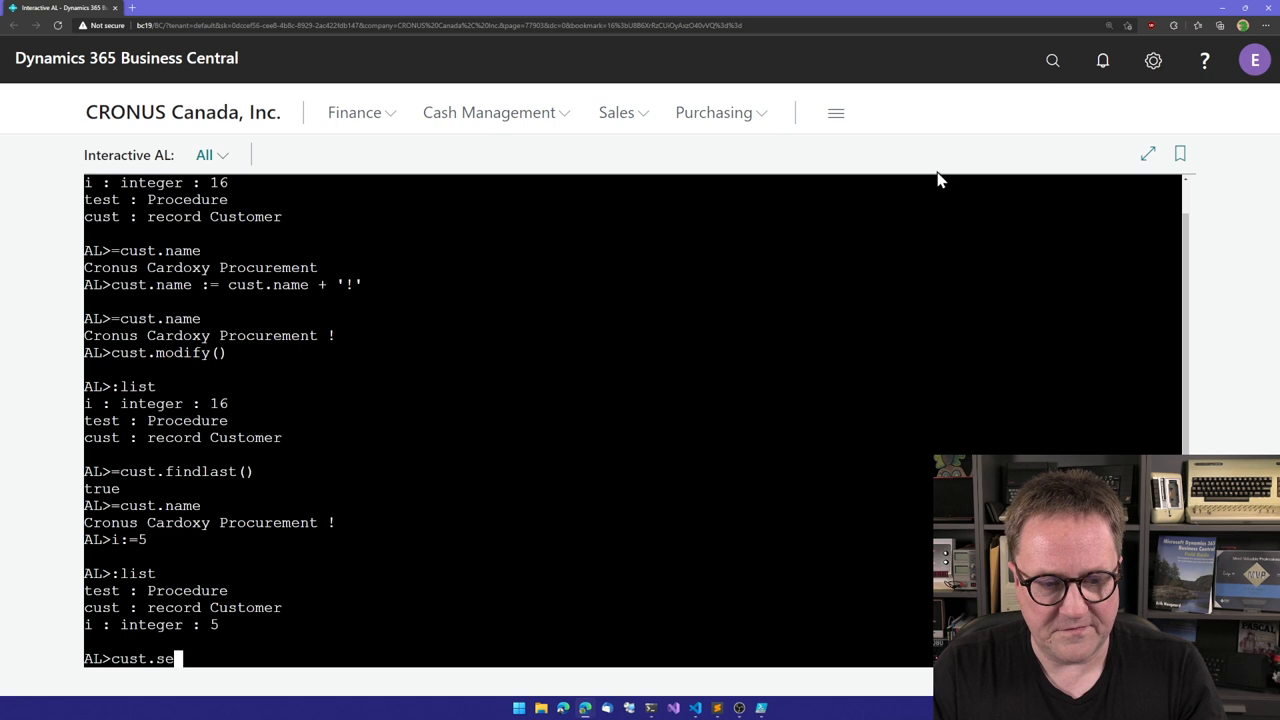
type("tfilter('Customer Posti")
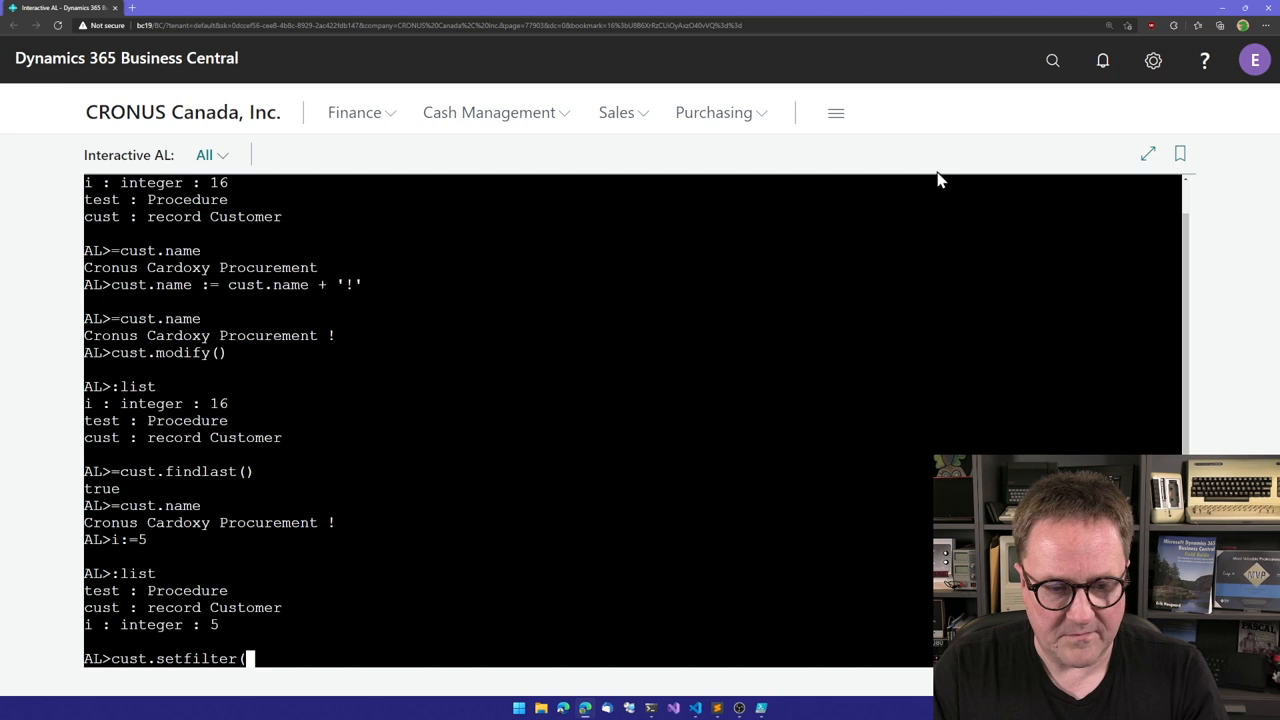
type("\"Customer Posting Group\",")
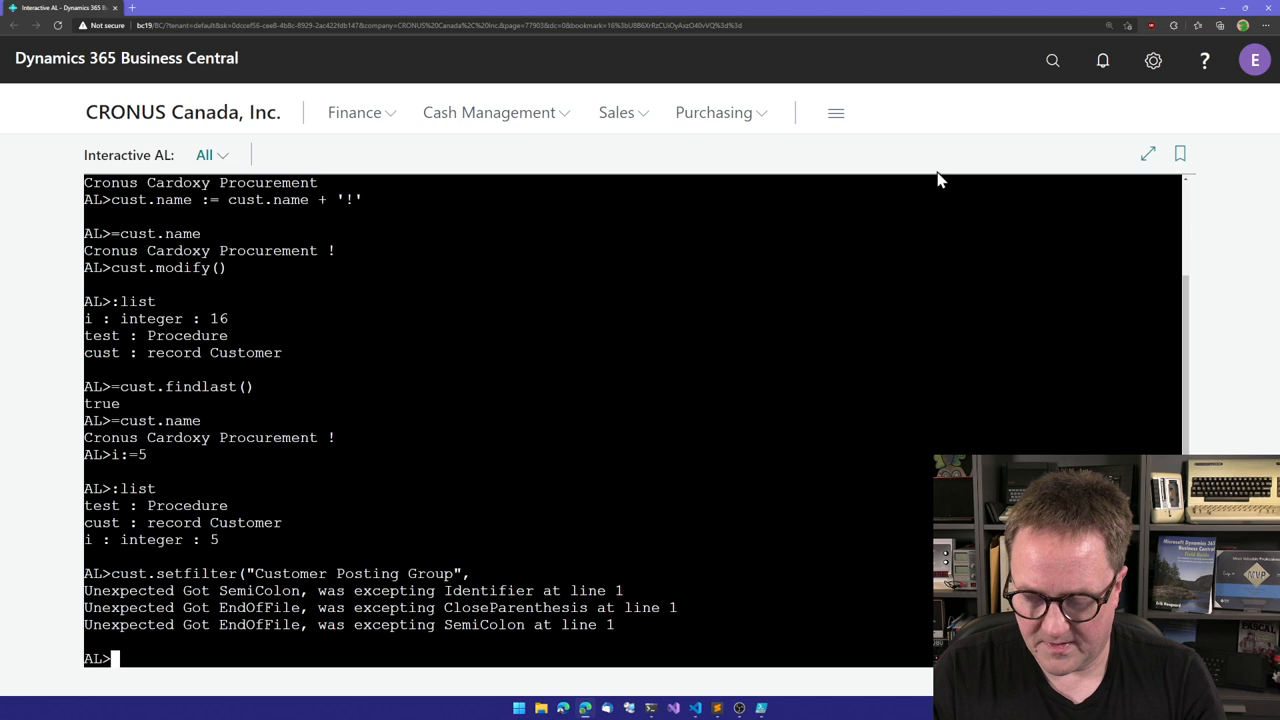
Filter cust to Customer Posting Group 'DOMESTIC' and enter page.run(22,cust)
type("cust.setfilter(\"Custo")
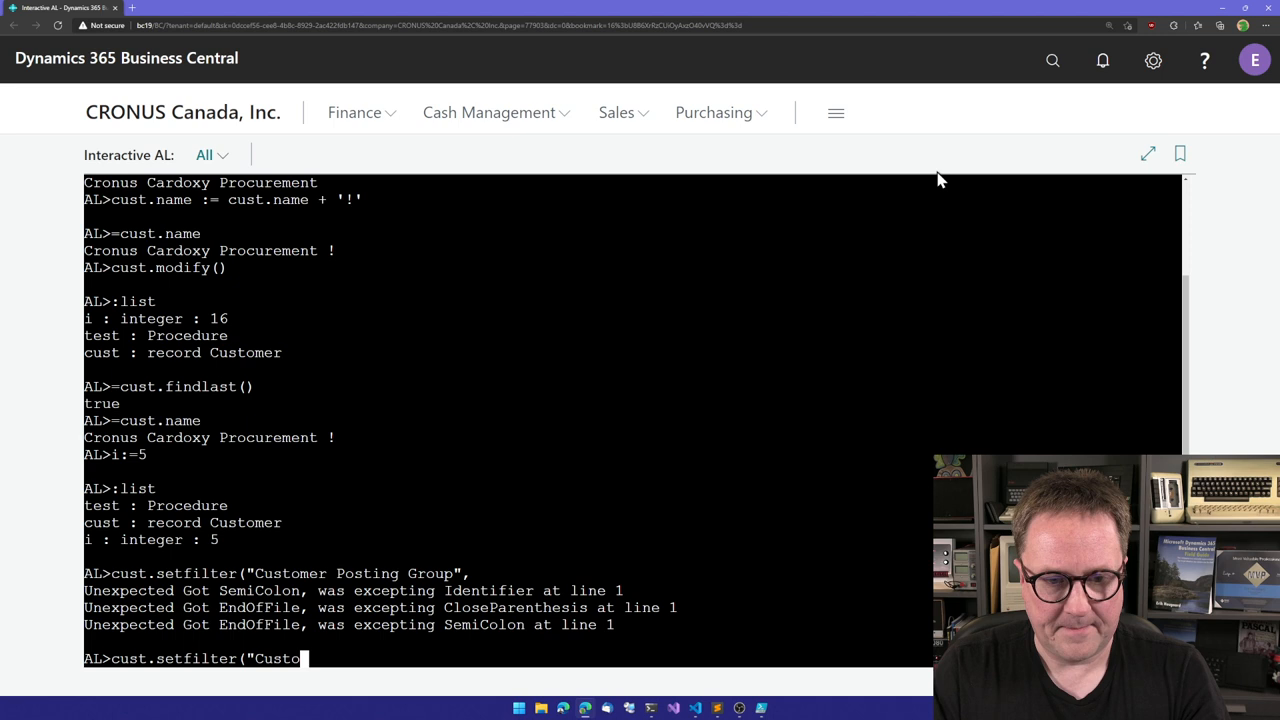
type("mer Posting Group\",'DOMESTIC');")
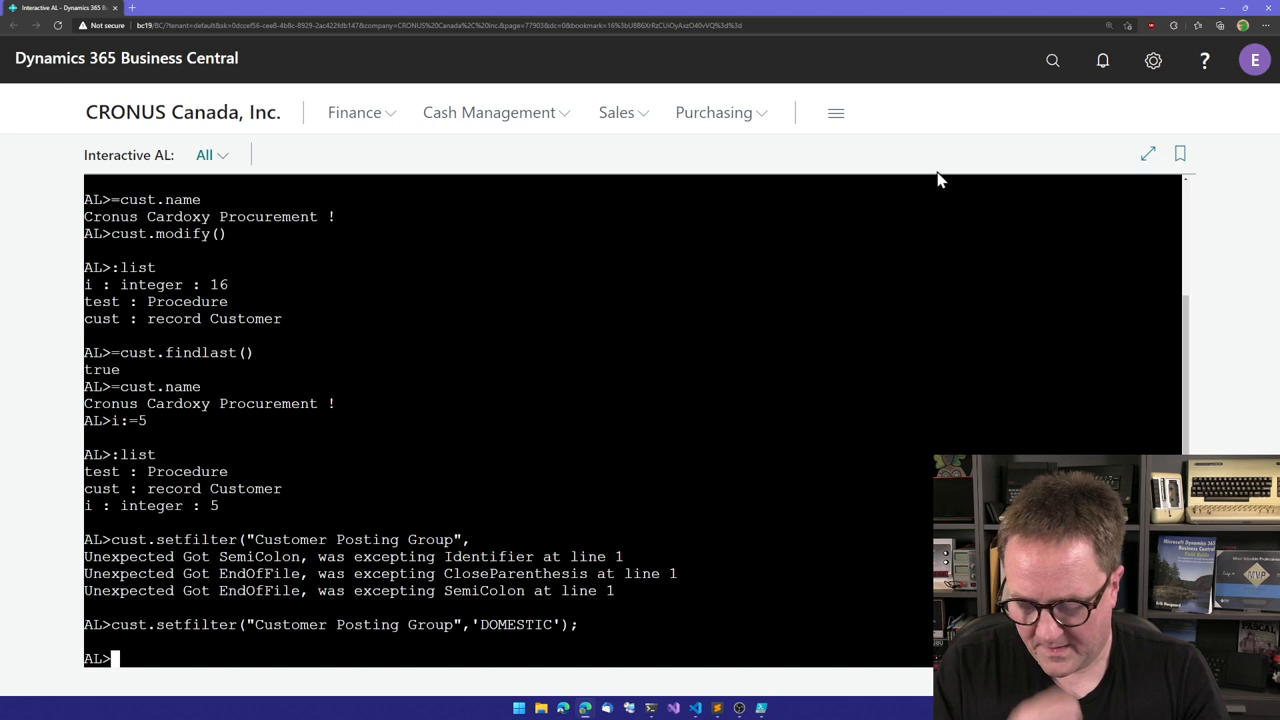
type("page.run(22,cust)")
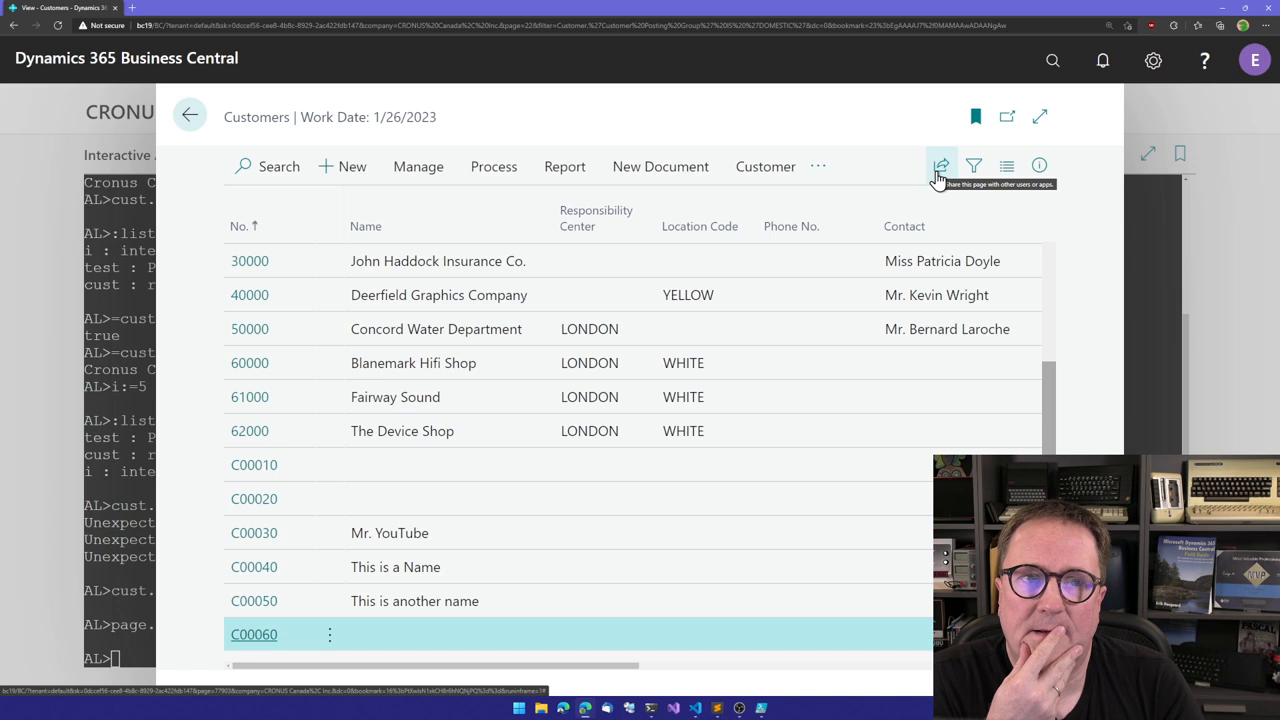
mouse_move(365, 226)
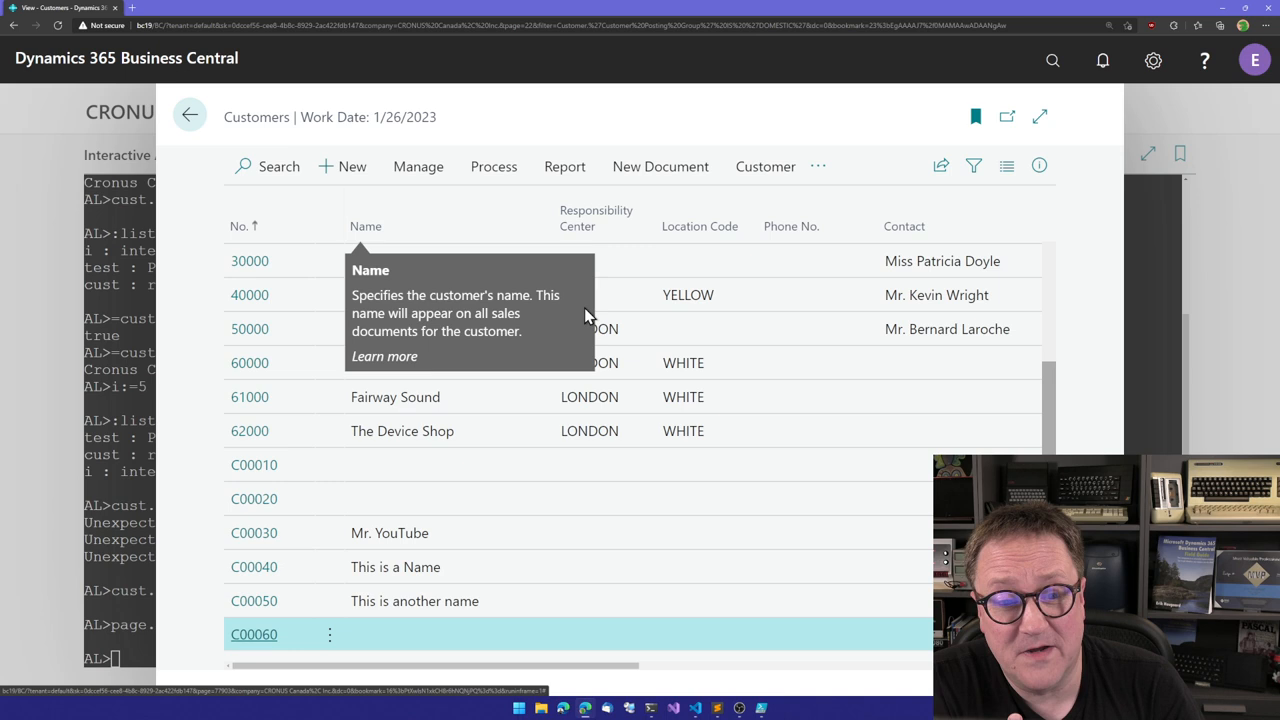
Check the DOMESTIC filter on the Customers page, then return to the AL console
left_click(973, 166)
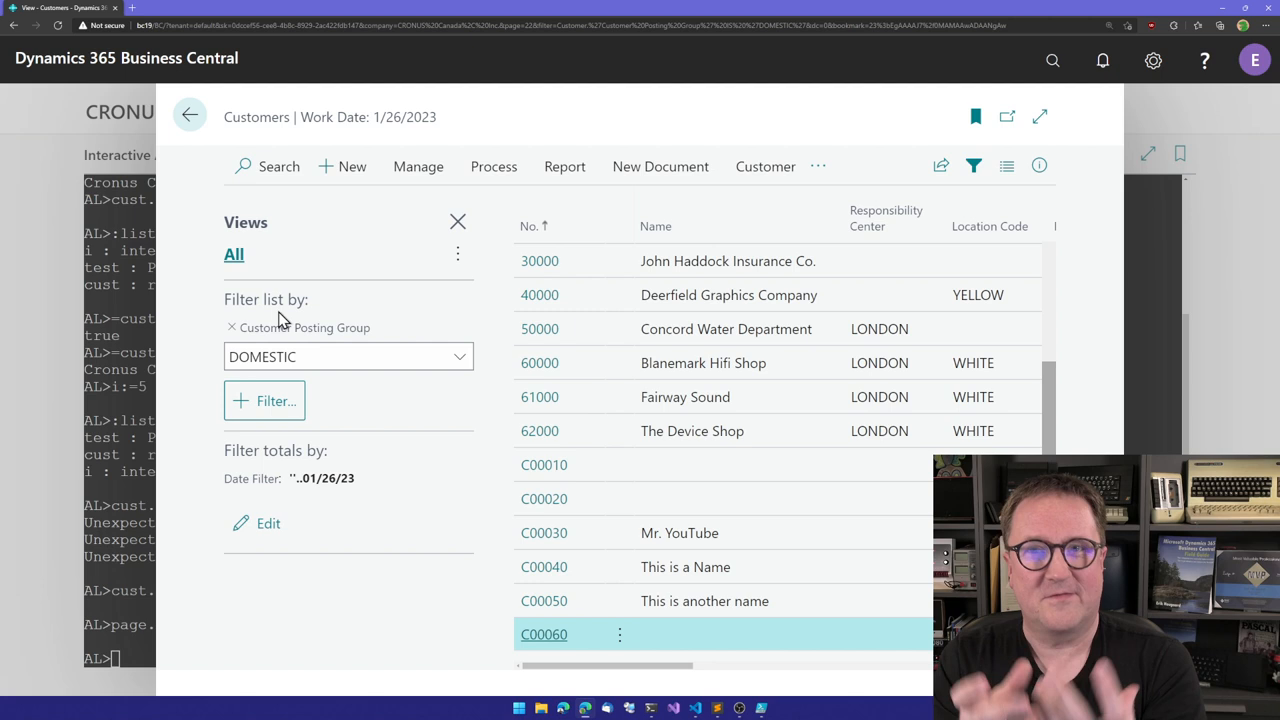
mouse_move(385, 350)
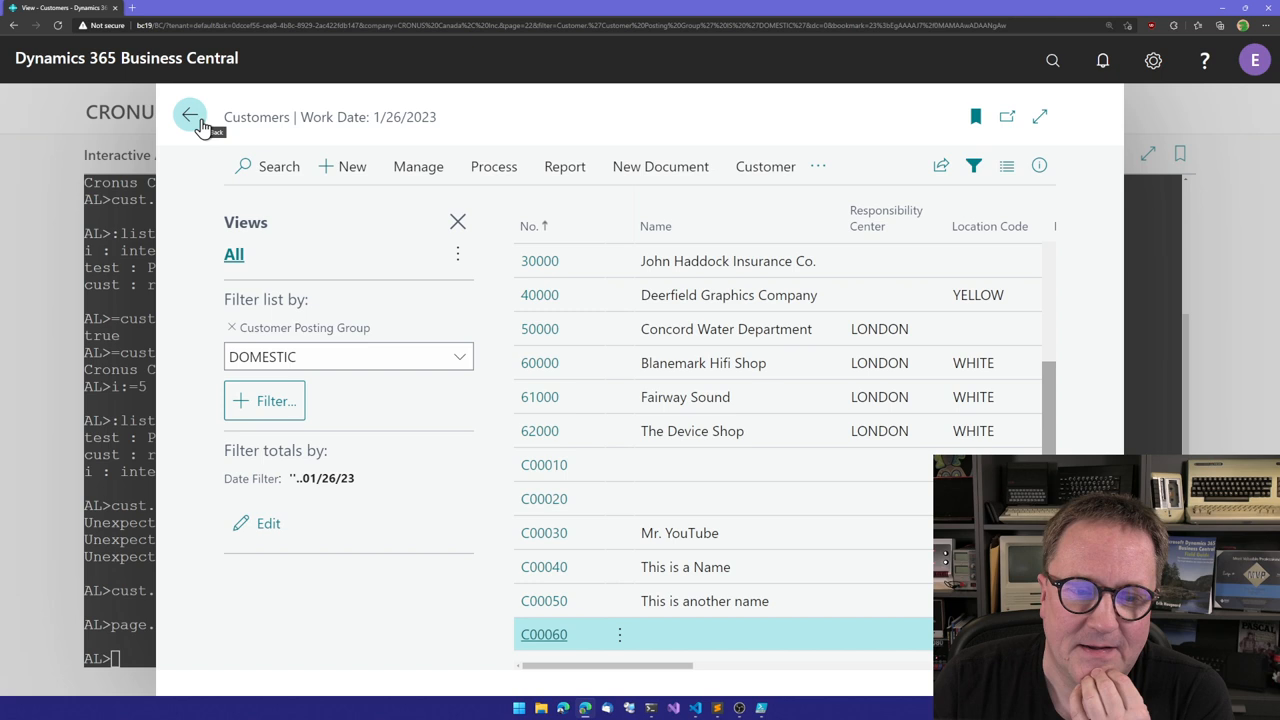
left_click(191, 116)
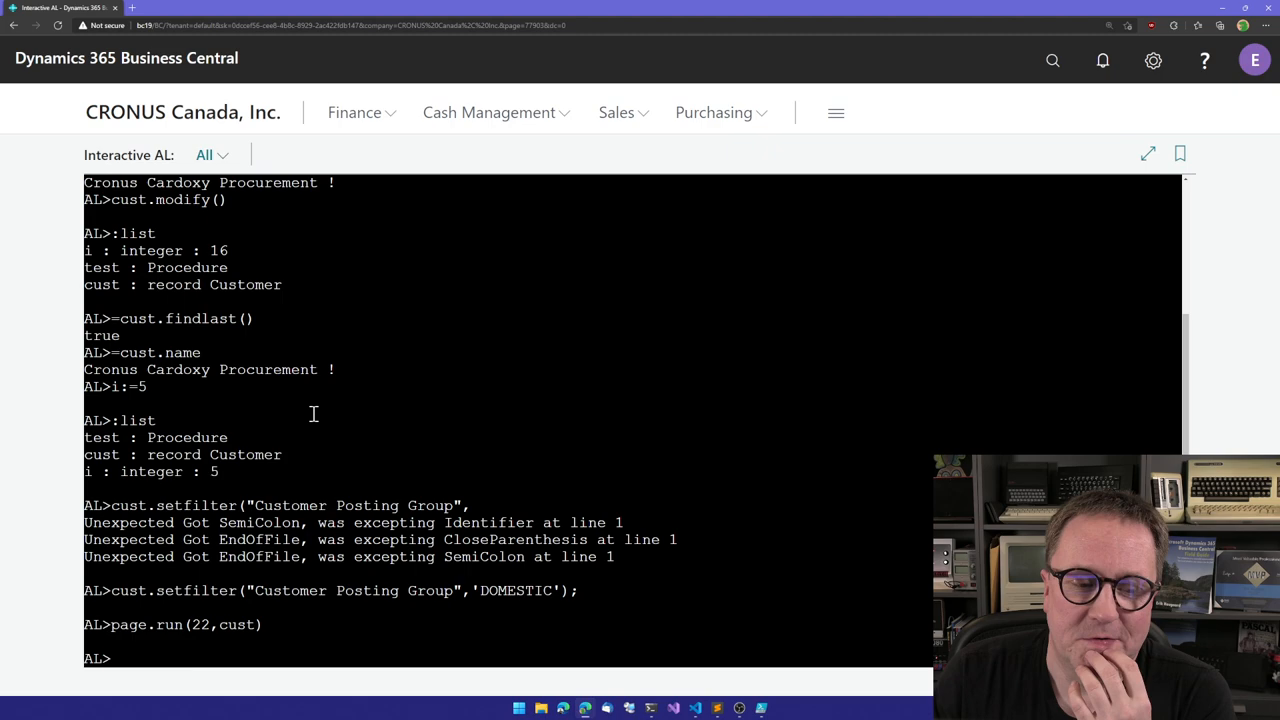